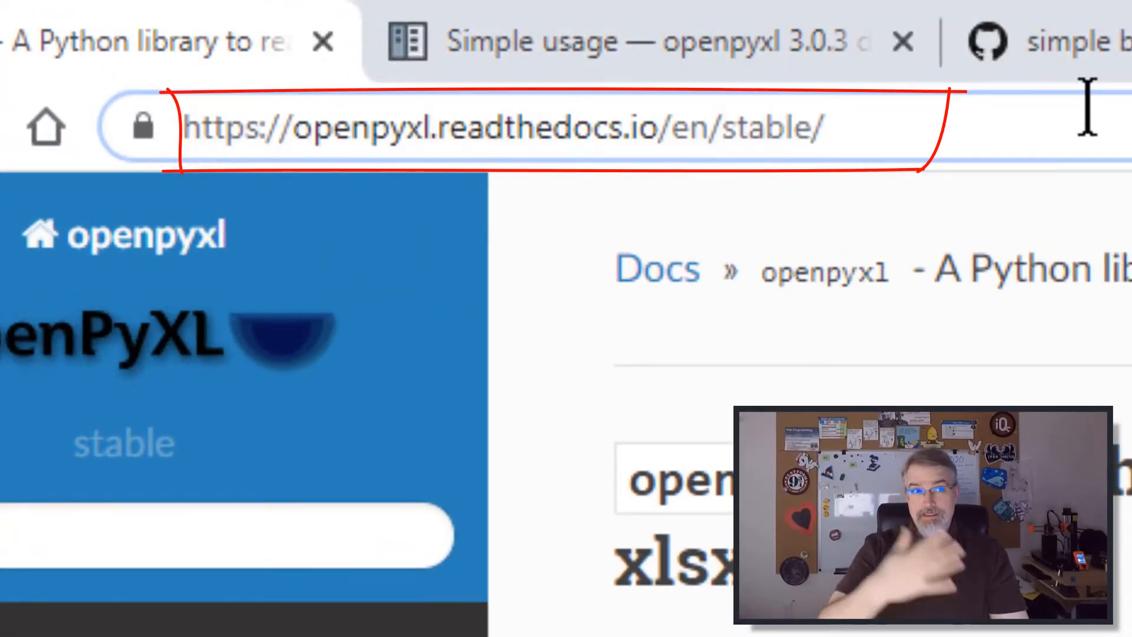
mouse_move(877, 116)
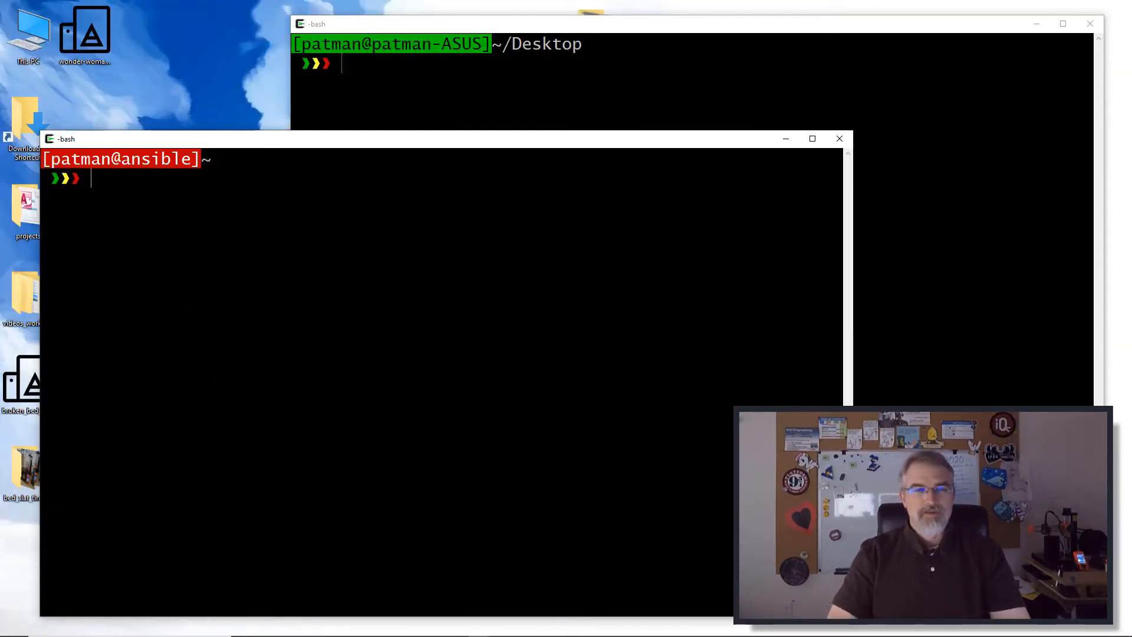
Show the server's OS release with lsb_release (Ubuntu 18.04.3 LTS)
text(s)
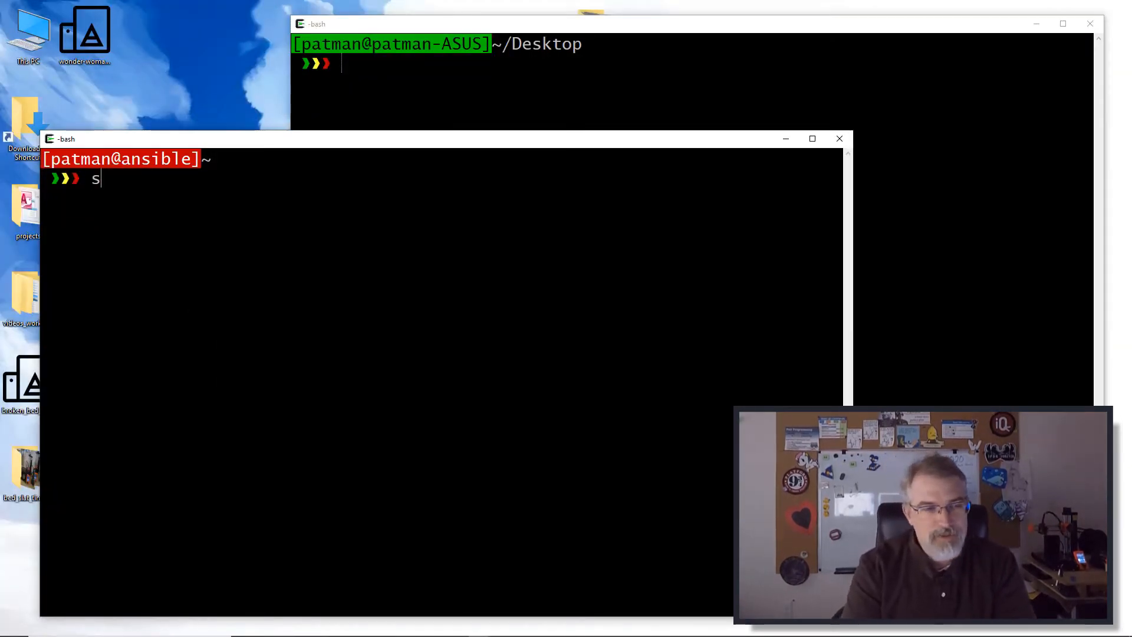
text(lsb_re)
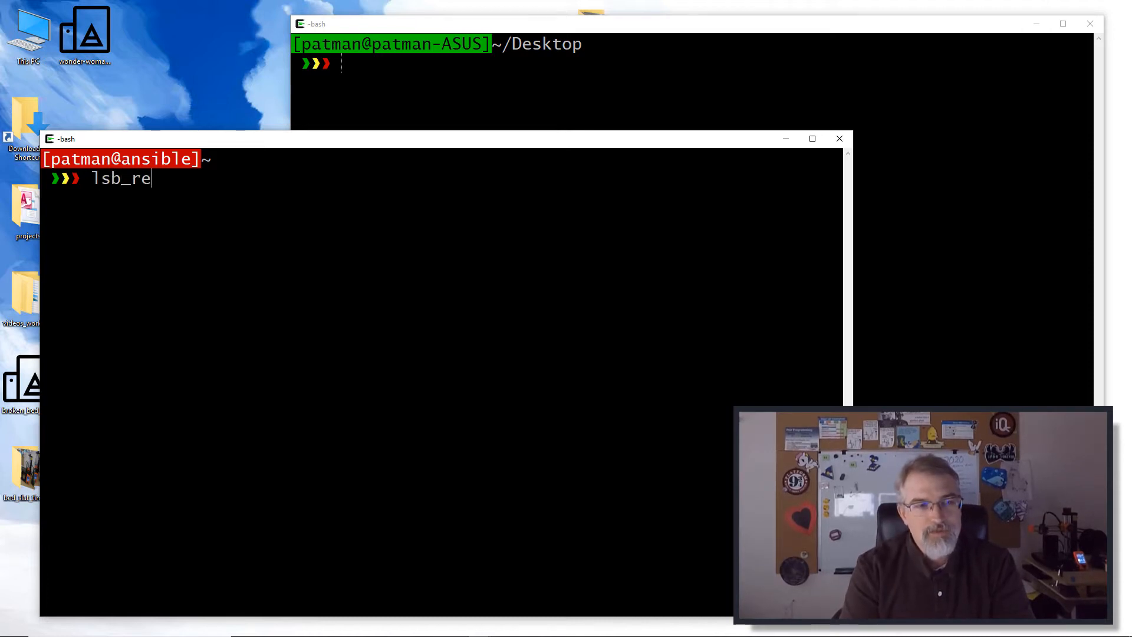
text(lease)
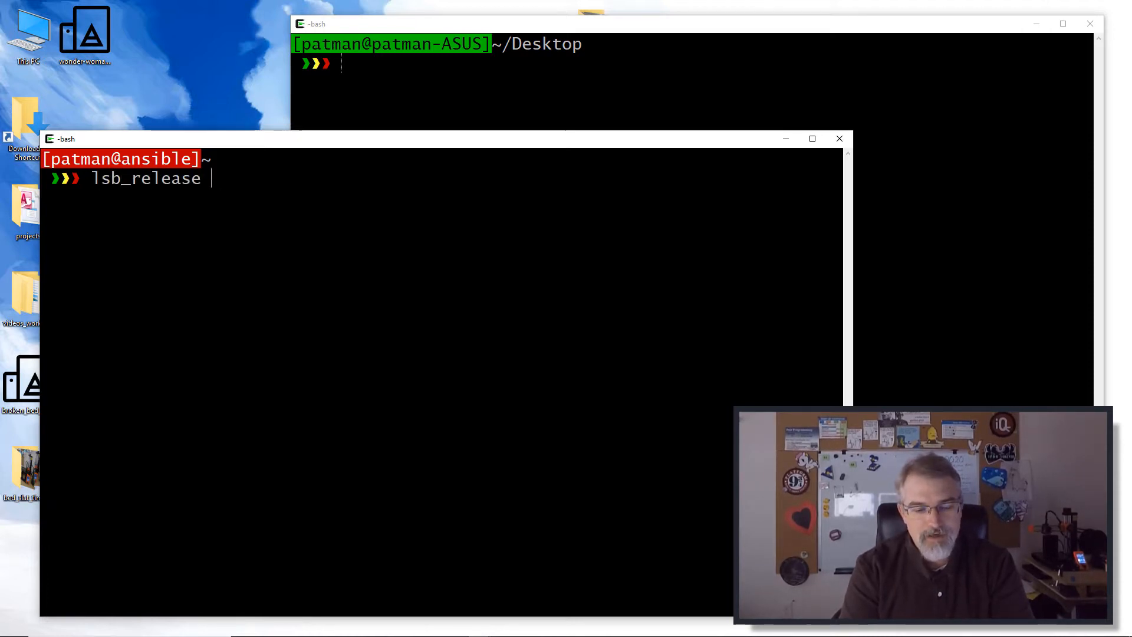
key(Return)
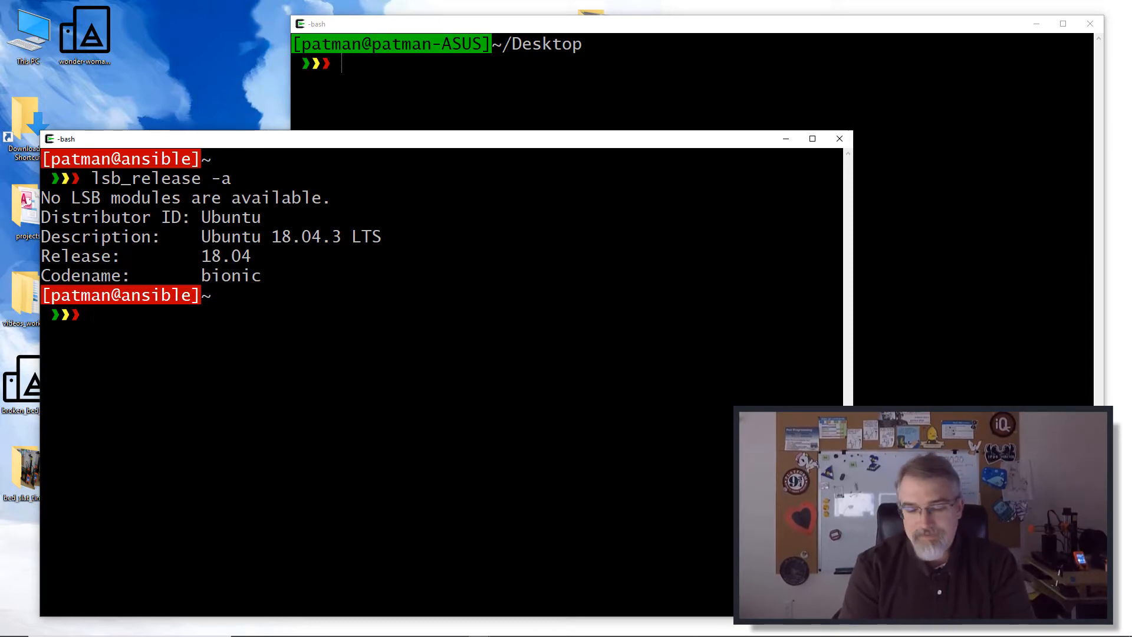
Check that which pip and which pip3 return nothing, then begin a sudo apt command
text(which pip)
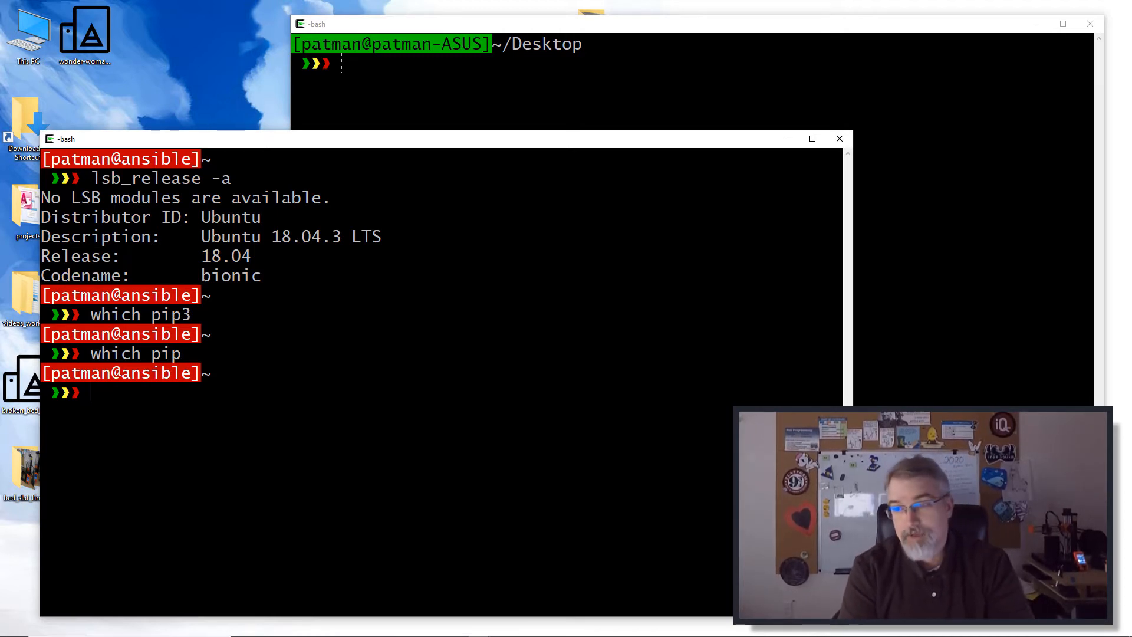
text(sud)
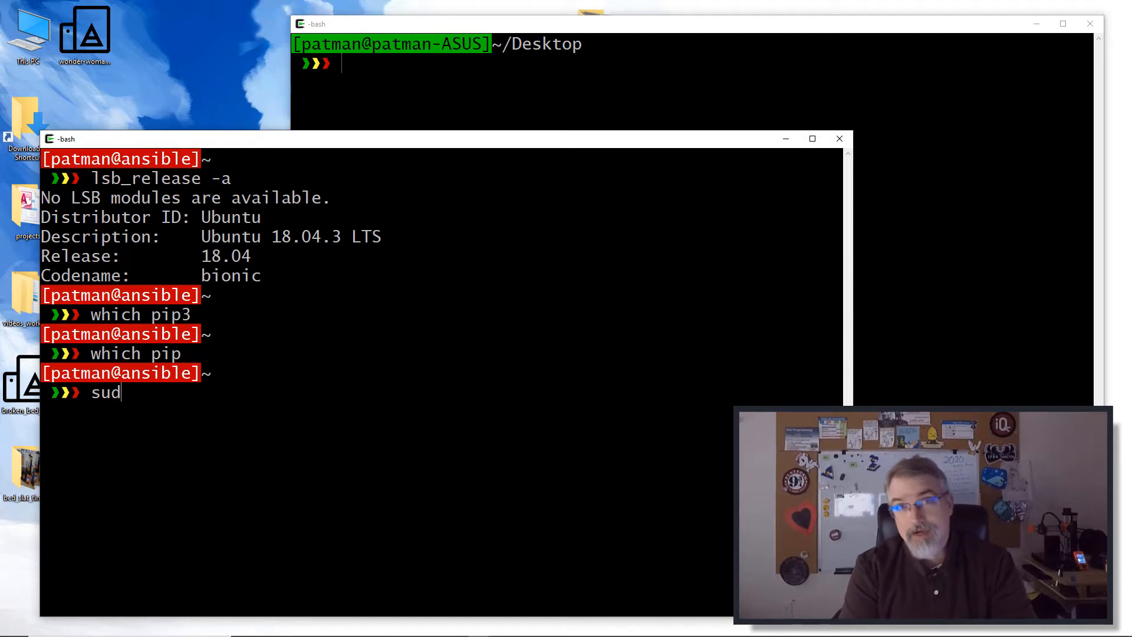
text(o)
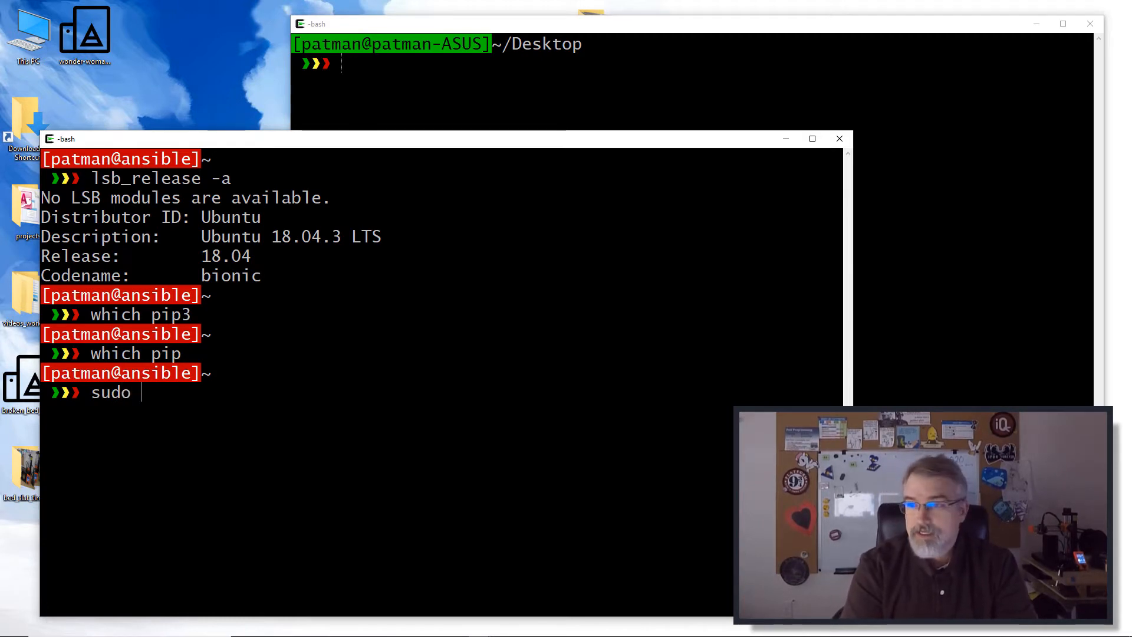
text(apt-)
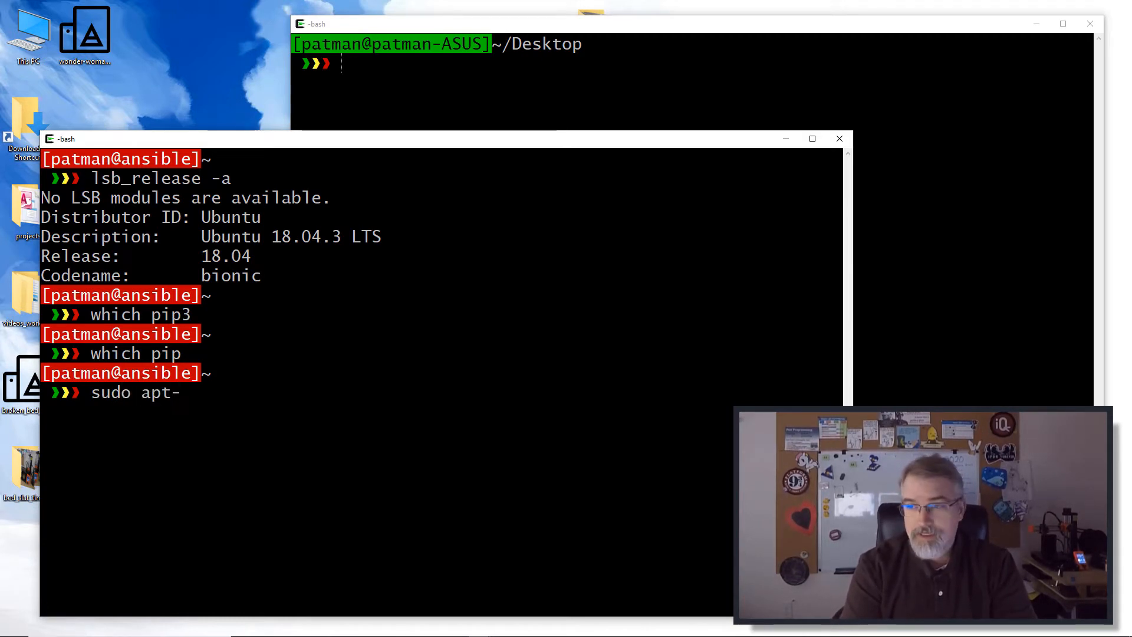
key(Backspace)
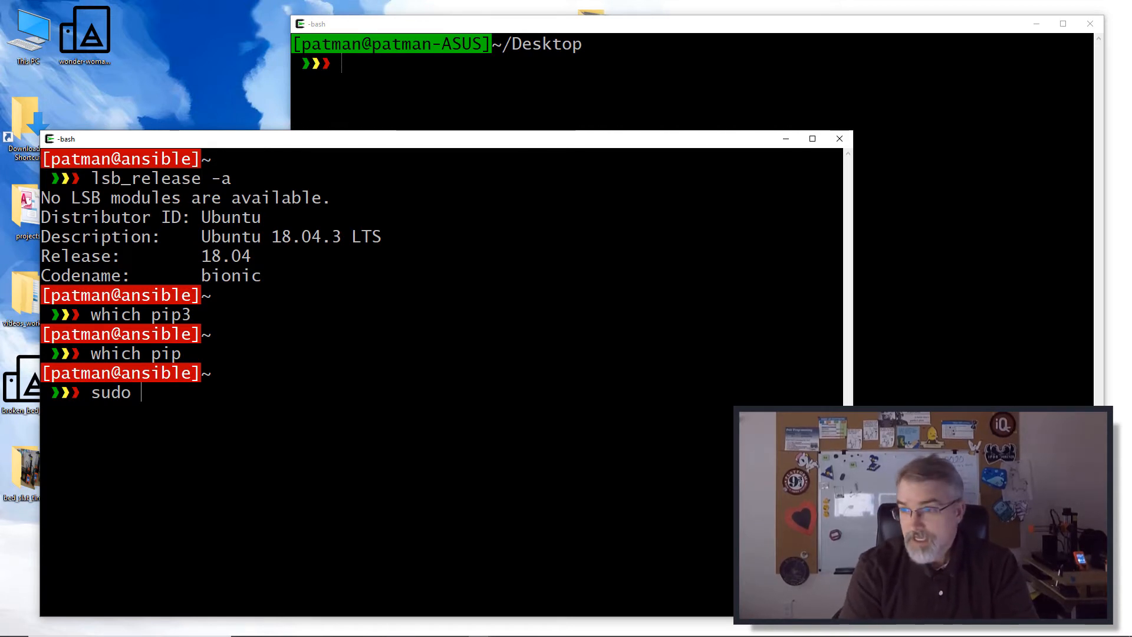
text(apt)
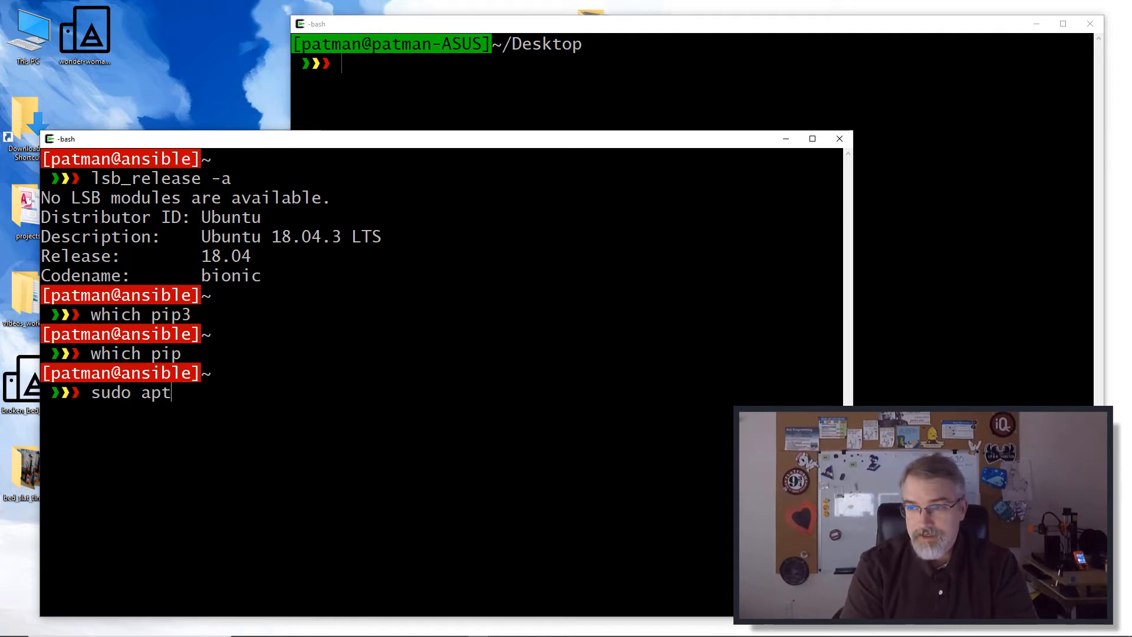
Run sudo apt-get install python3-pip, setting up python3-dev and build-essential too
text(-get install)
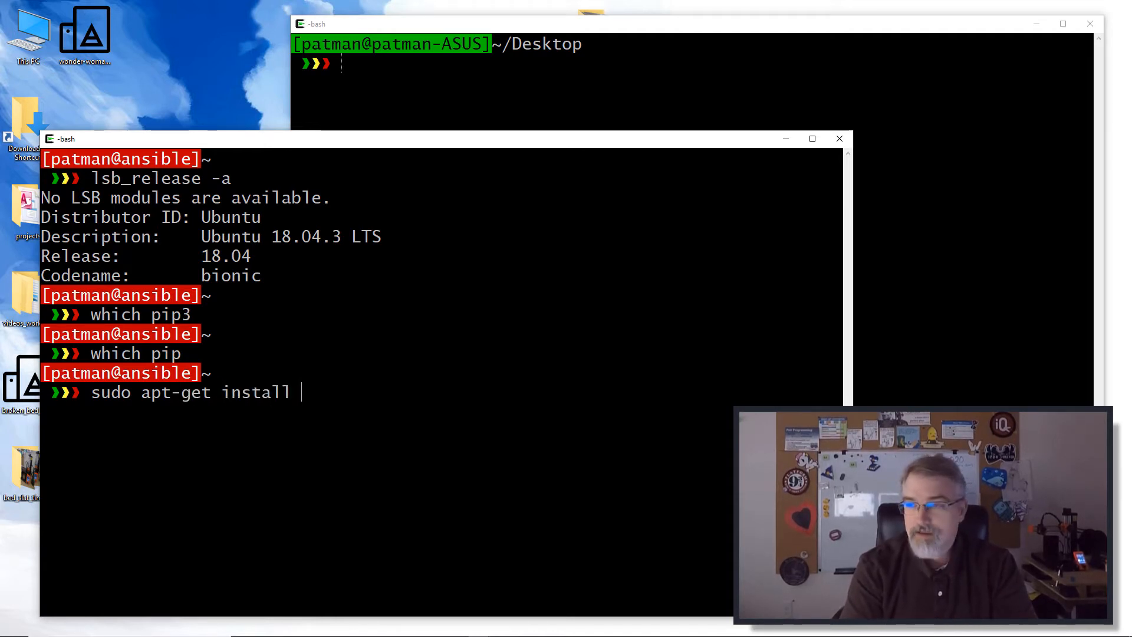
text(pyth)
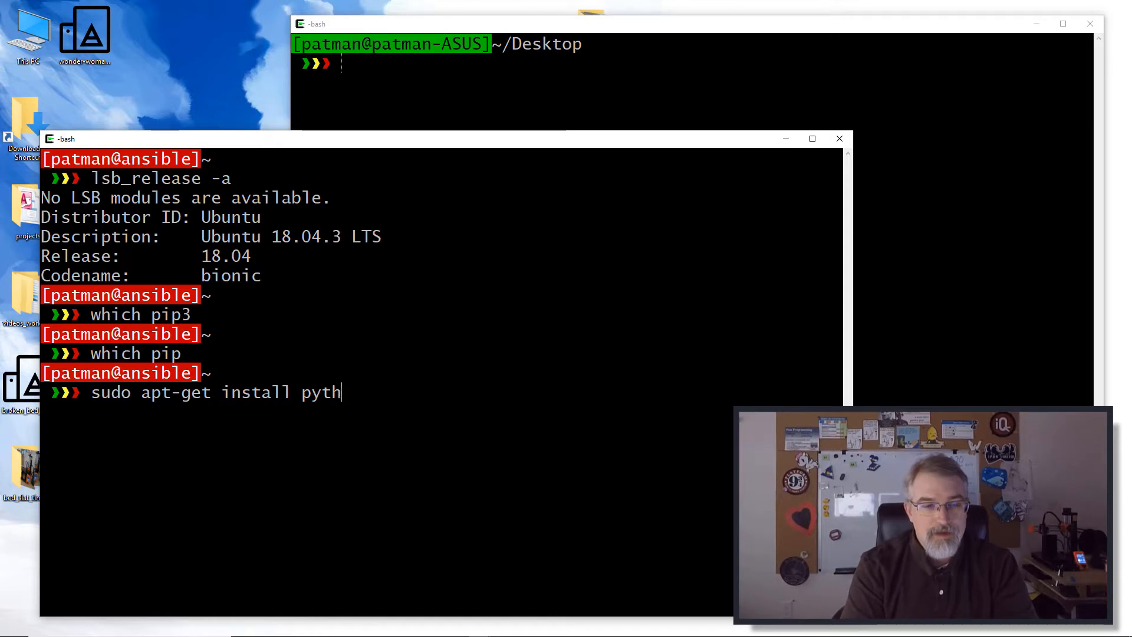
text(on3)
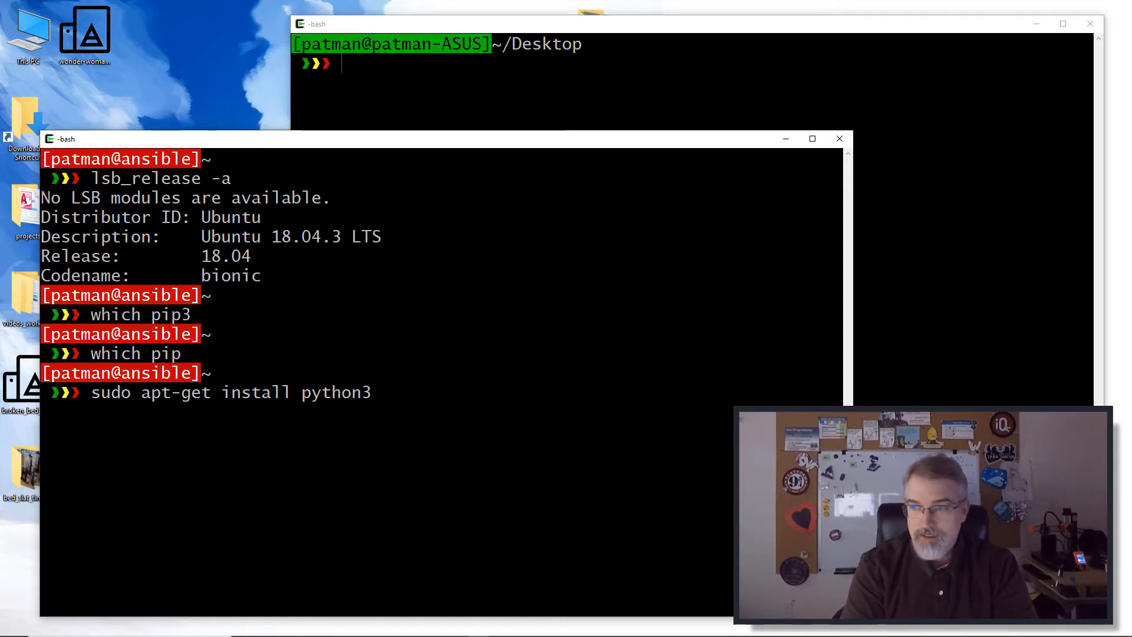
text(-)
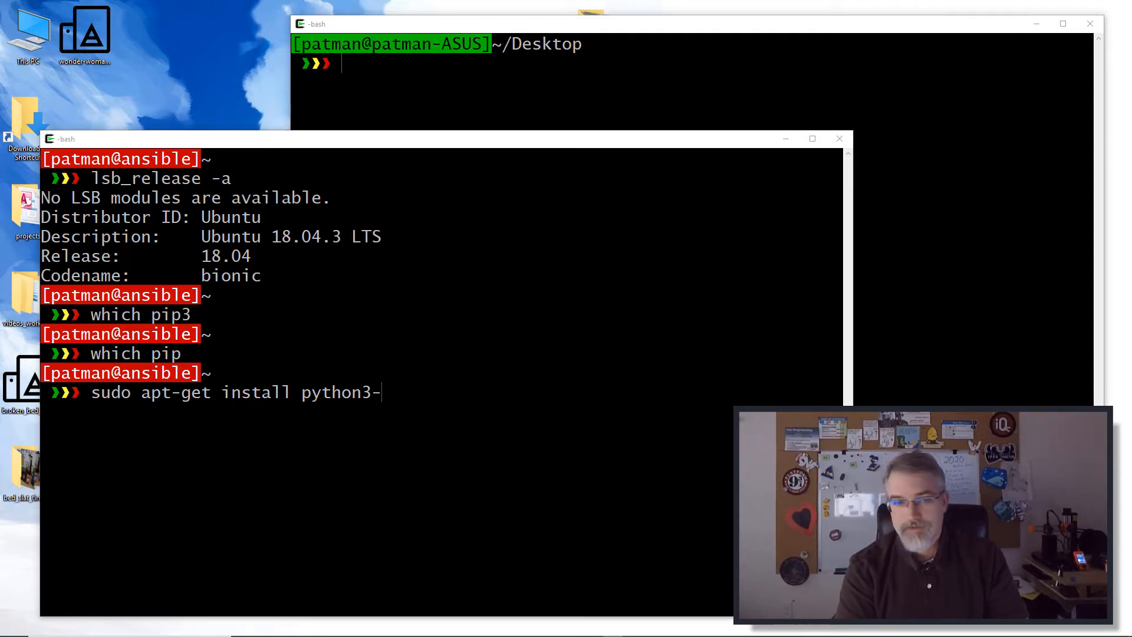
key(Return)
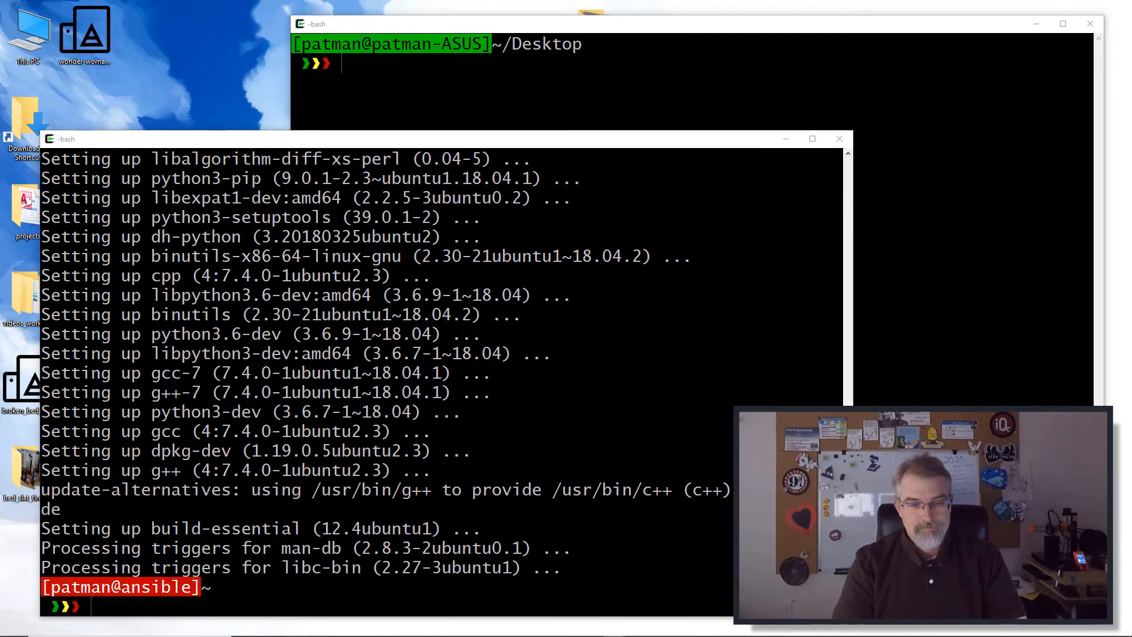
Confirm which pip3 resolves, then pip3 install openpyxl 3.0.3 with et-xmlfile and jdcal
text(w)
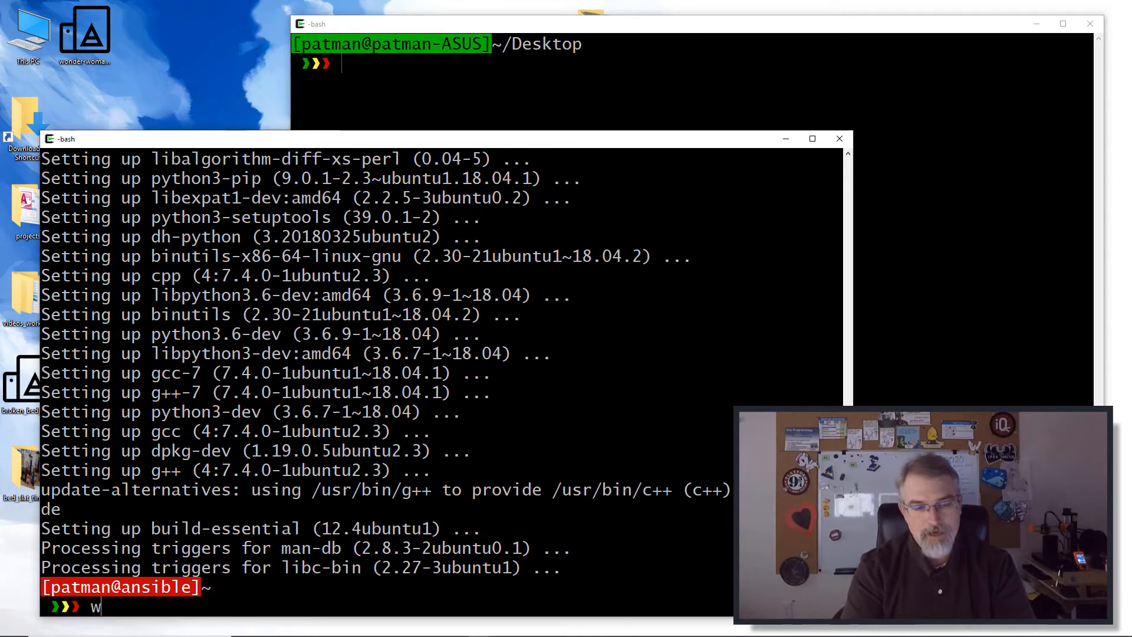
text(hich pip3)
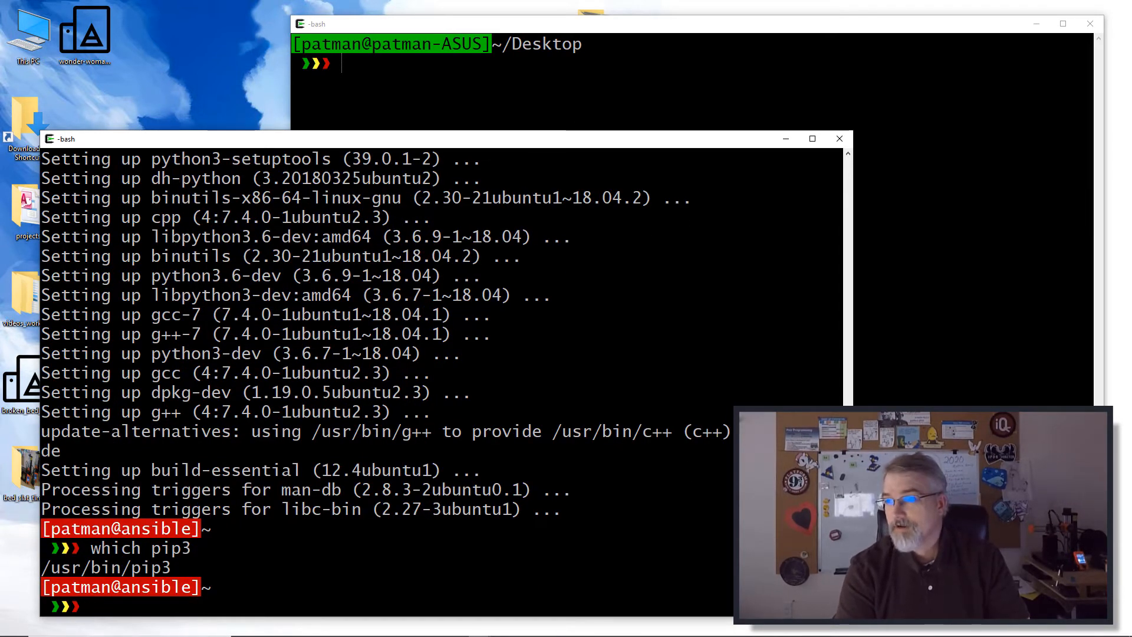
text(pip)
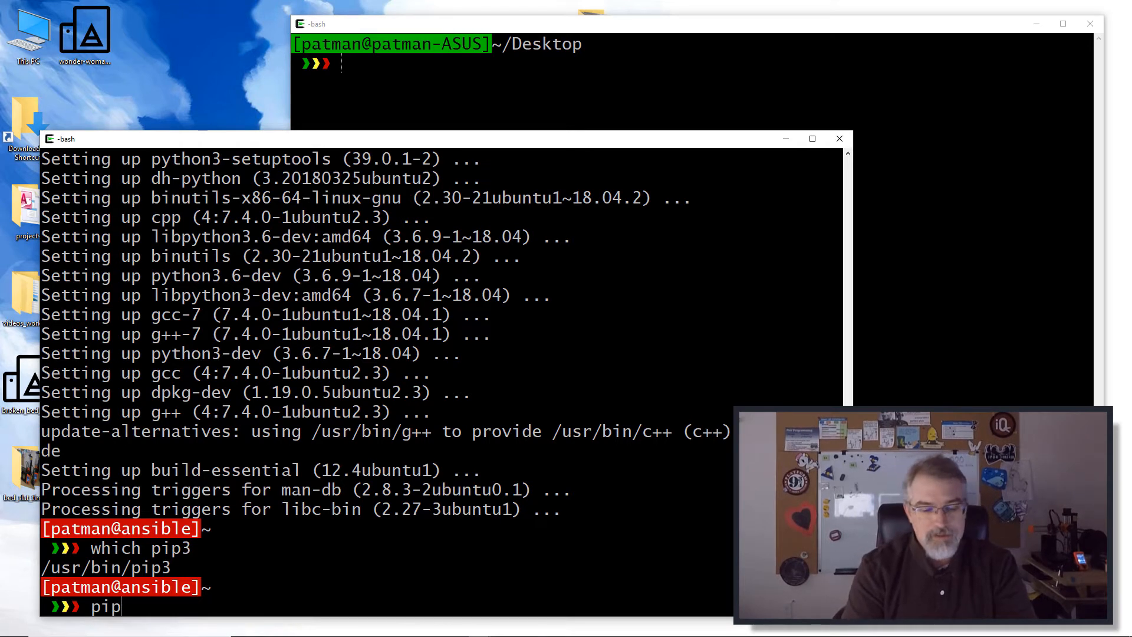
text(3 install open)
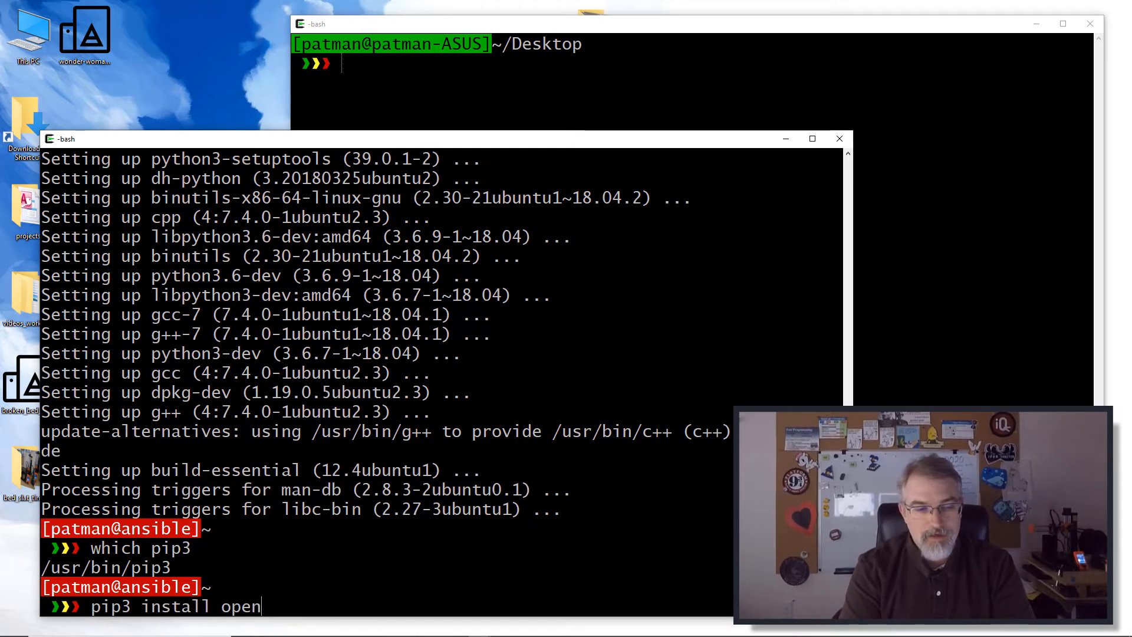
text(pyxl)
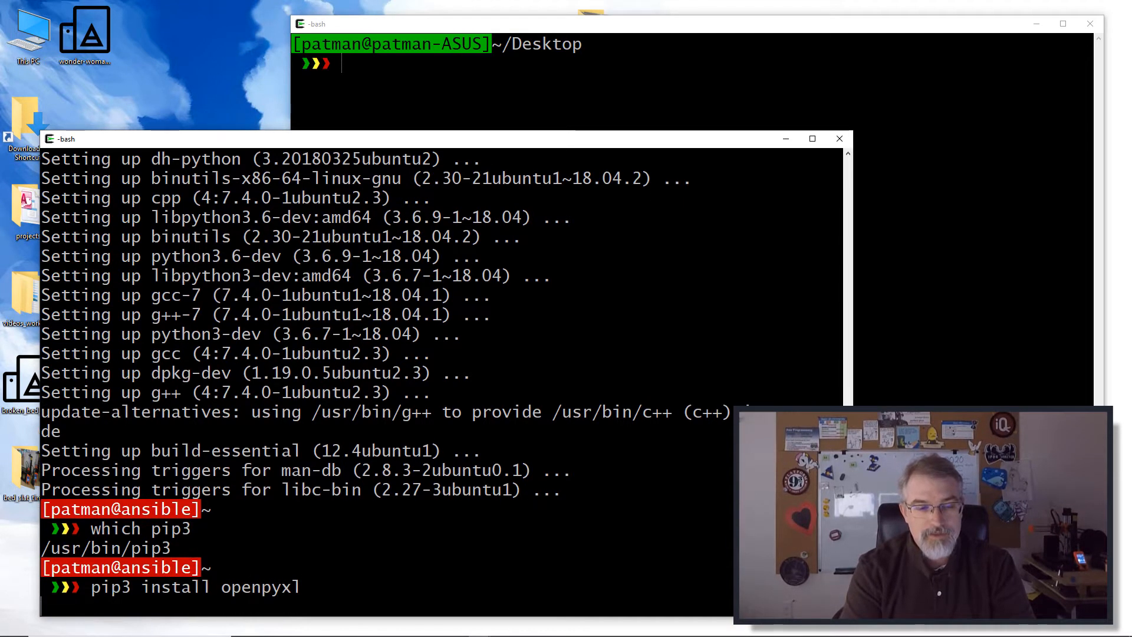
key(Return)
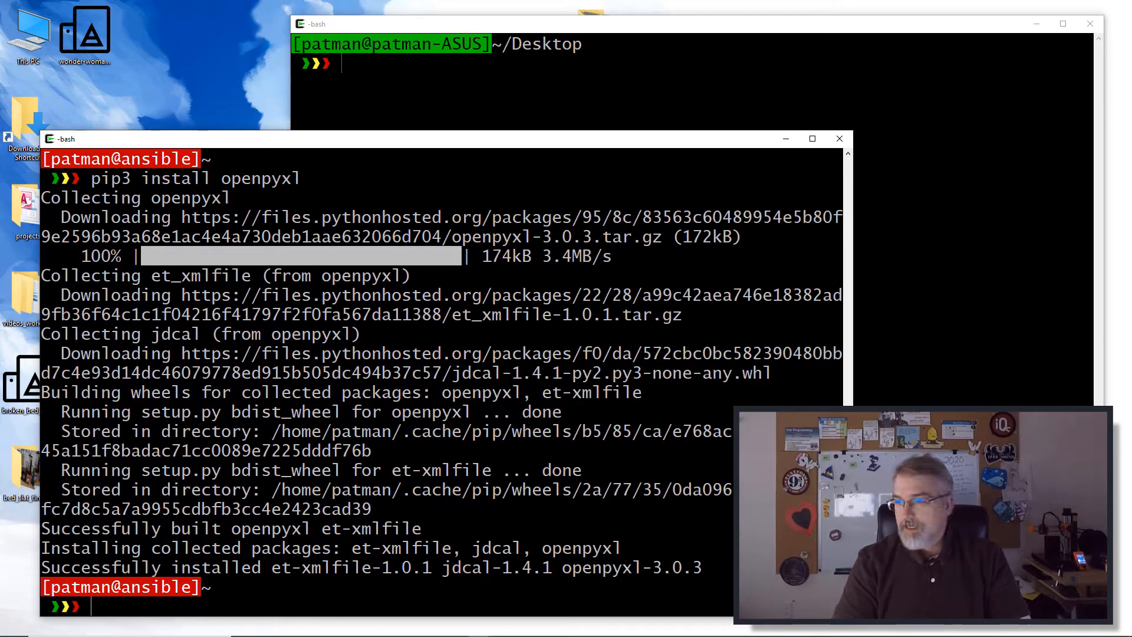
Open a new createxls.py in vi and enter insert mode
text(v)
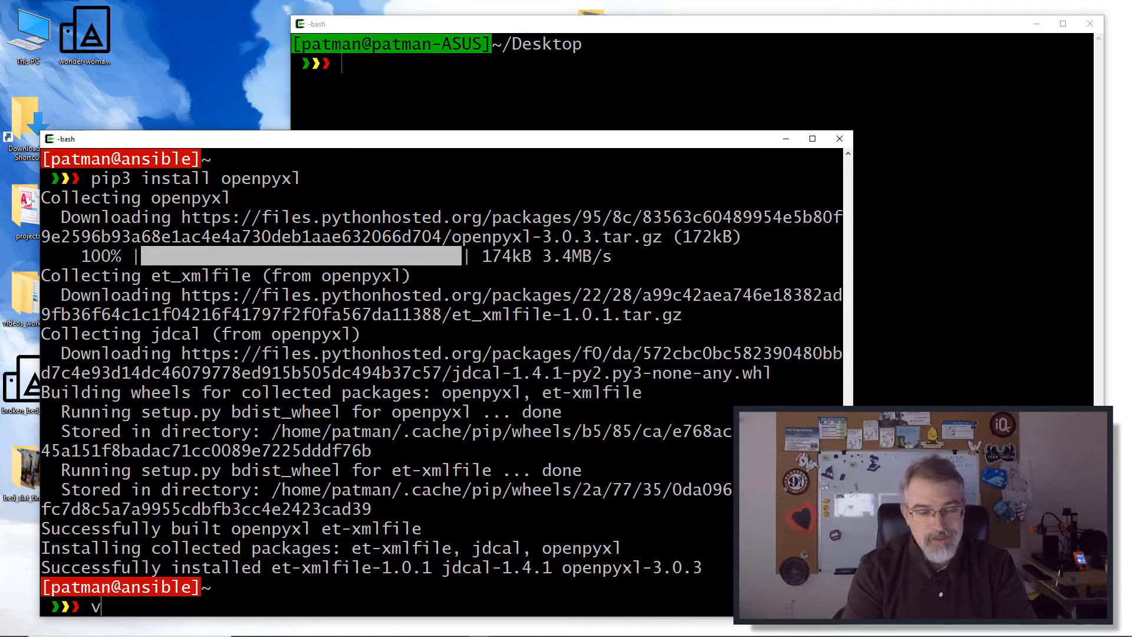
text(i cre)
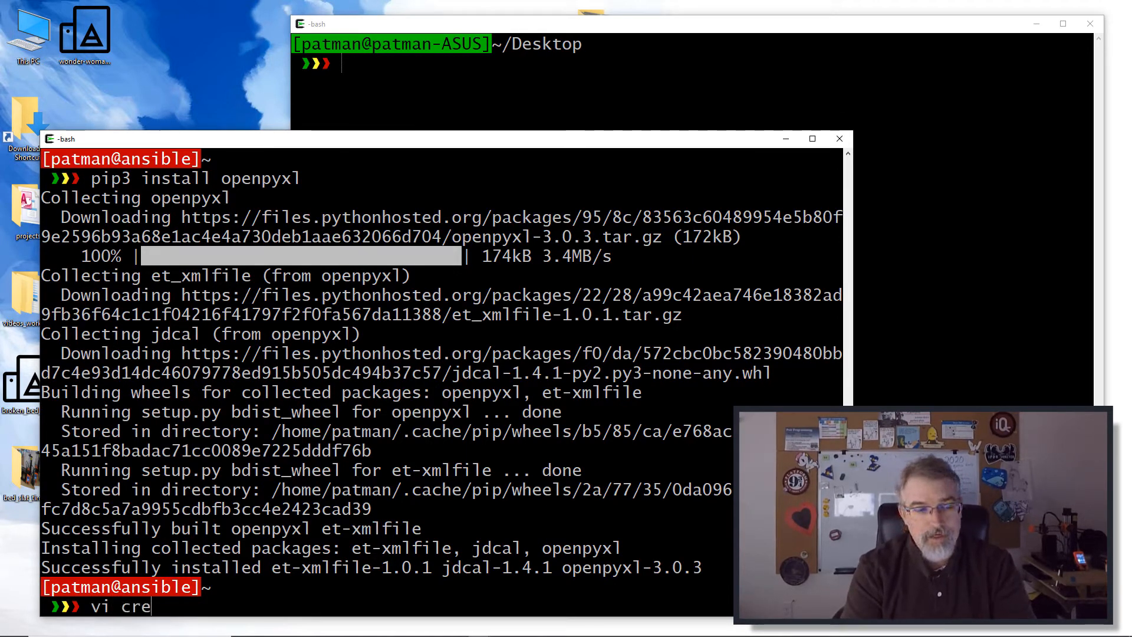
text(ate)
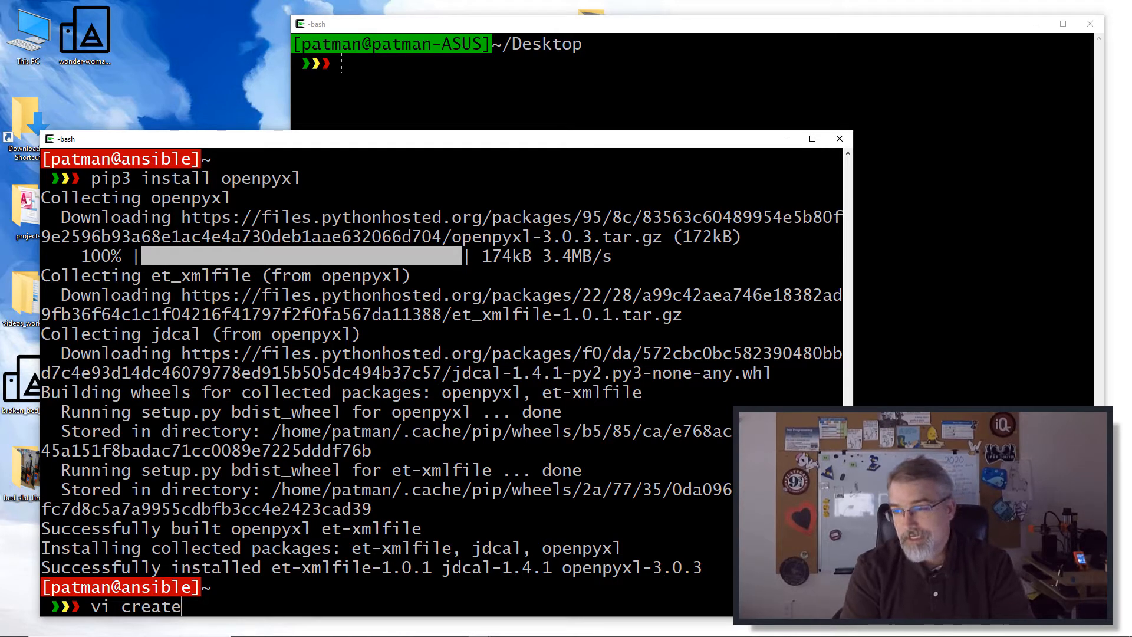
text(s)
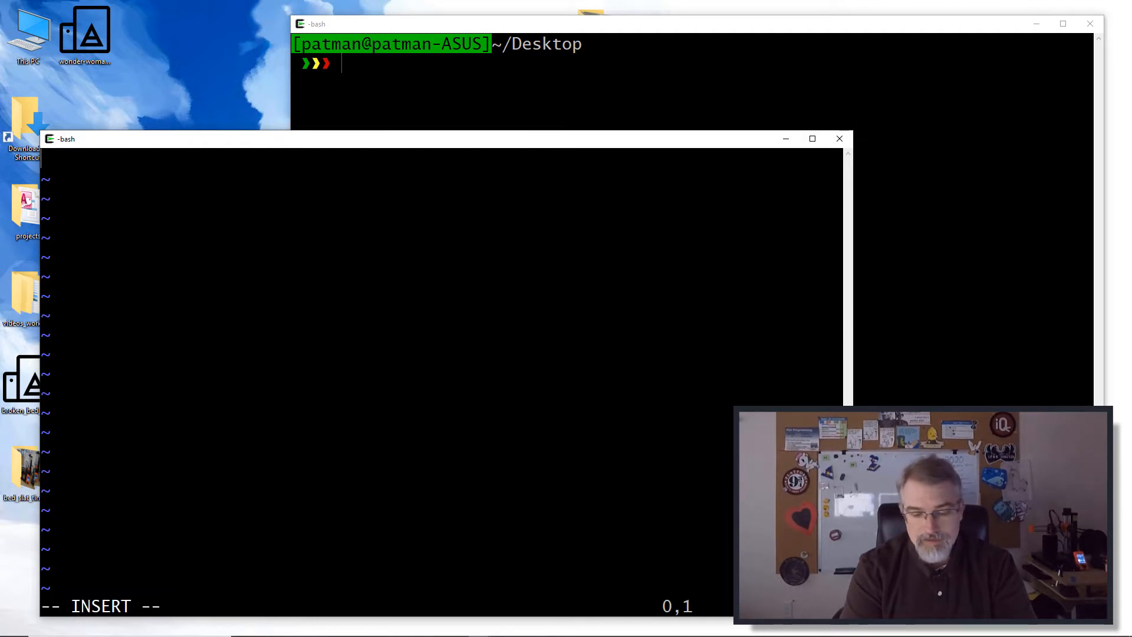
Write the #!/usr/bin/env python3 shebang and a # MAIN comment banner
text(#!)
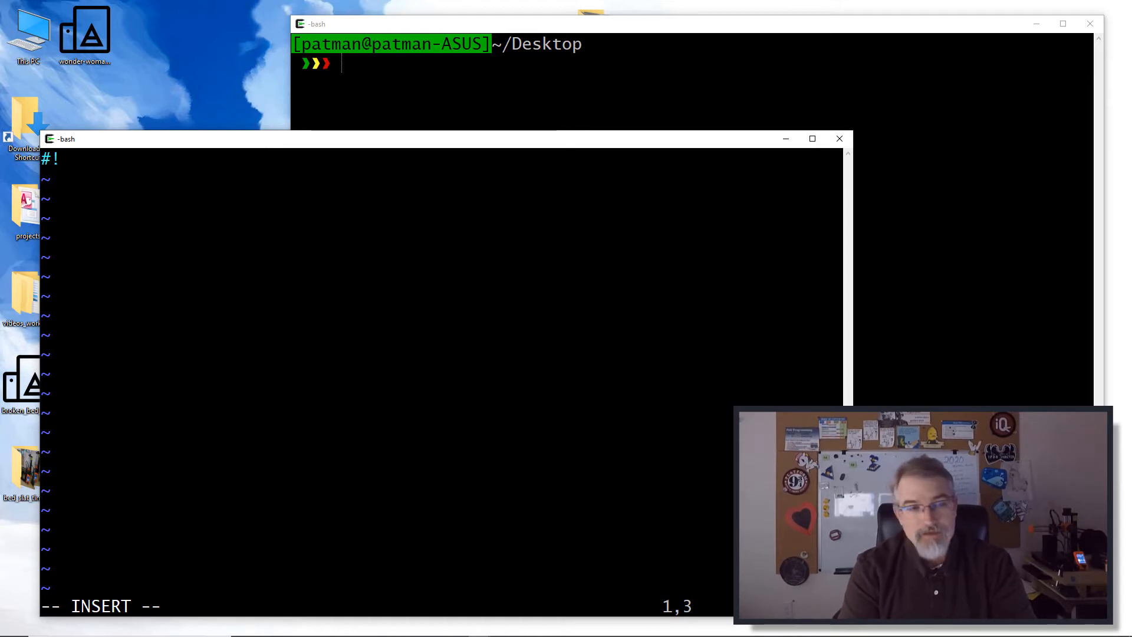
text(/us)
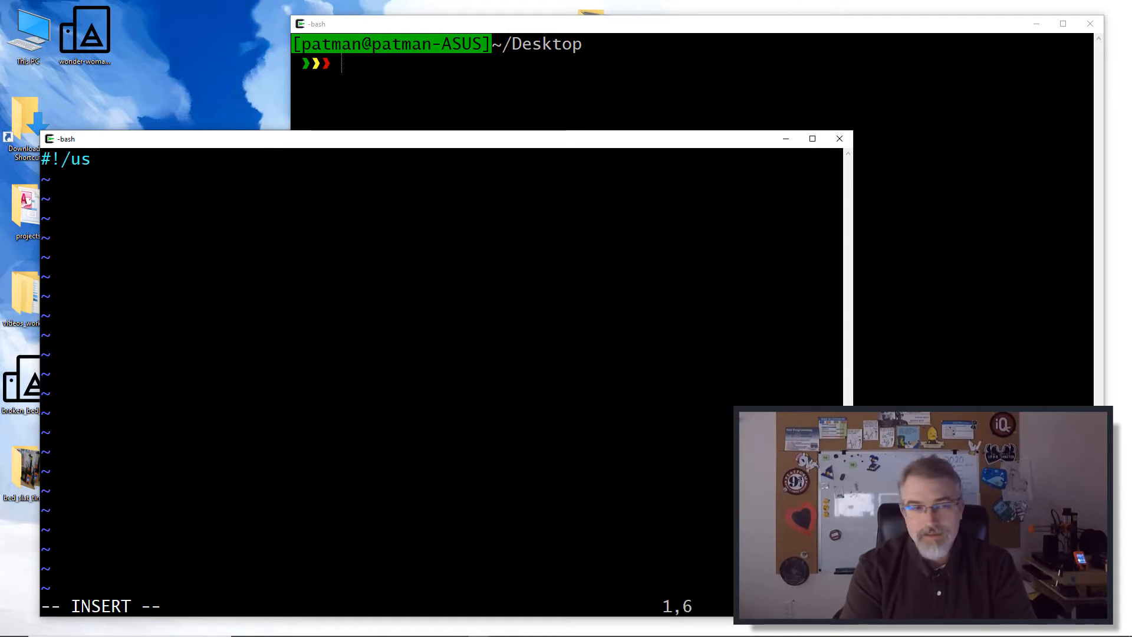
text(r/bin/)
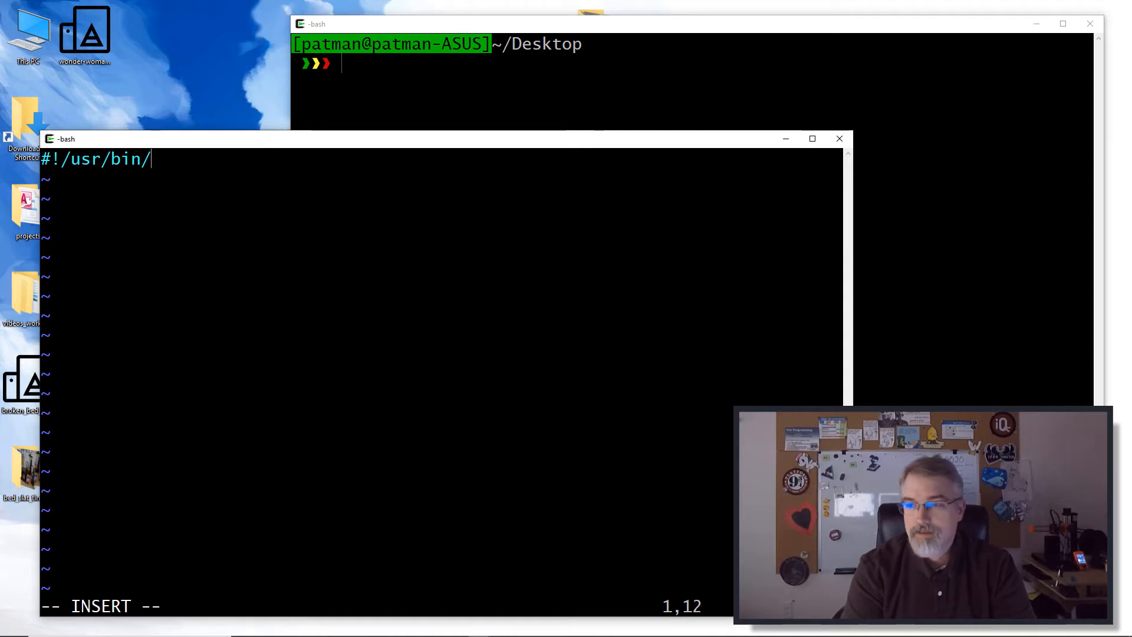
text(env pt)
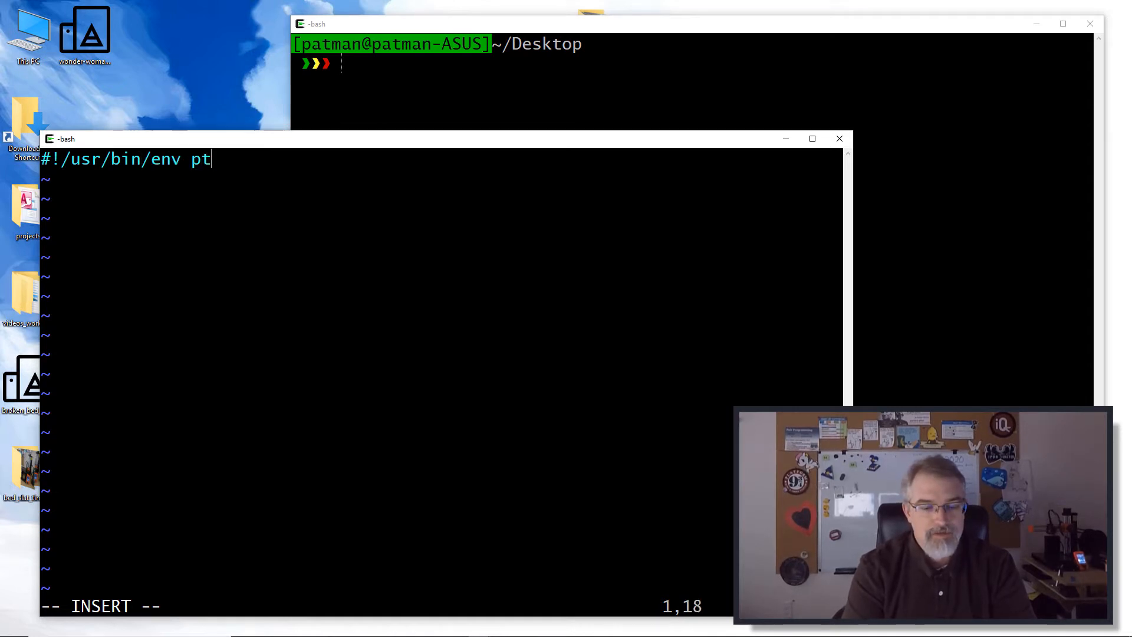
text(ython3)
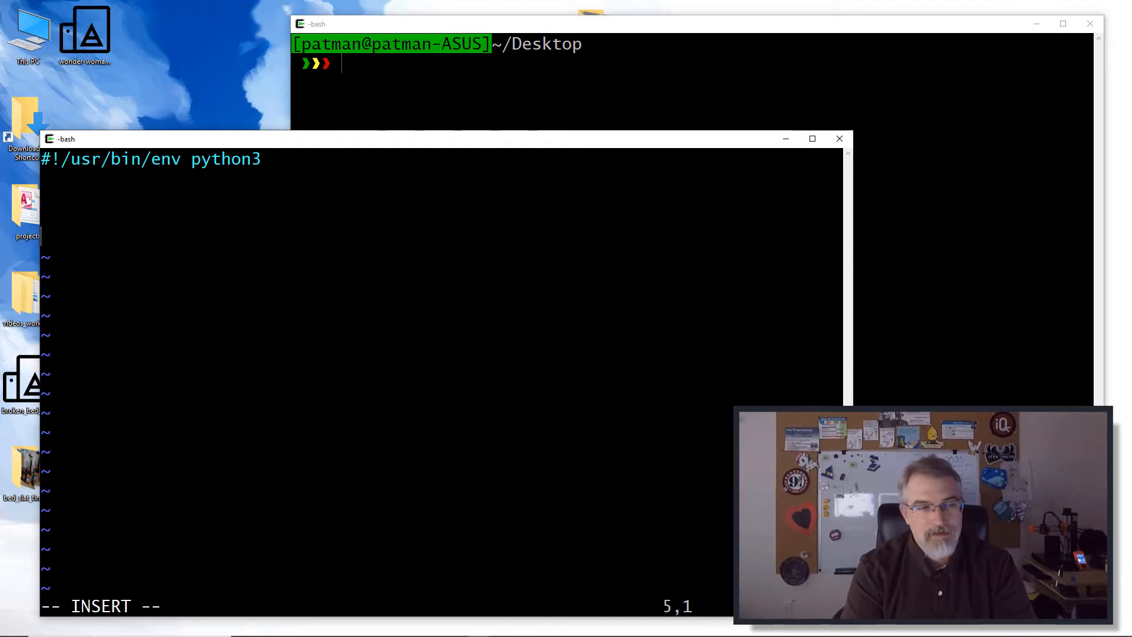
text(#############################)
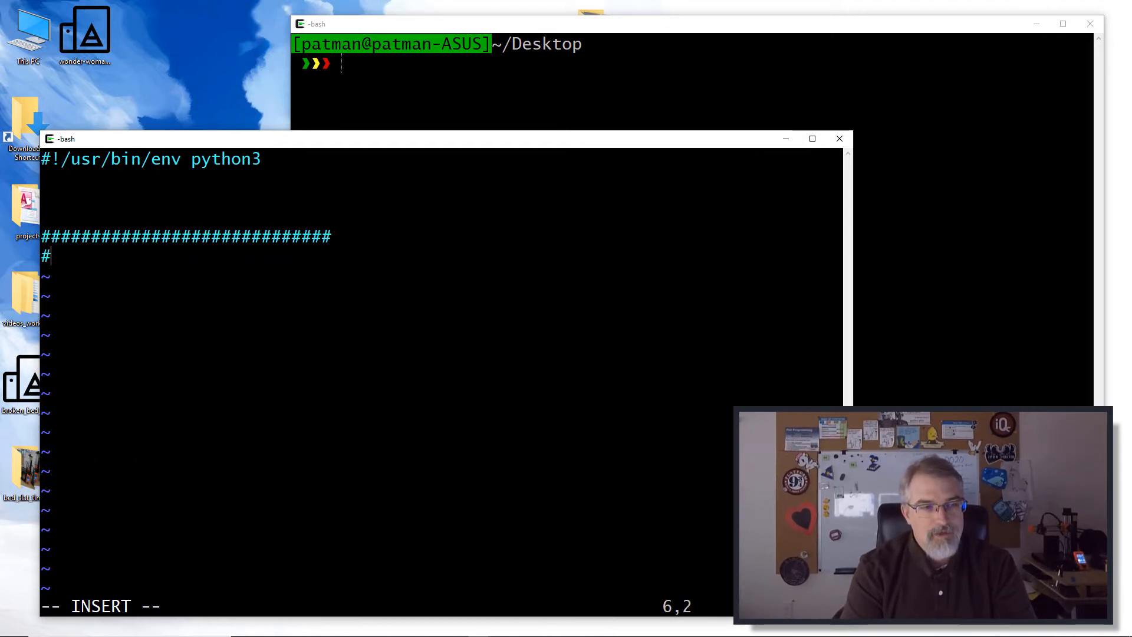
text(MAIN)
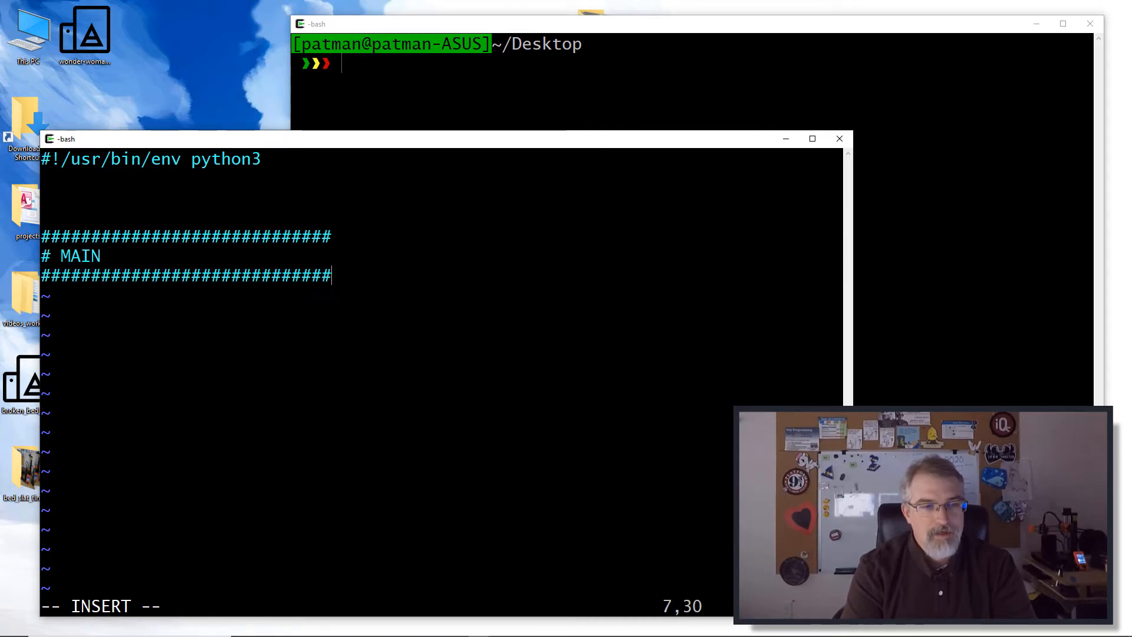
Add the if __name__ == '__main__': guard with print("TEST")
text(if)
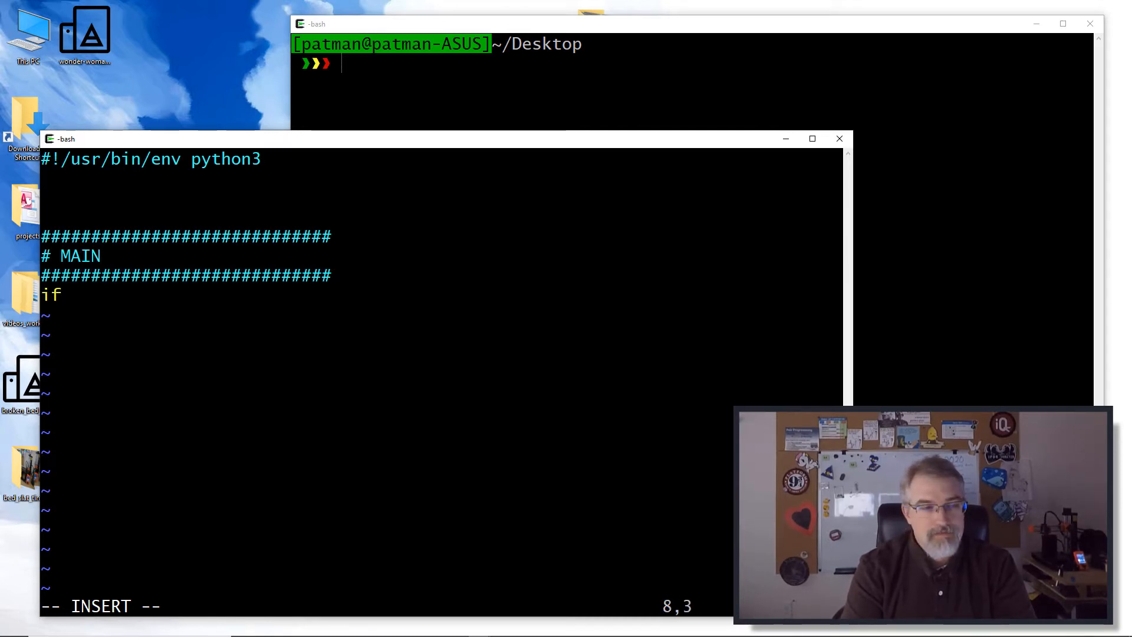
text(__name)
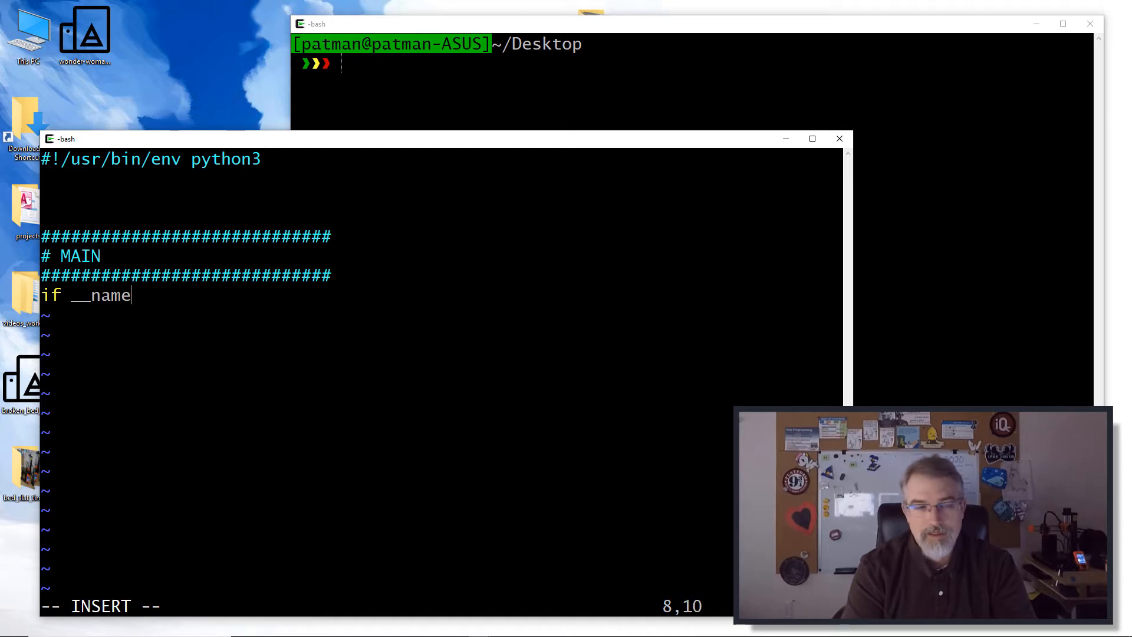
text(__ =)
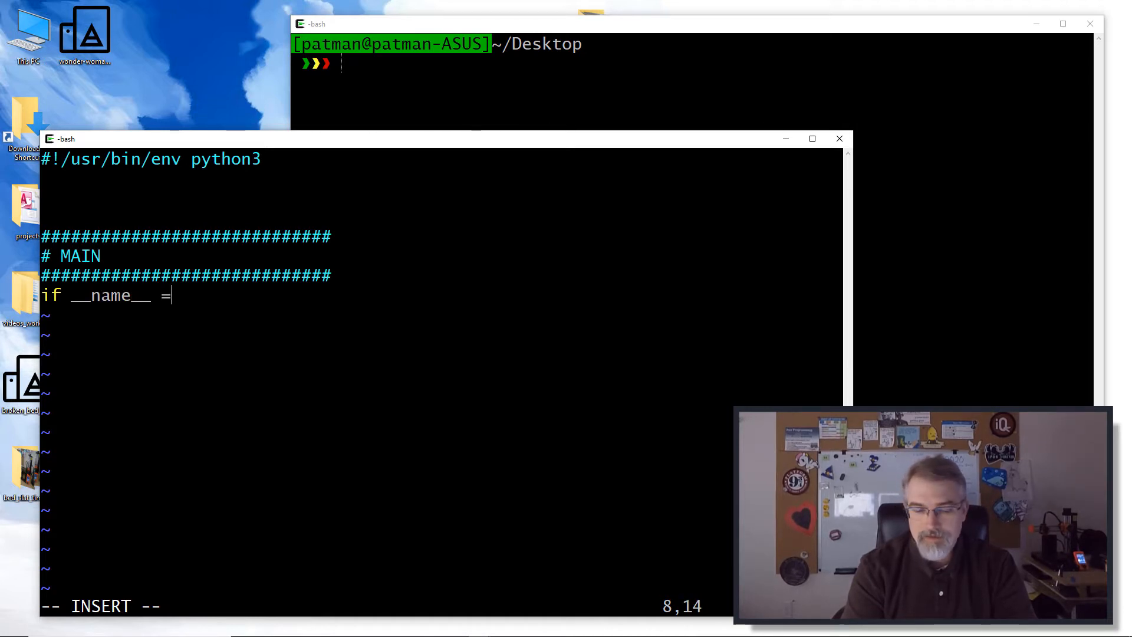
text(= __)
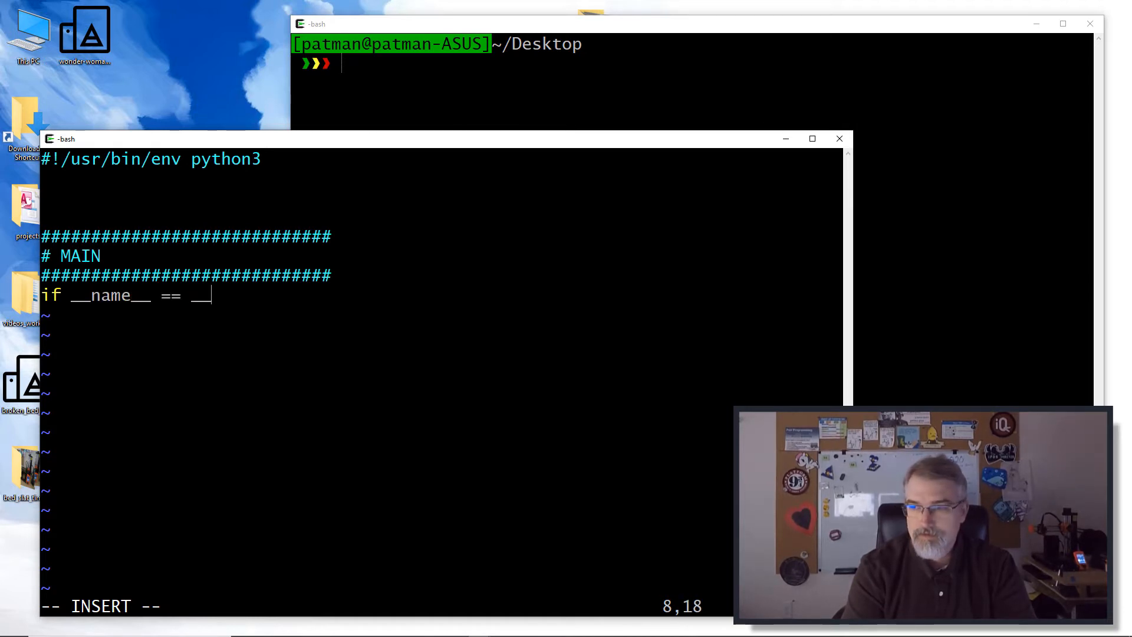
text(')
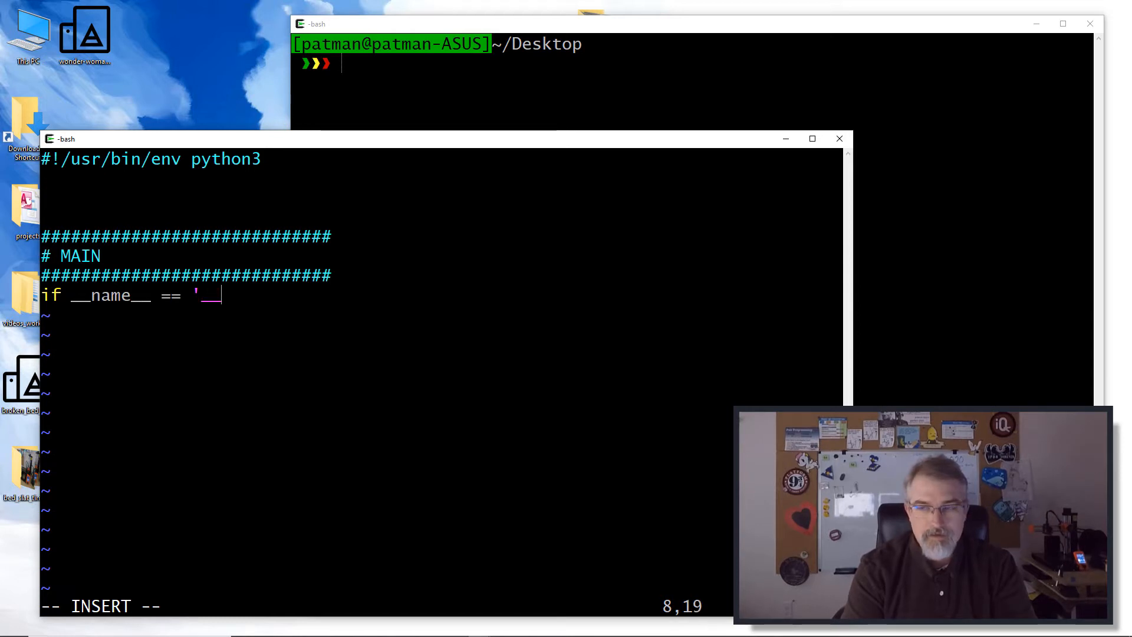
text(__main__':)
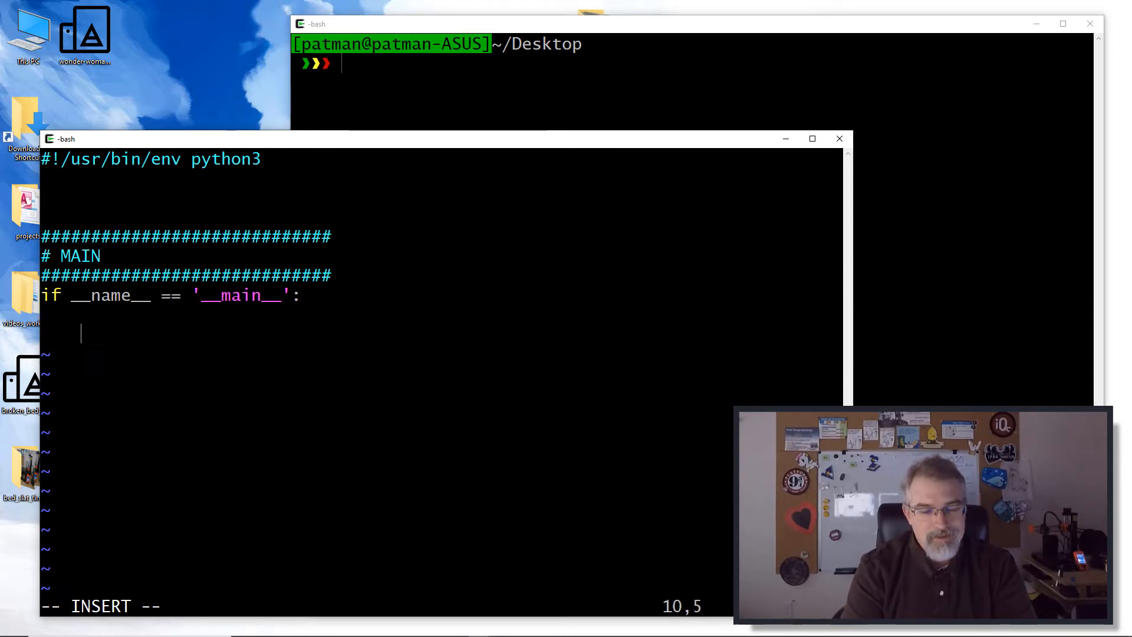
text(print(")
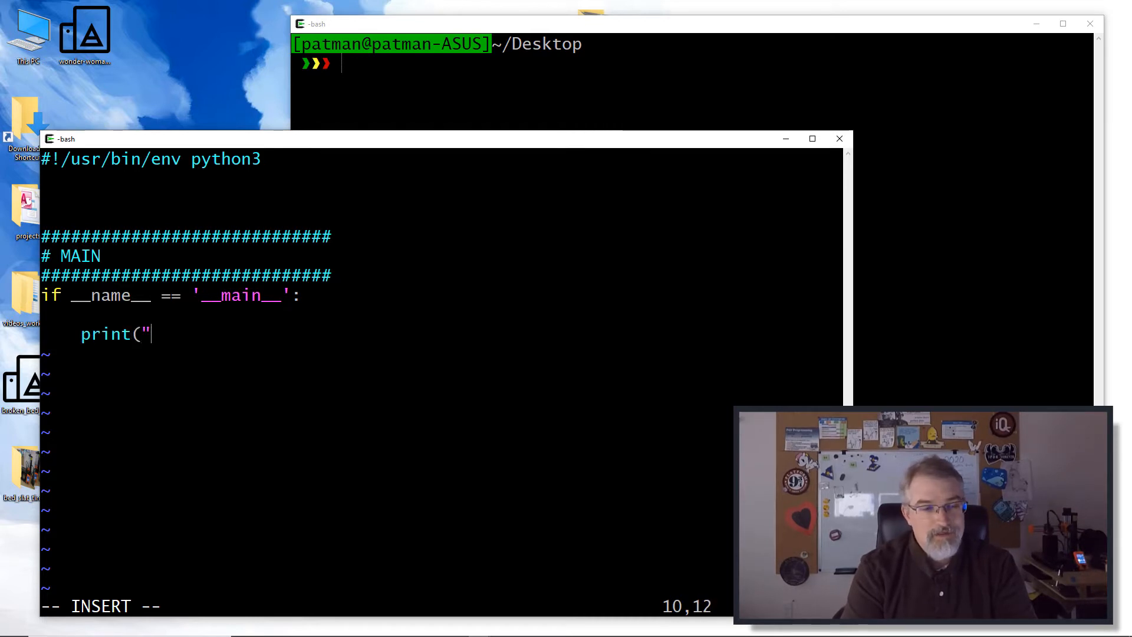
text(TEST"))
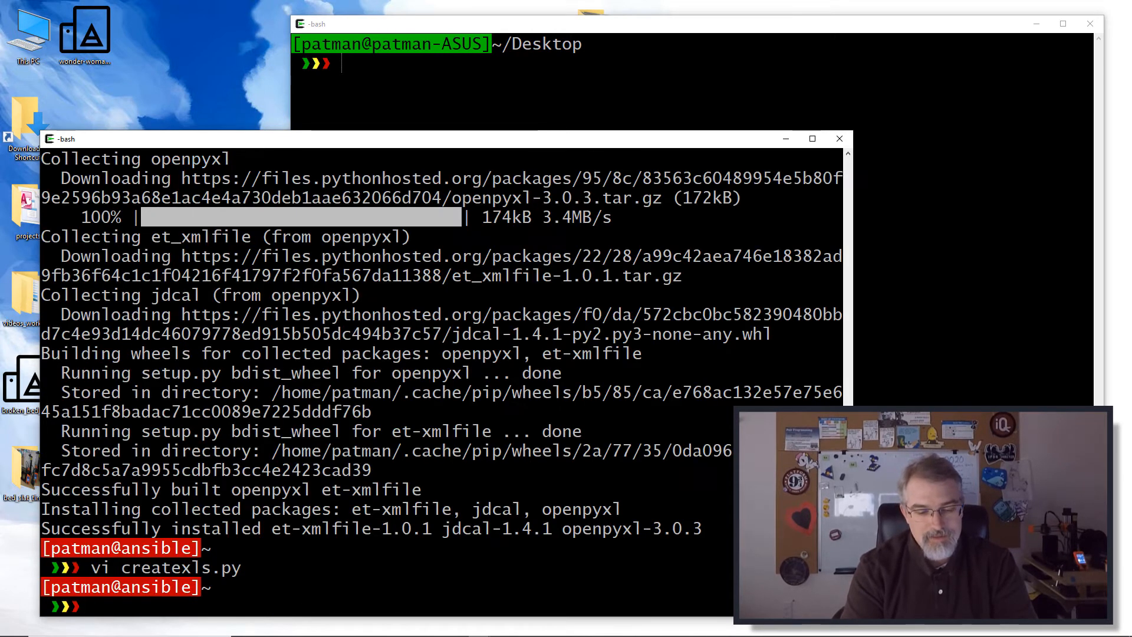
Make createxls.py executable with chmod u+x and run ./createxls.py
text(chmod u)
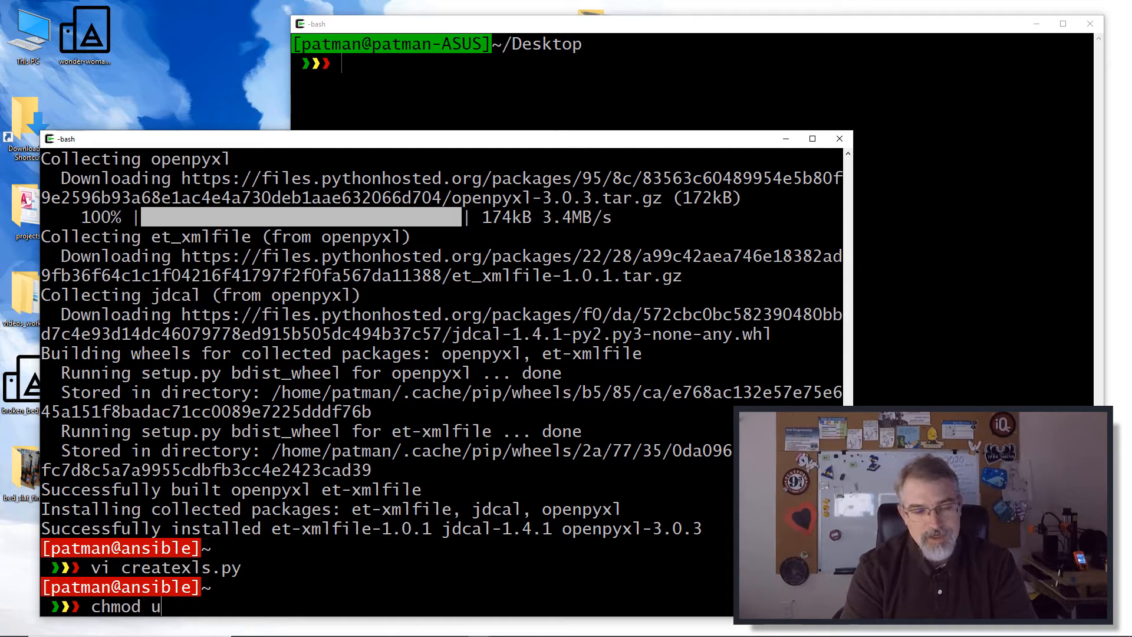
text(+x cre)
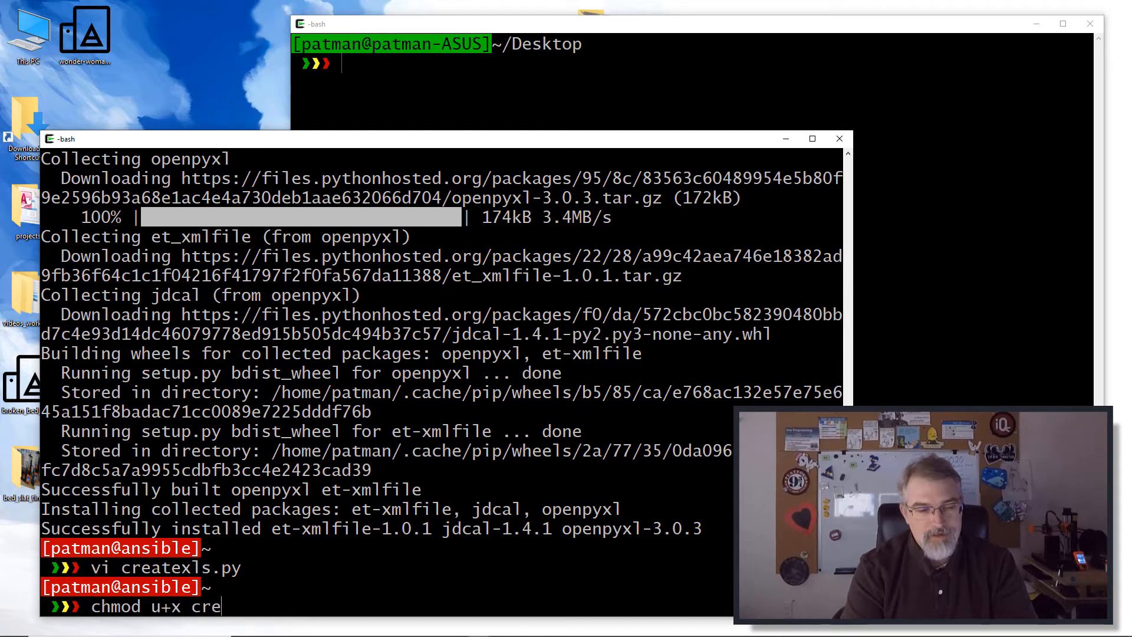
key(Return)
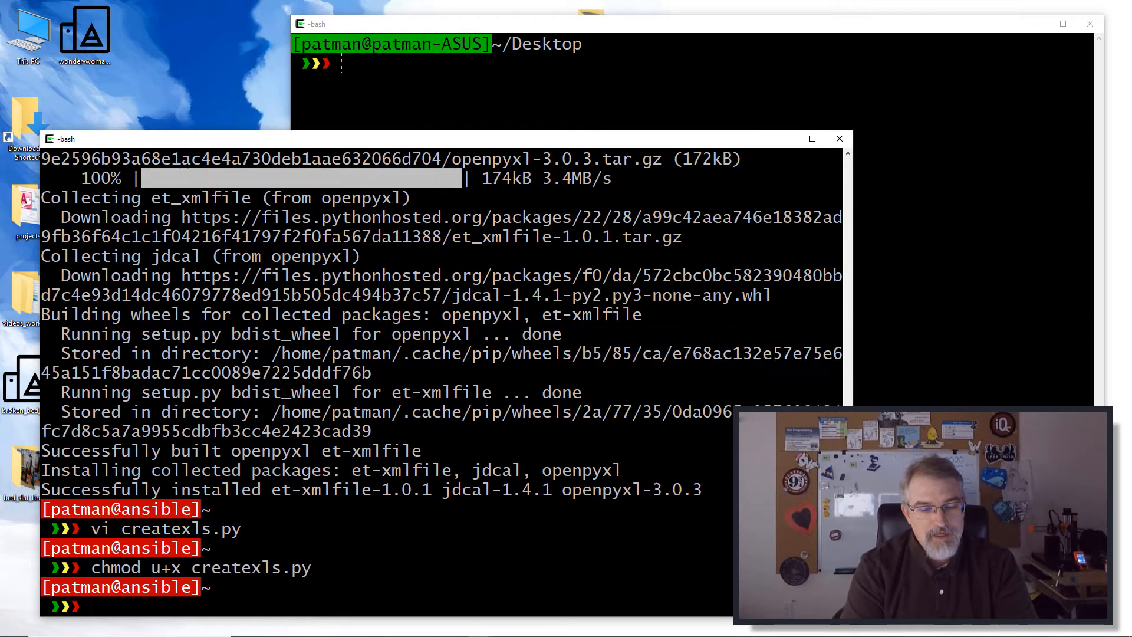
text(./createxls.py)
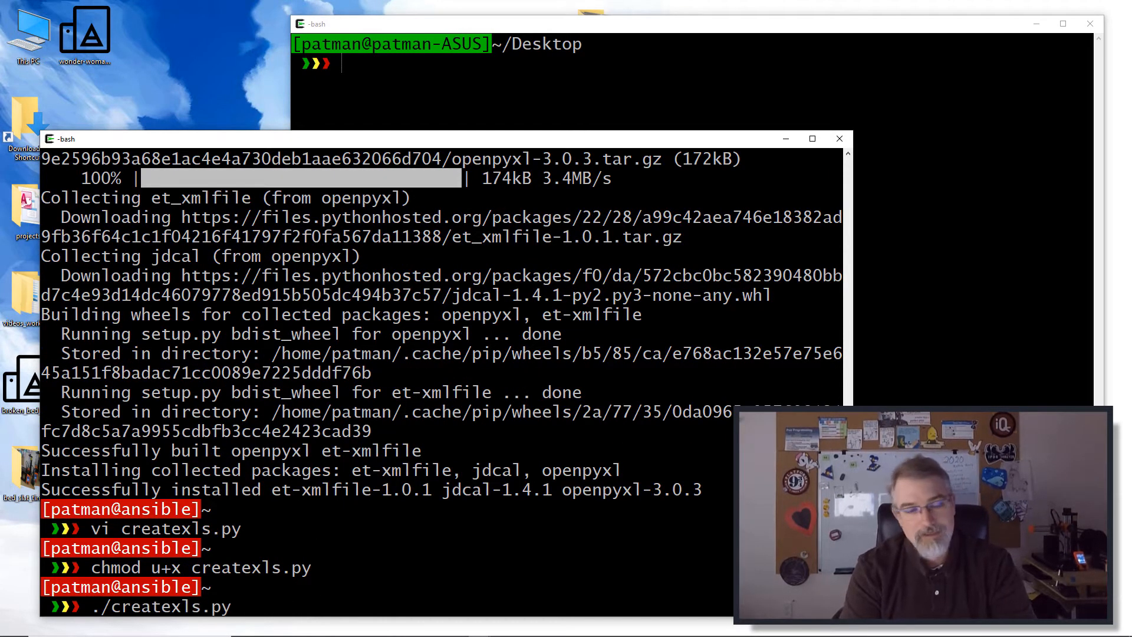
key(Return)
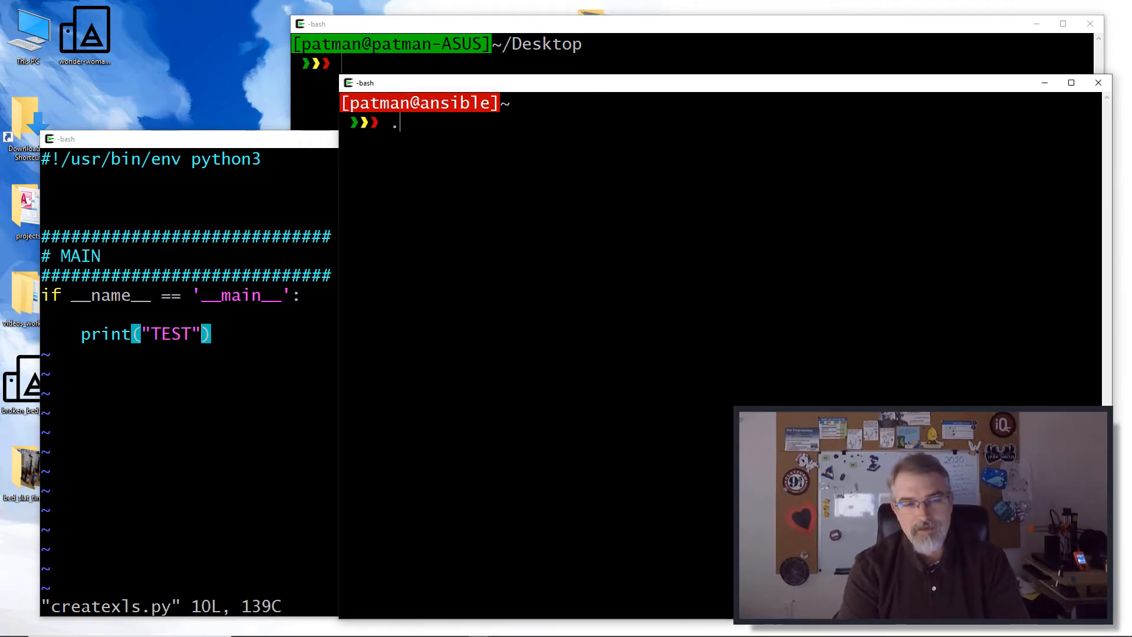
Add import openpyxl and from openpyxl import Workbook, dropping the TEST print
text(/createxls.py)
key(Return)
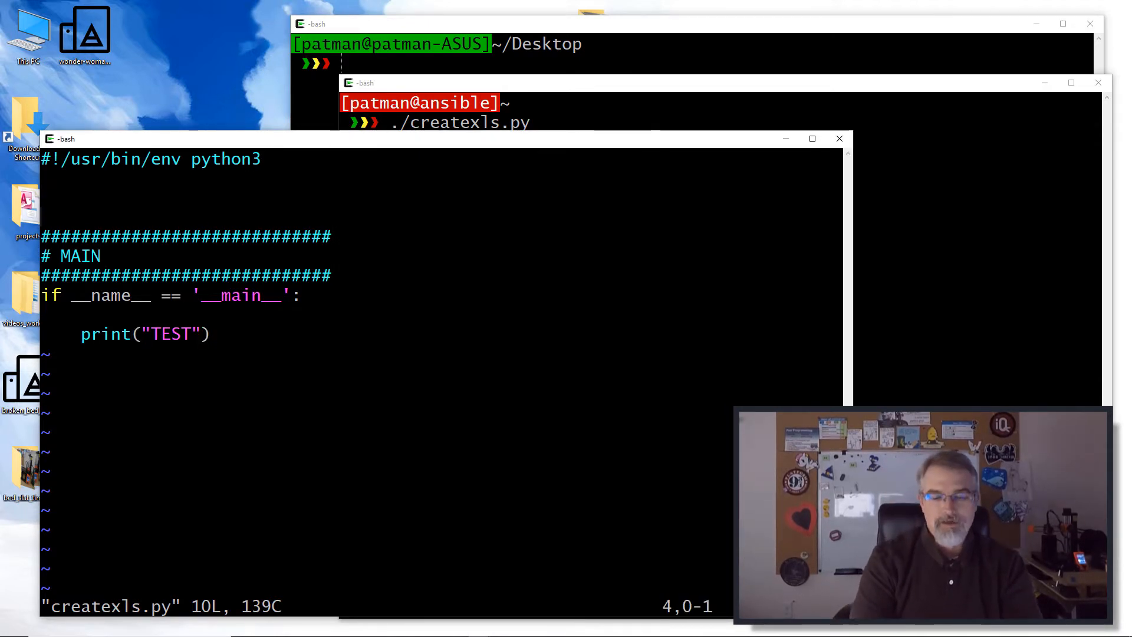
text(impot)
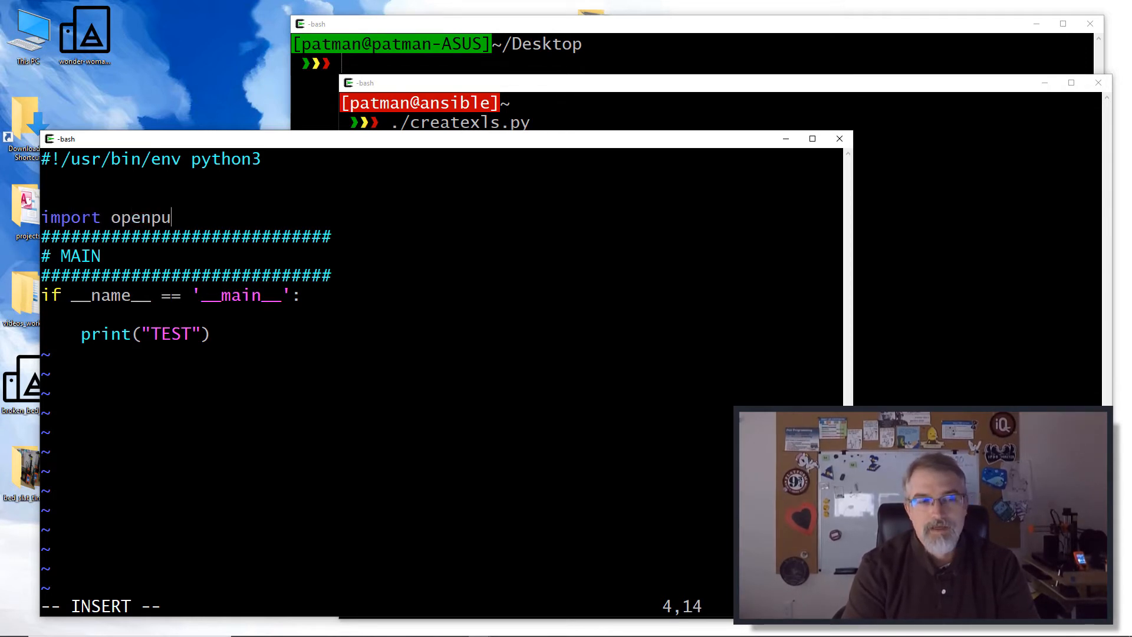
text(xl)
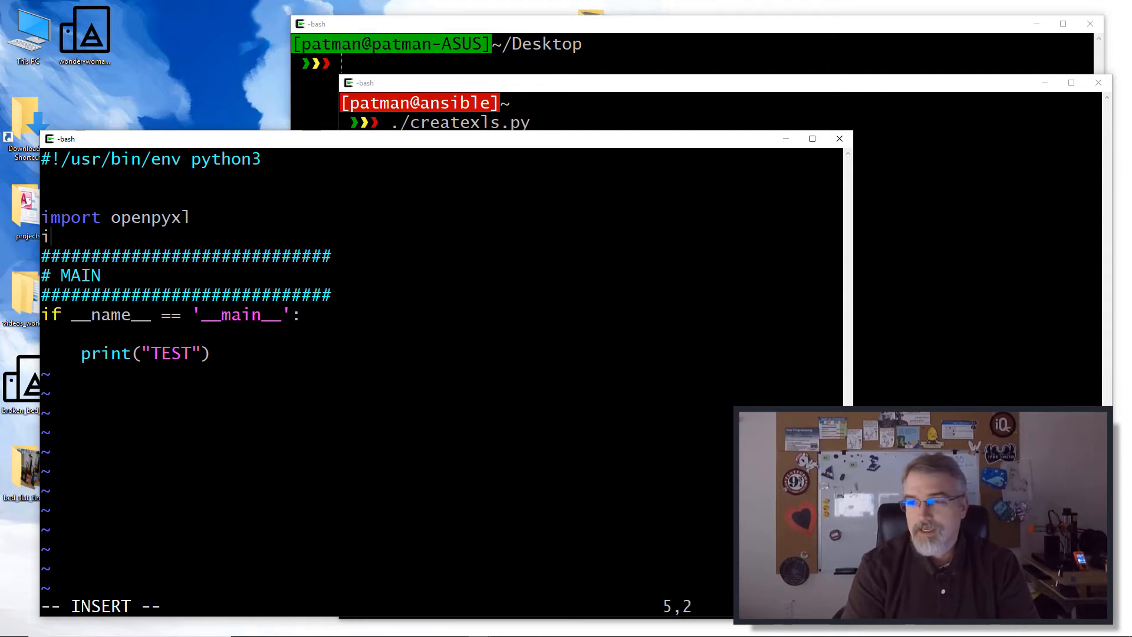
text(from)
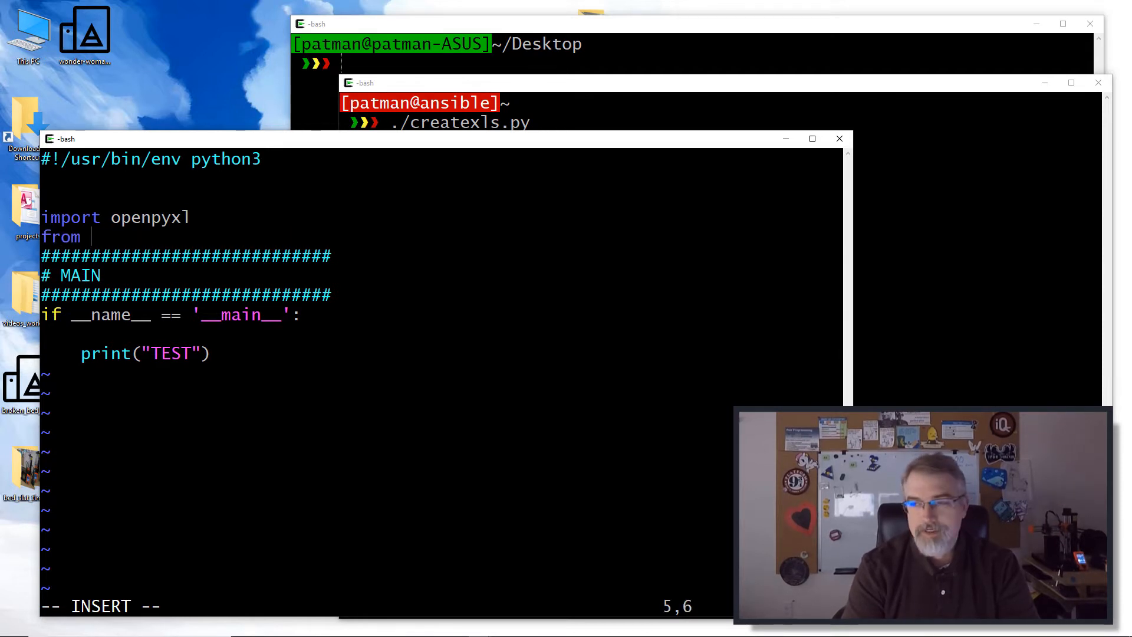
text(openp)
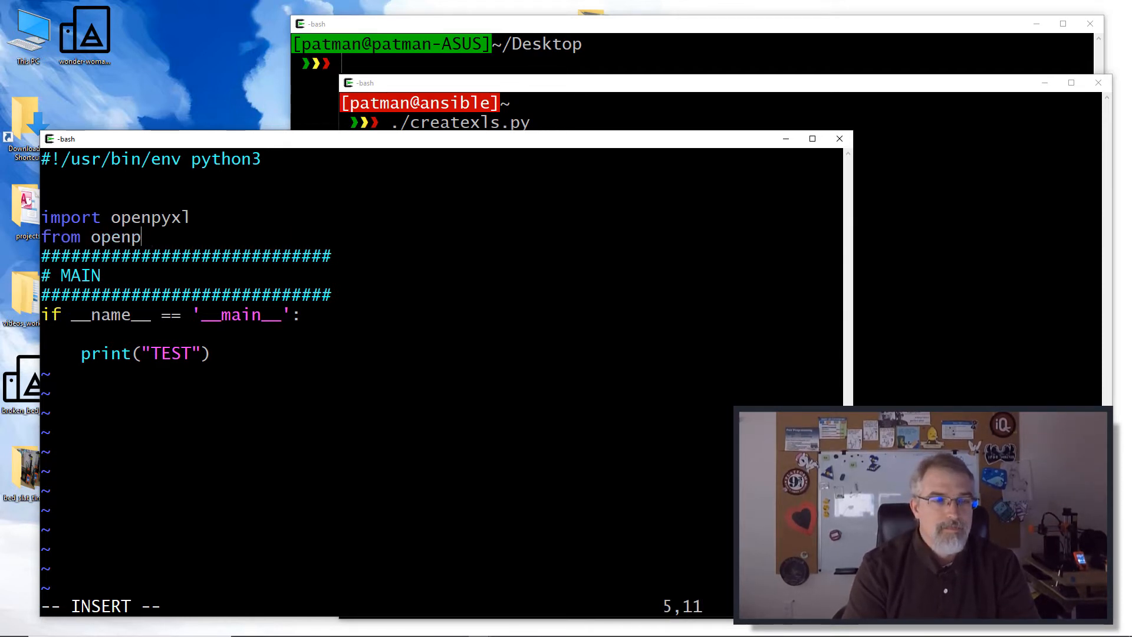
text(yxl import)
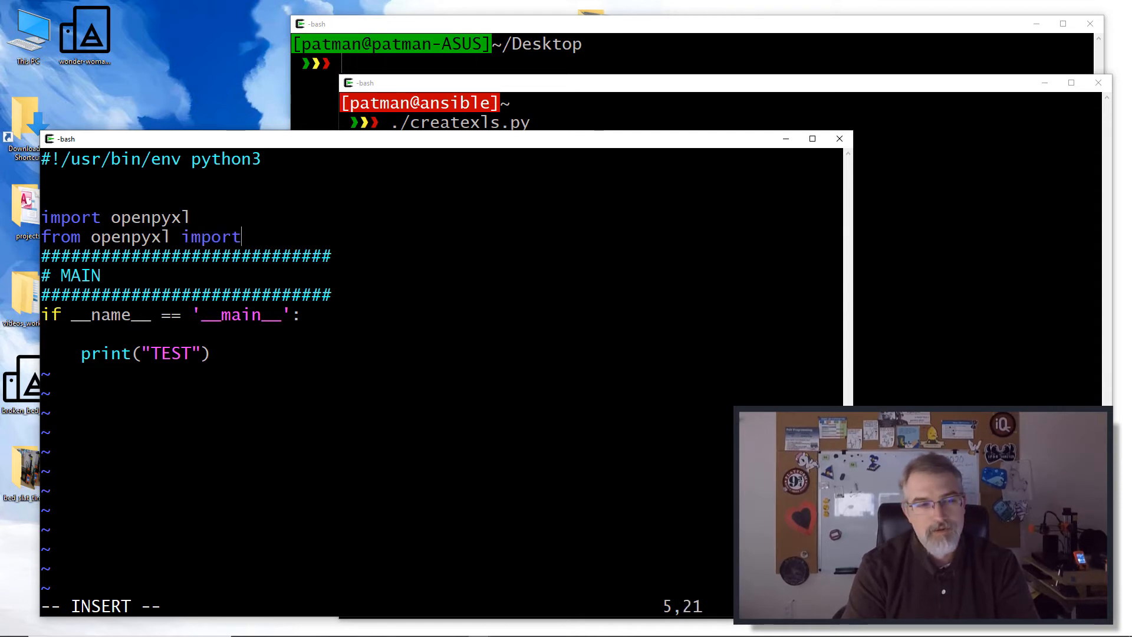
text(Workbook)
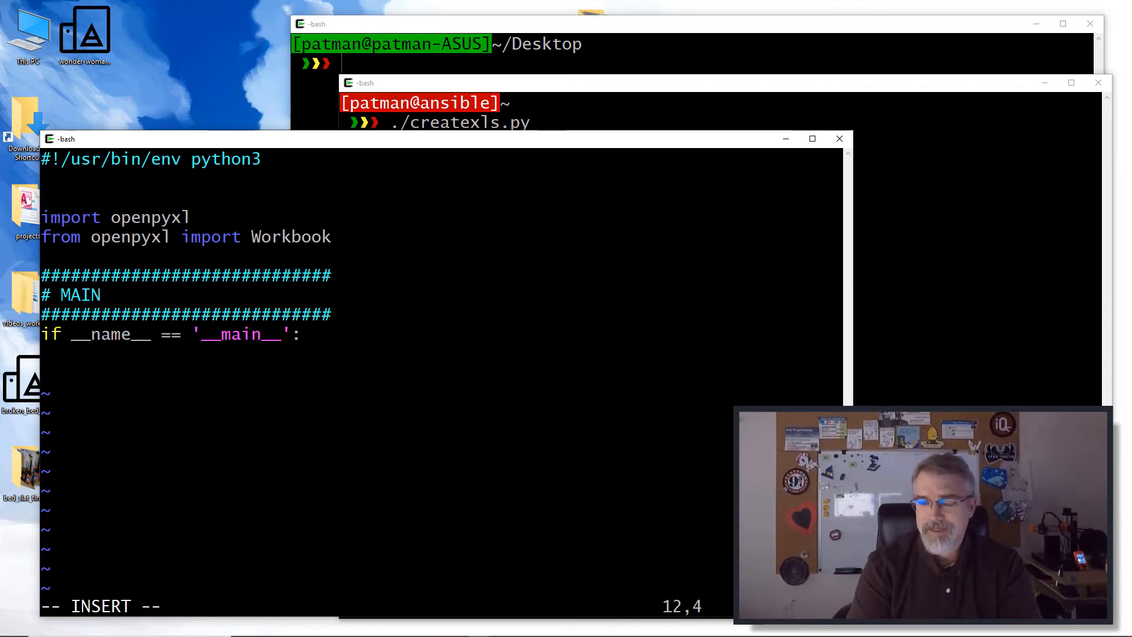
Create wb = Workbook() and grab the active sheet as ws_01 = wb.active, with comments
text(wb)
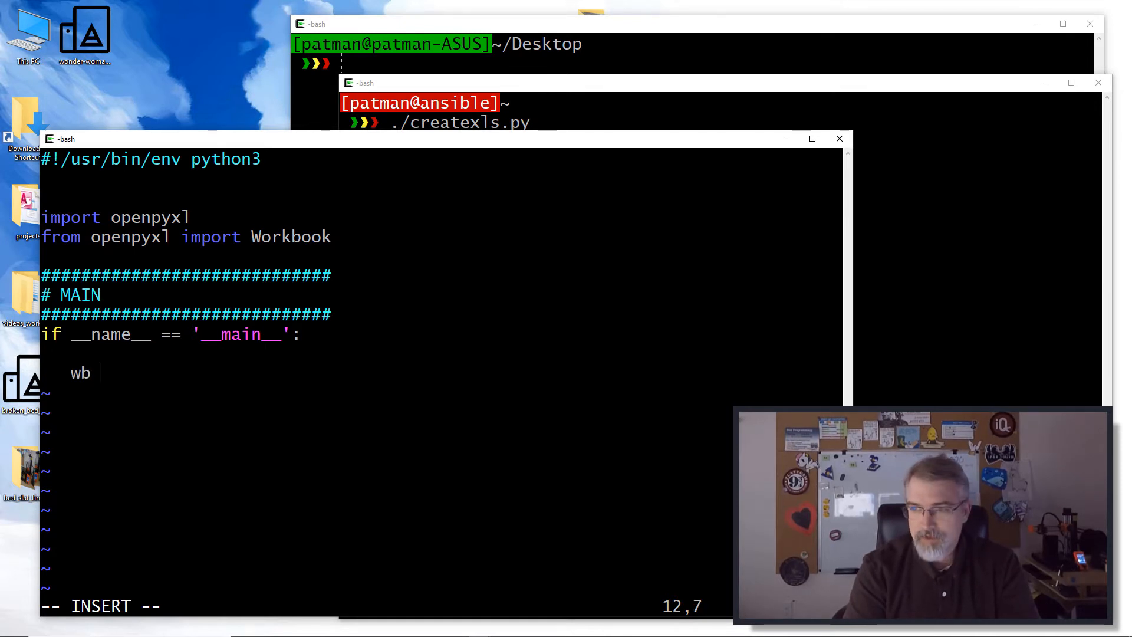
text(= Wor)
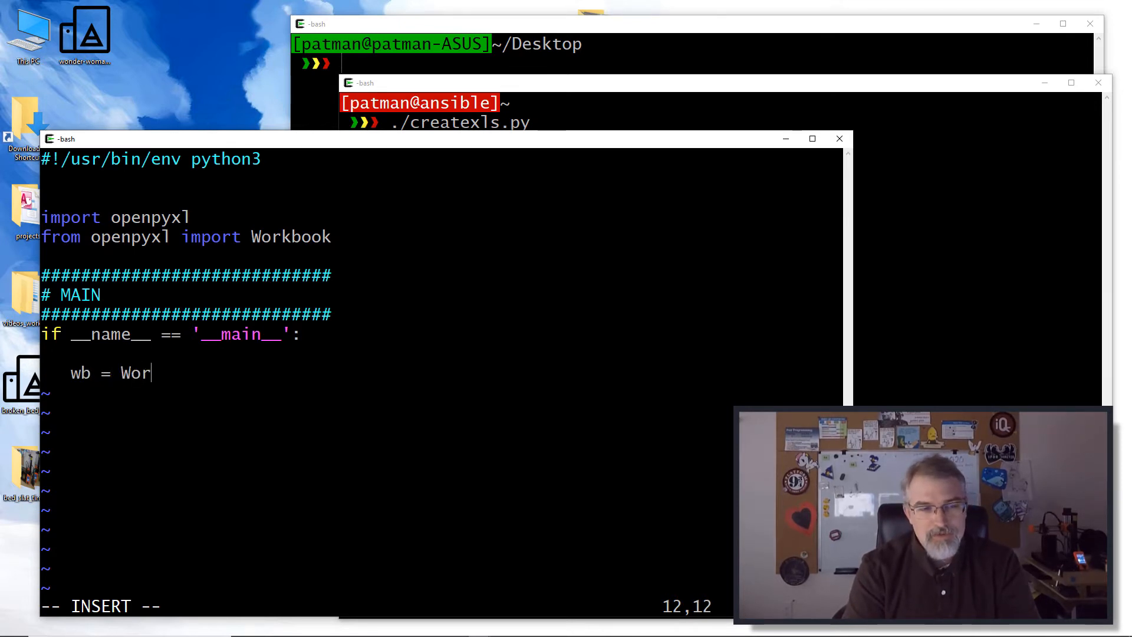
text(kbook())
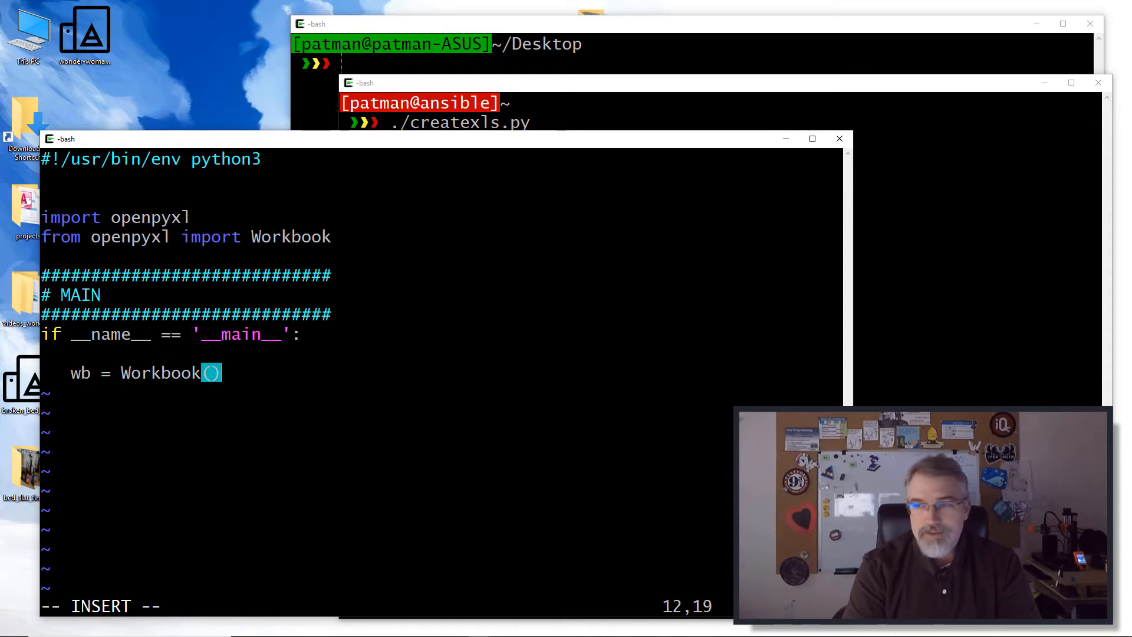
text(#G)
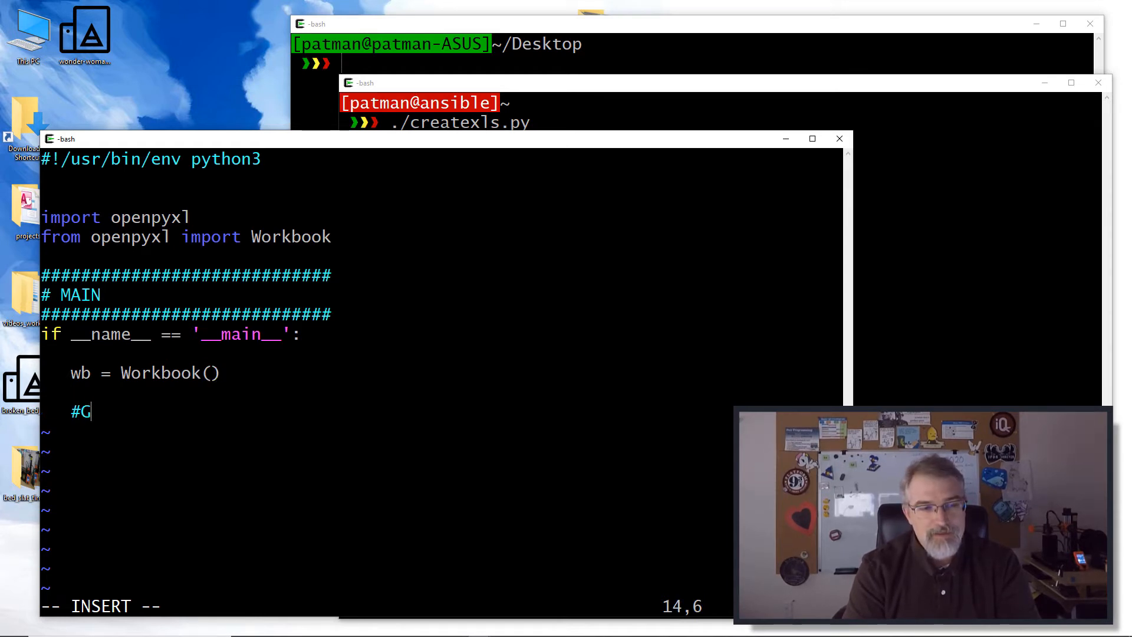
text(ra the active work)
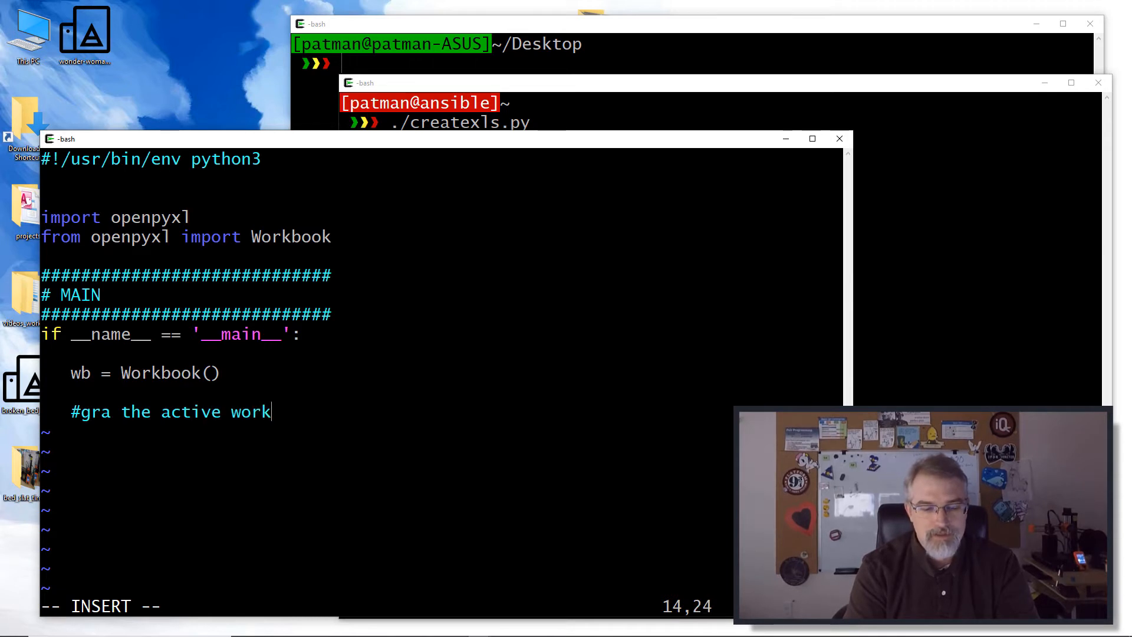
text(sheet)
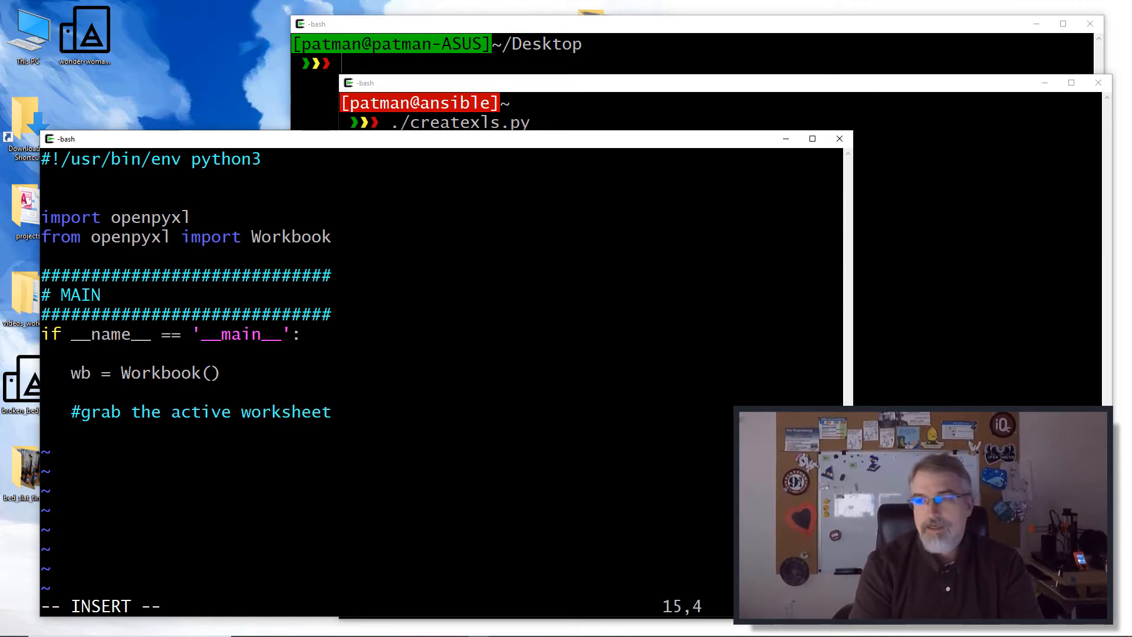
text(ws_)
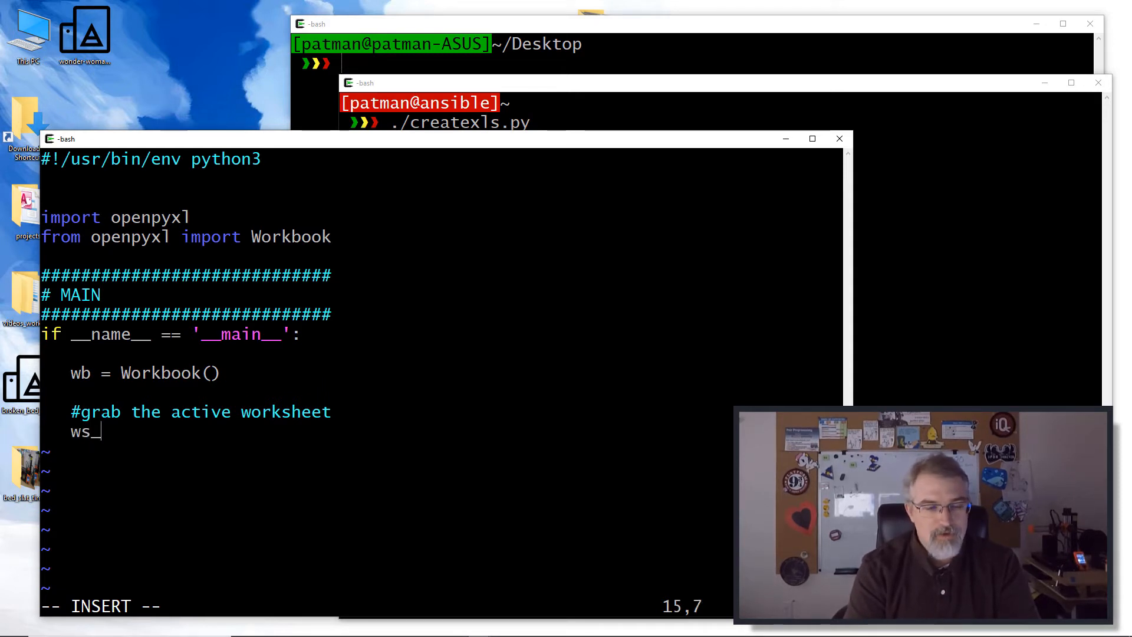
text(01)
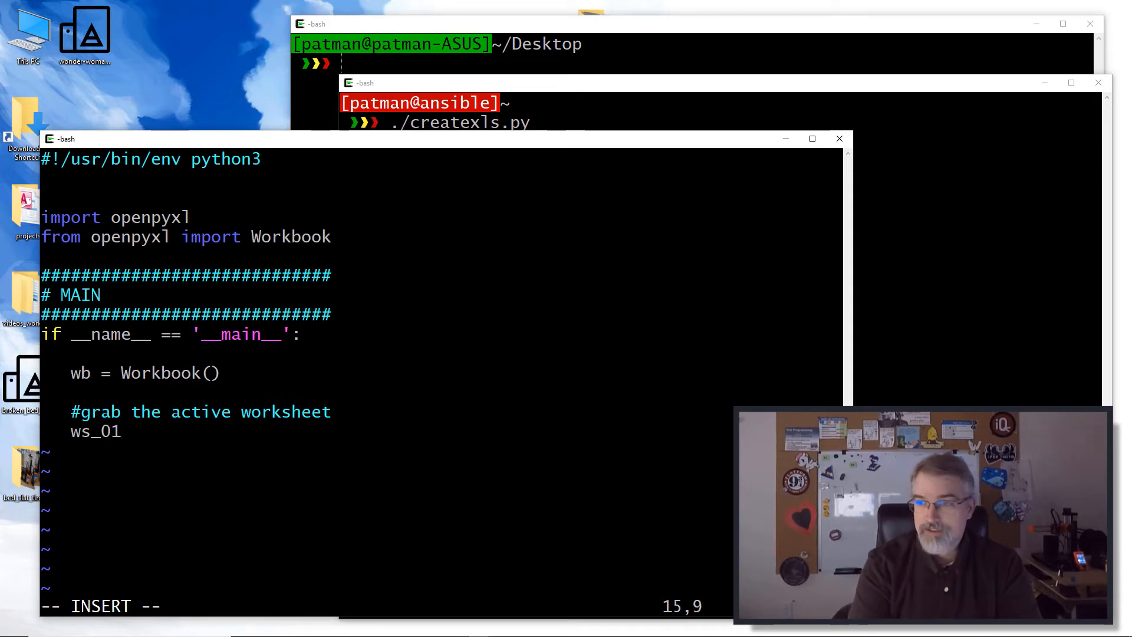
text(= wb)
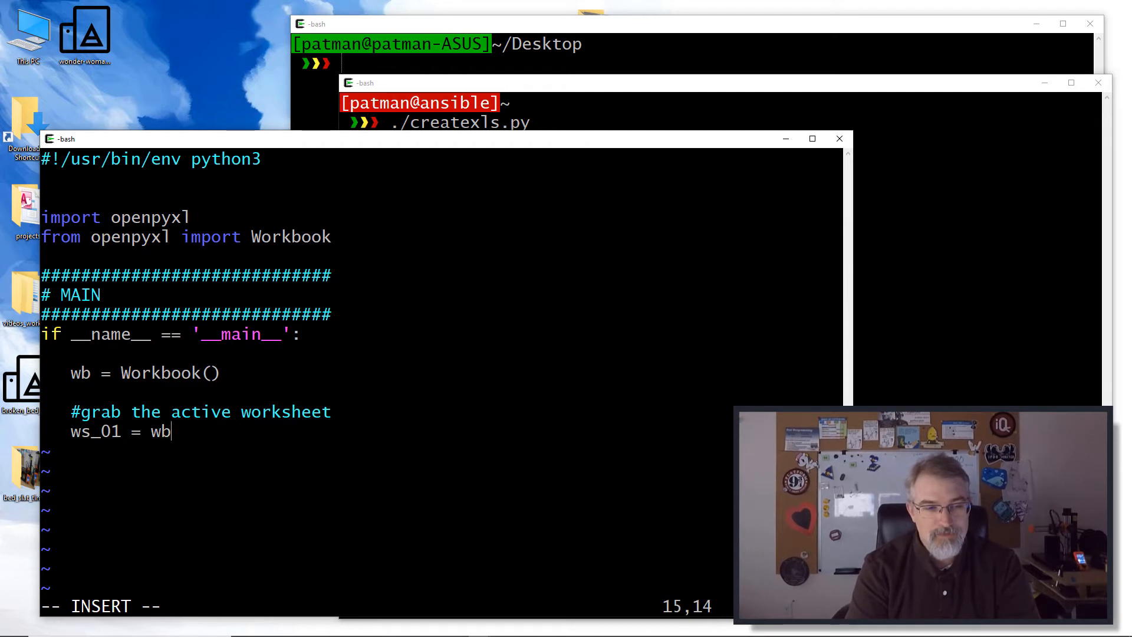
text(.active)
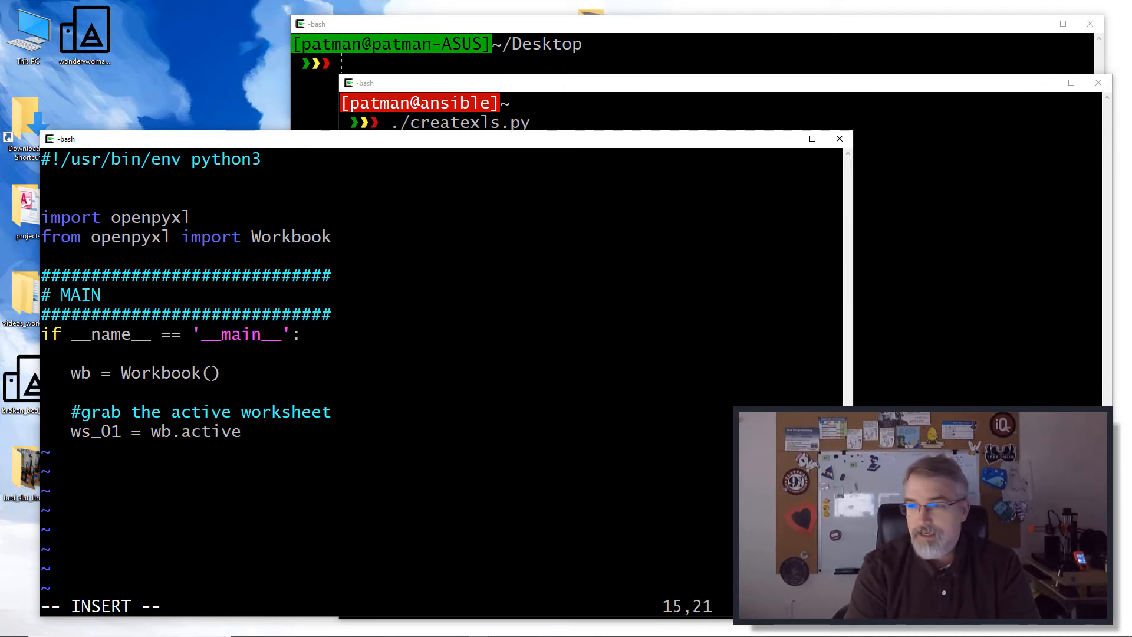
Title the worksheet with ws_01.title = "First Sheet" under a #Set comment
text(#Set the title of the WOrk)
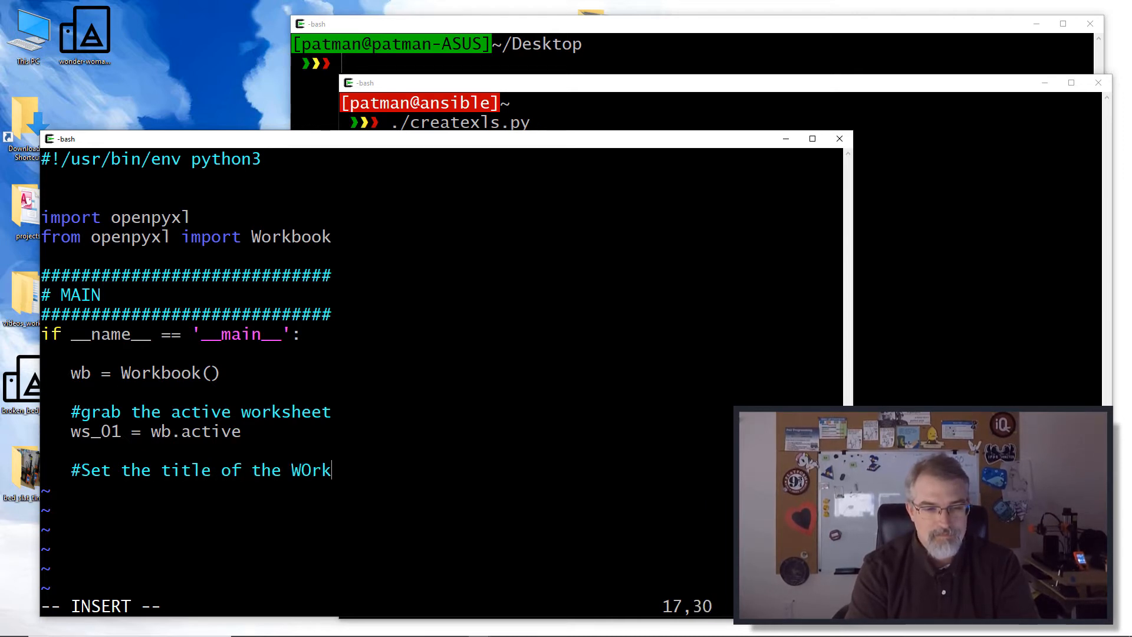
text(se)
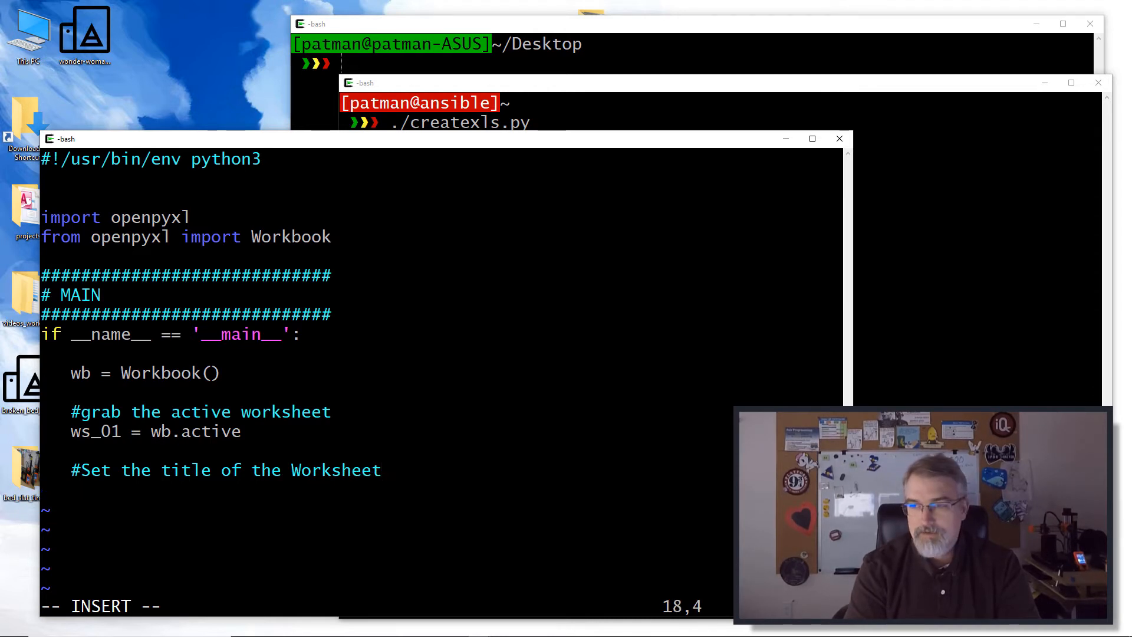
text(ws)
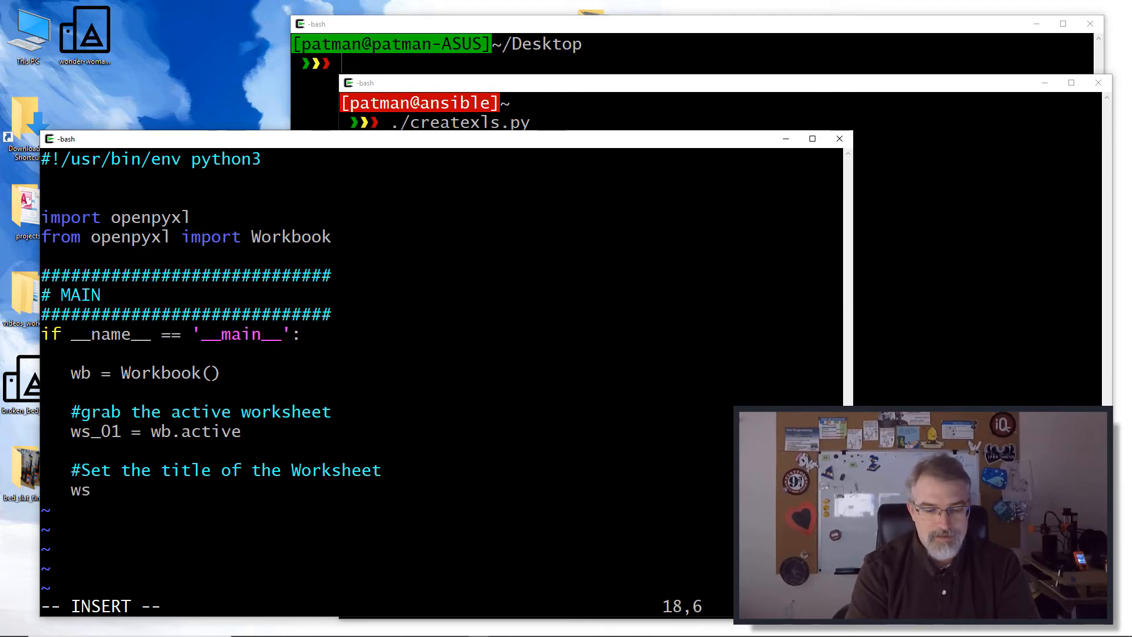
text(_01.title =)
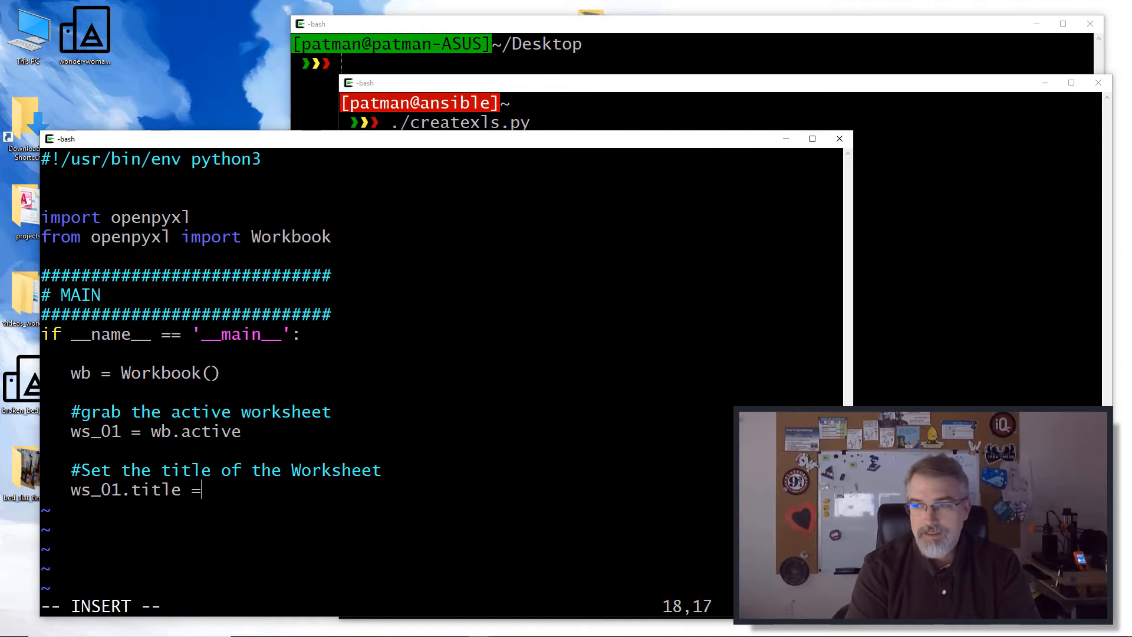
text("First Shet)
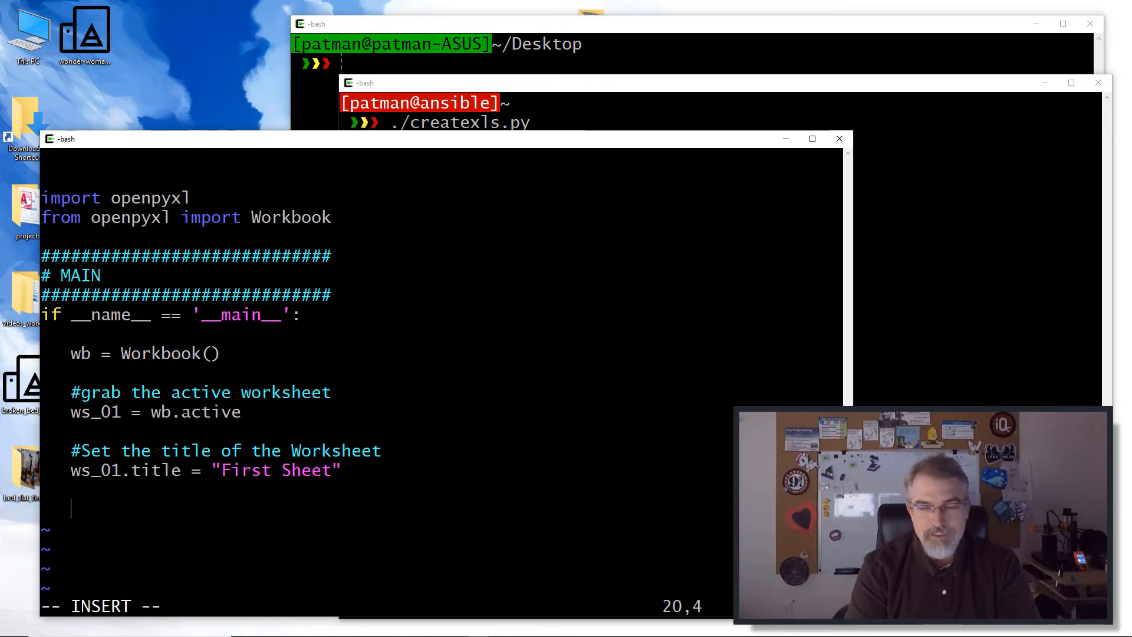
Place values ws_01['A1'] = 1, ws_01['B2'] = 2 and ws_01['C3'] = 3 under a comment
text(#pace)
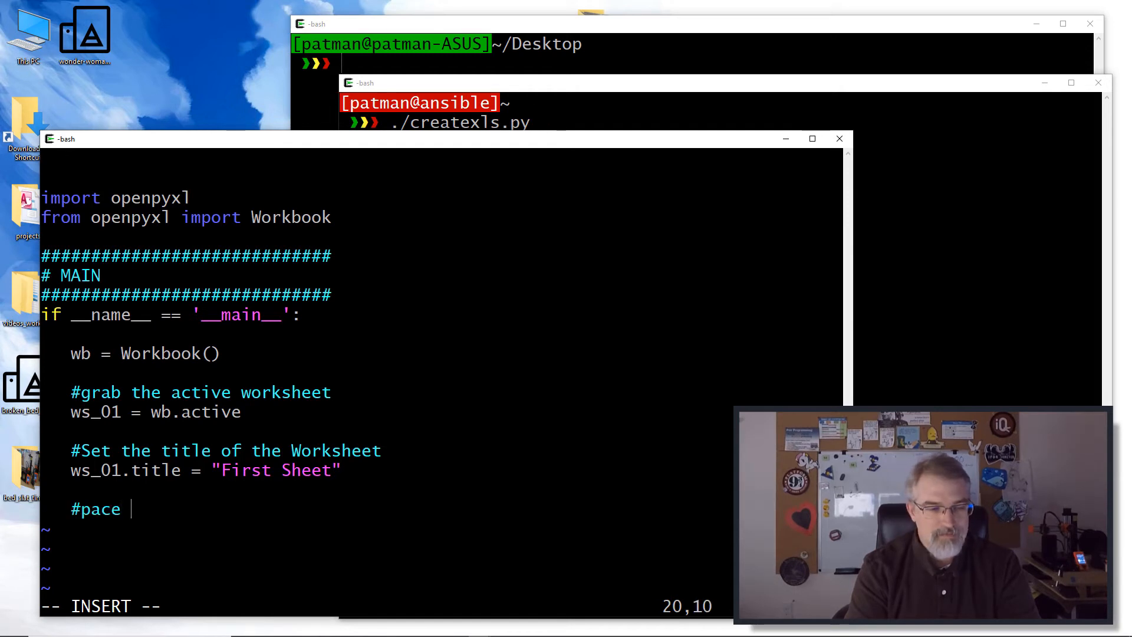
text(lace a few v)
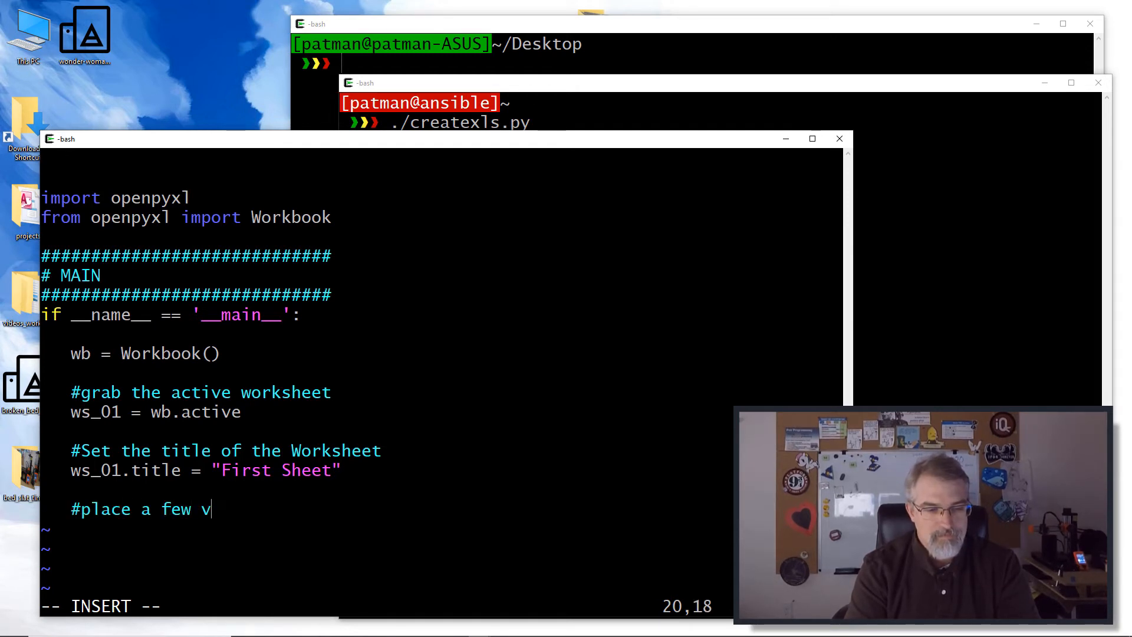
text(alues in it)
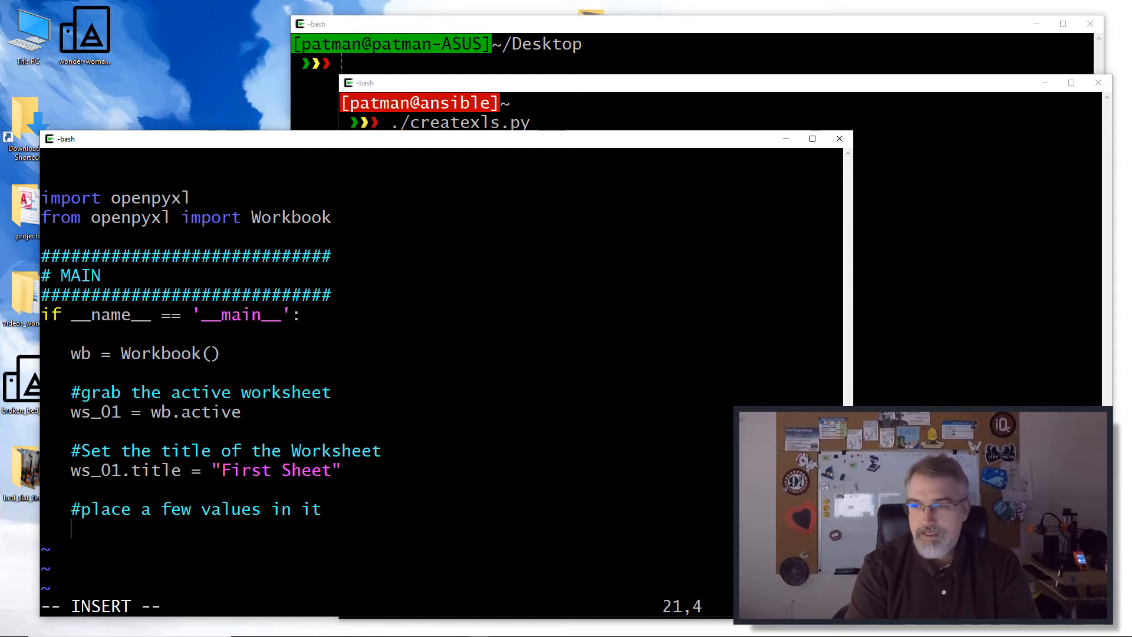
text(ws_0)
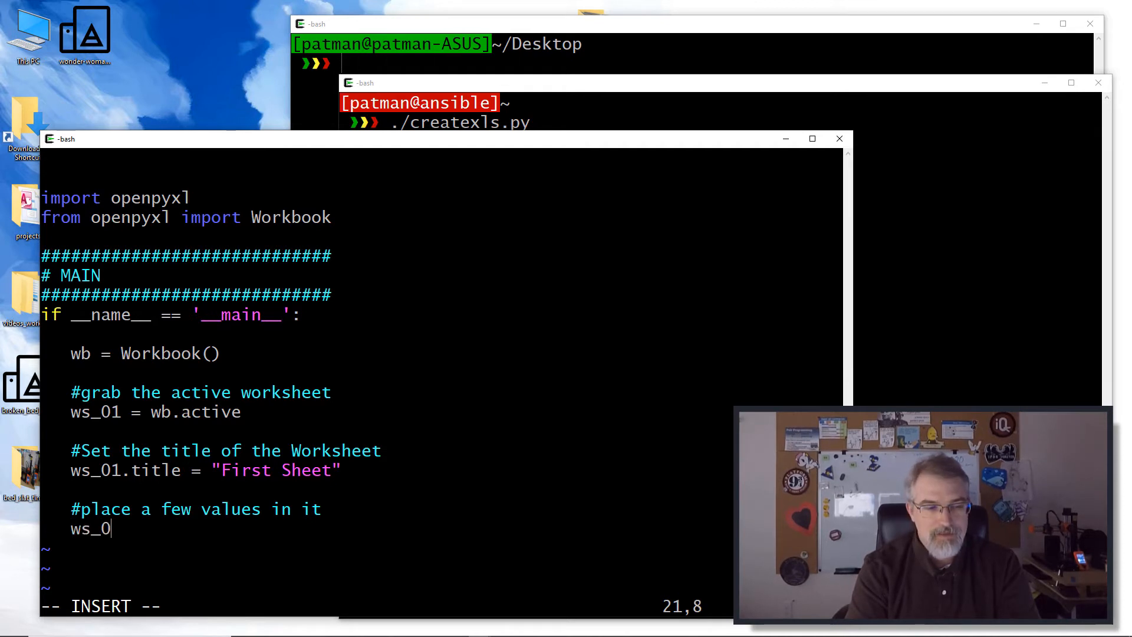
text(1)
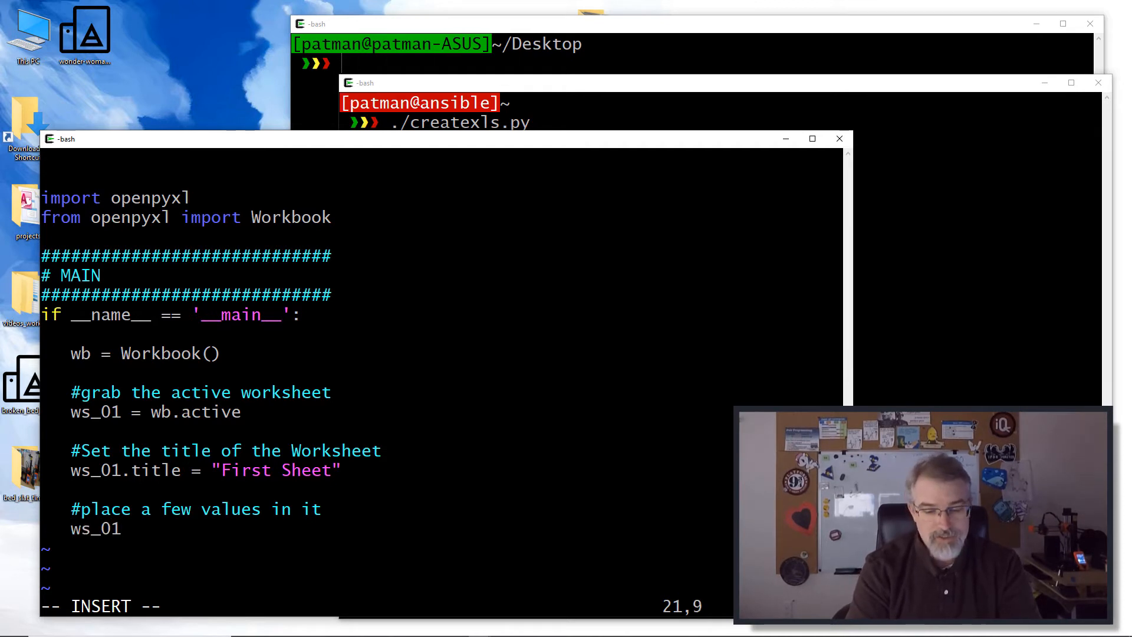
text([')
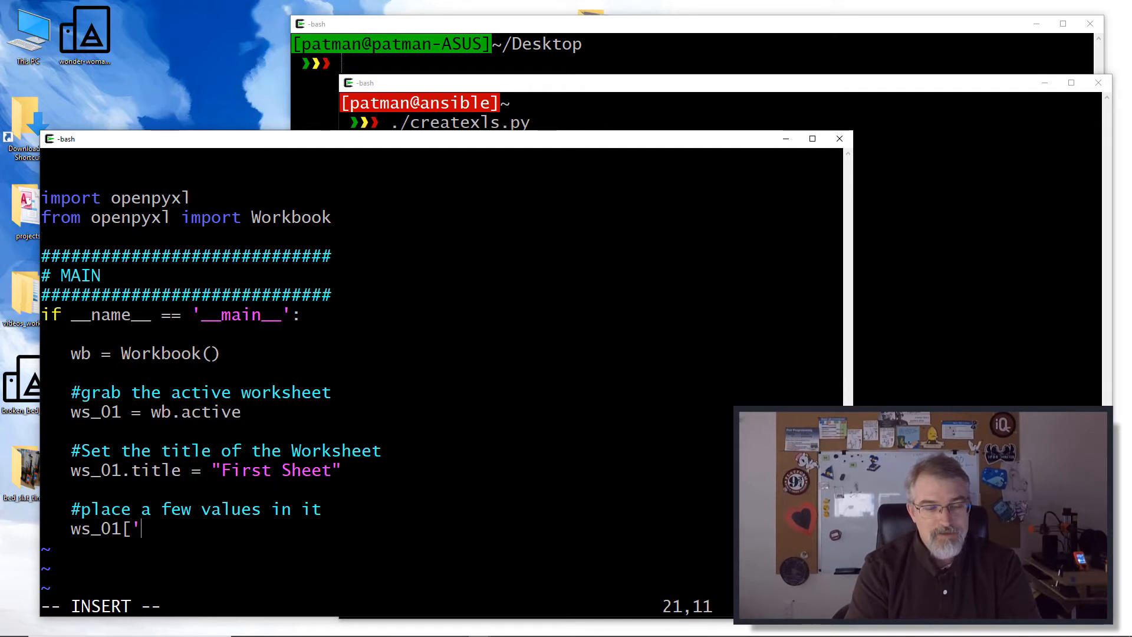
text(A1)
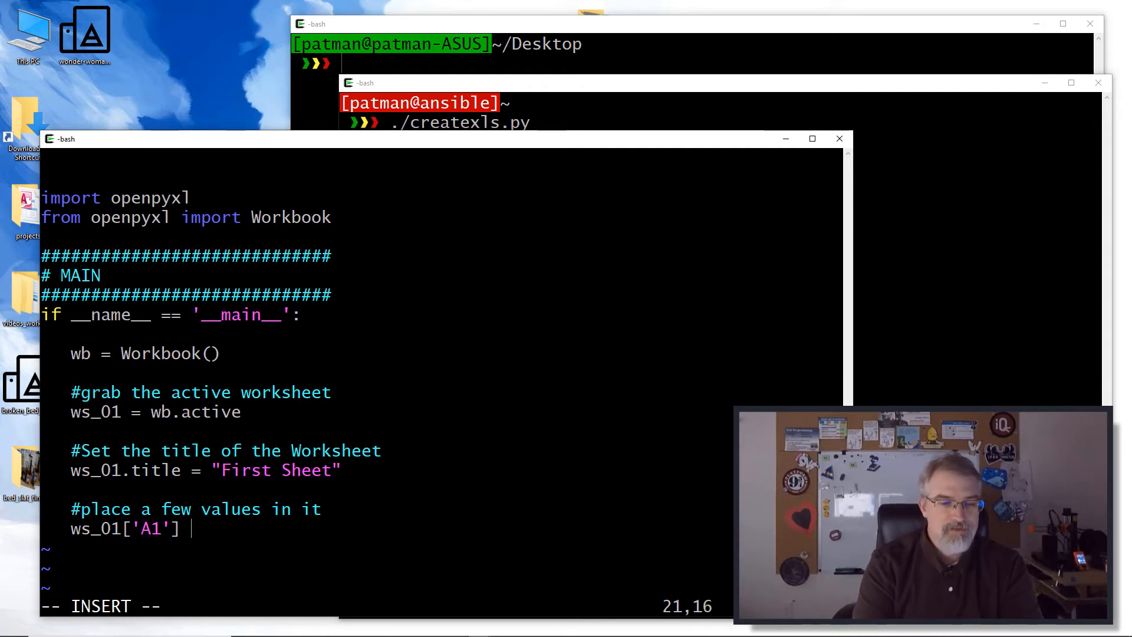
text(= 1)
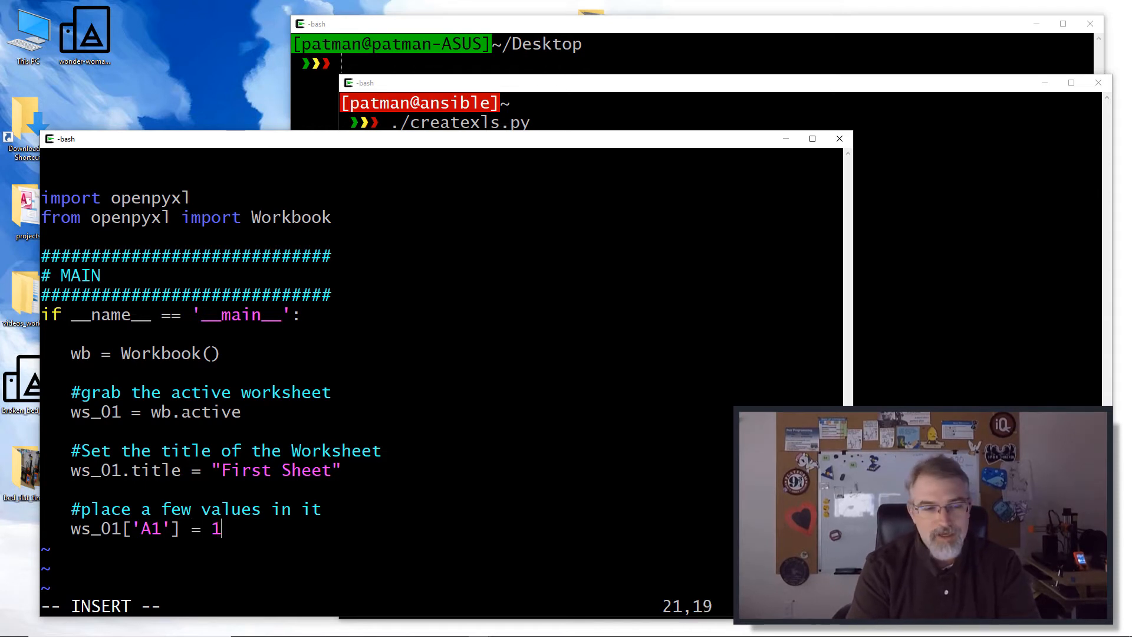
text(ws_)
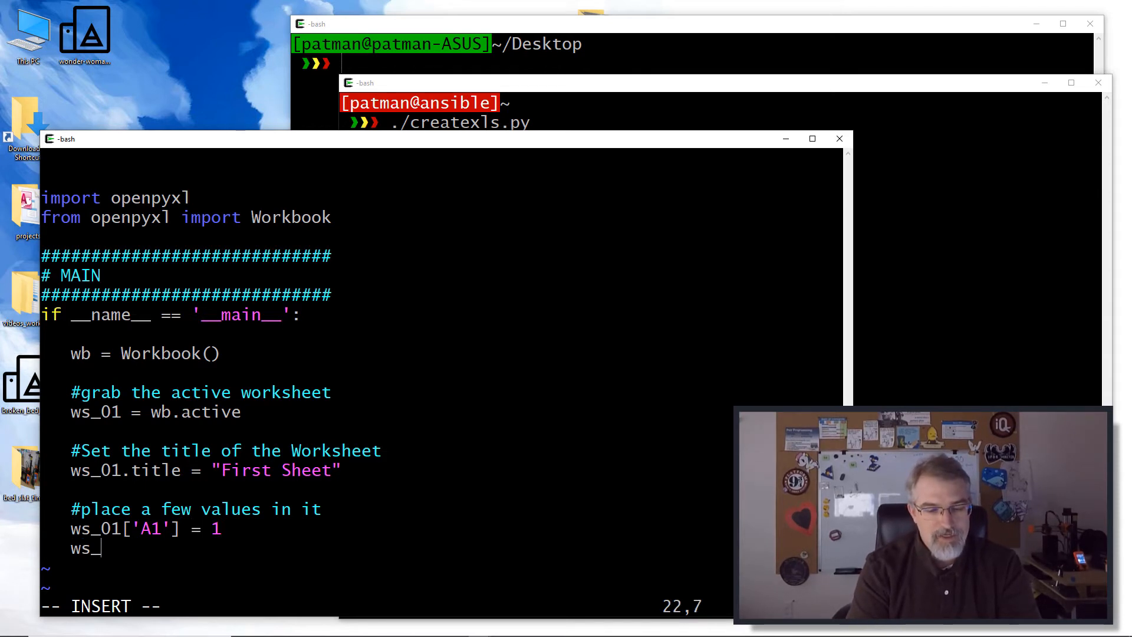
text(02[)
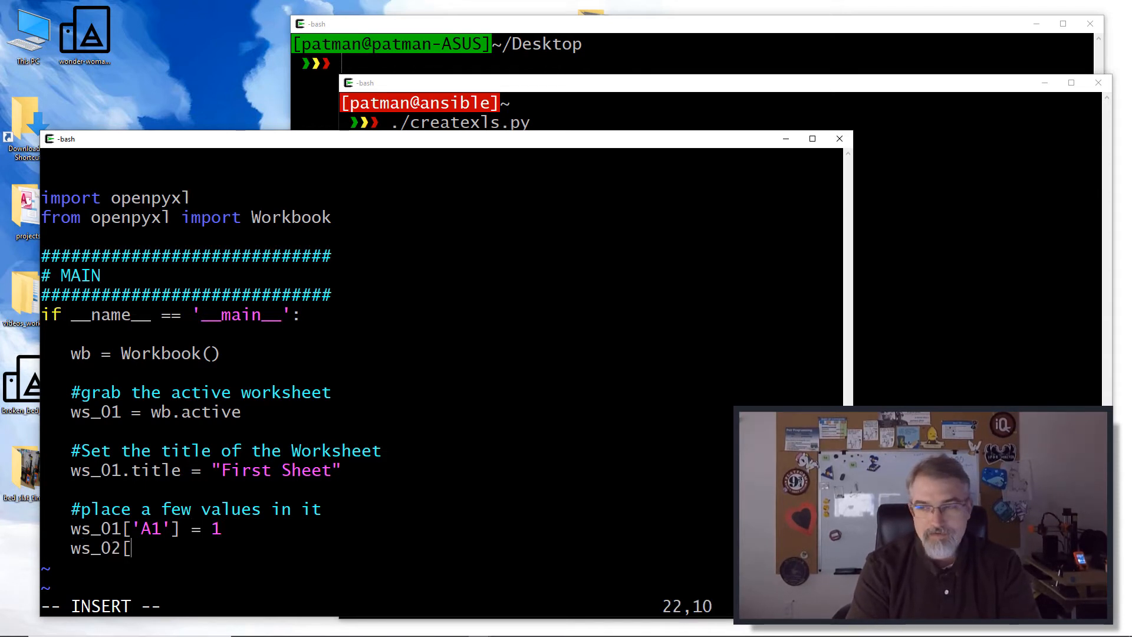
text('B2)
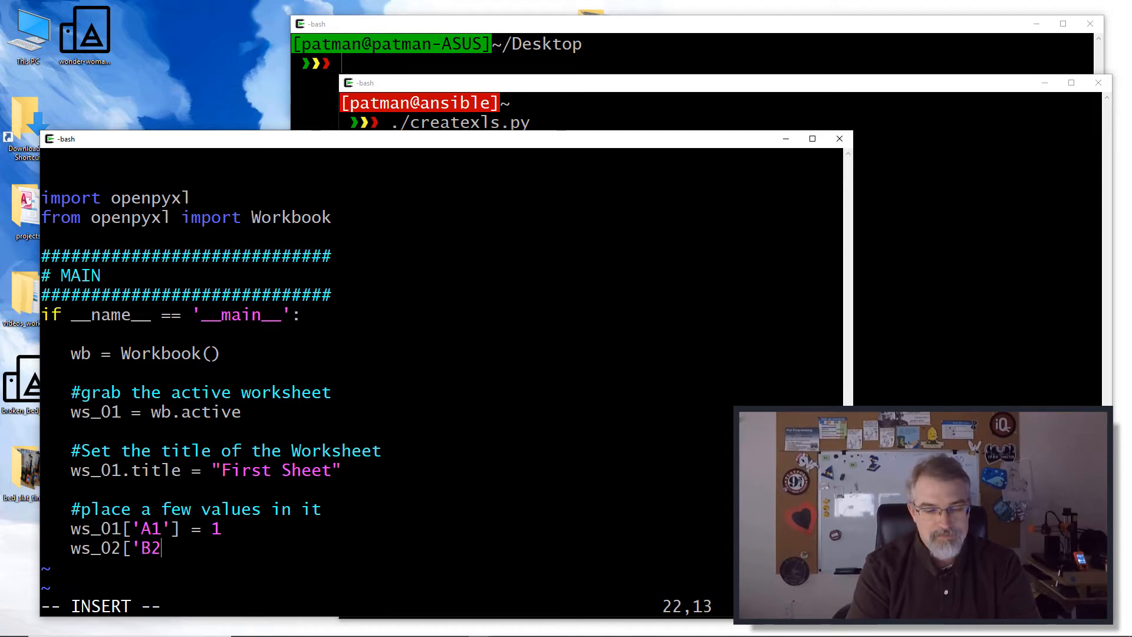
text('] =)
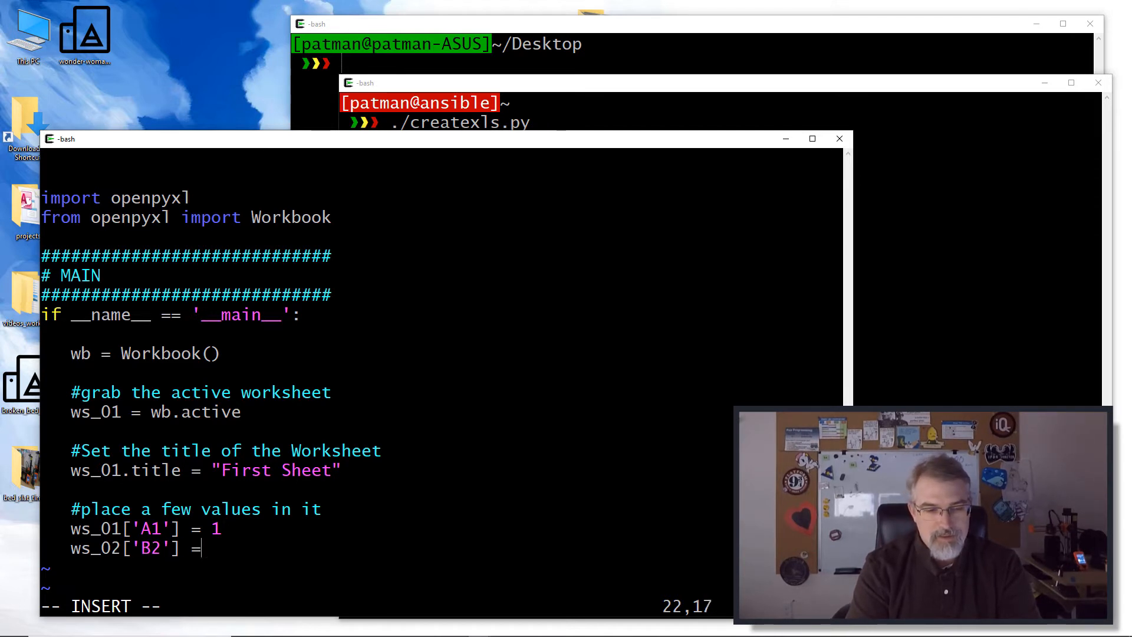
text(2)
text(ws_02)
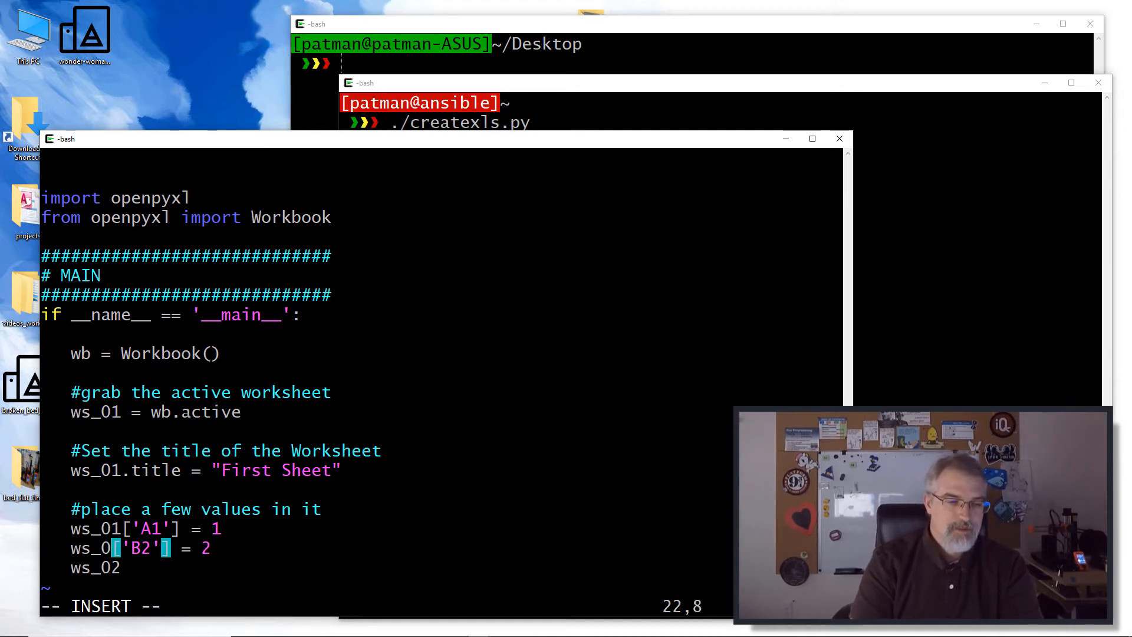
text(1['B2'] = 2)
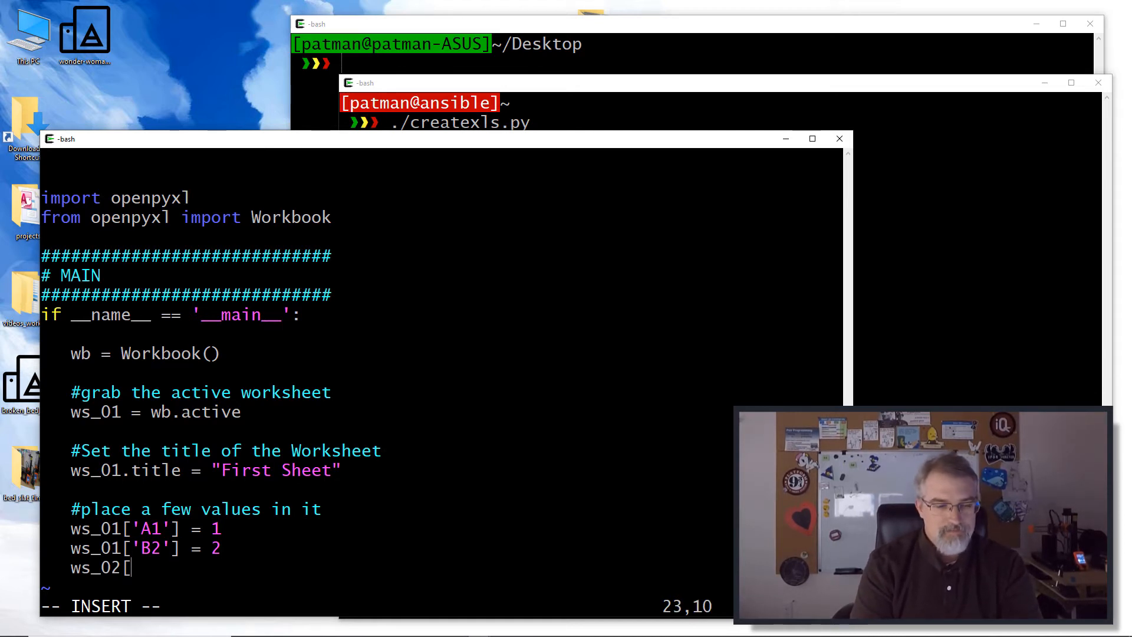
text(01['C3')
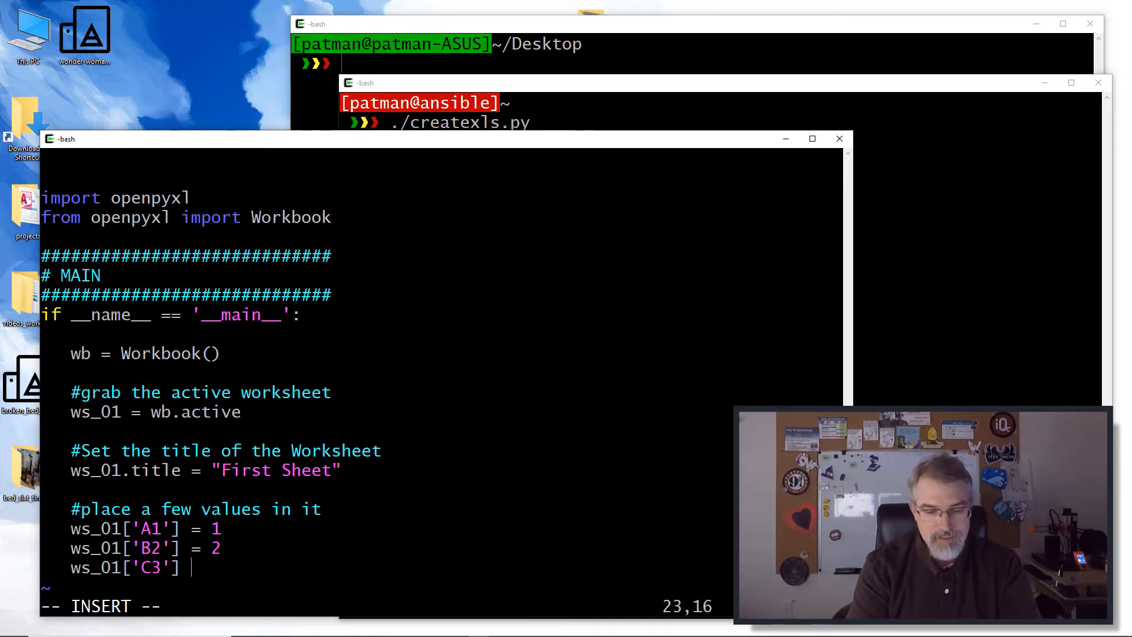
text(= 3)
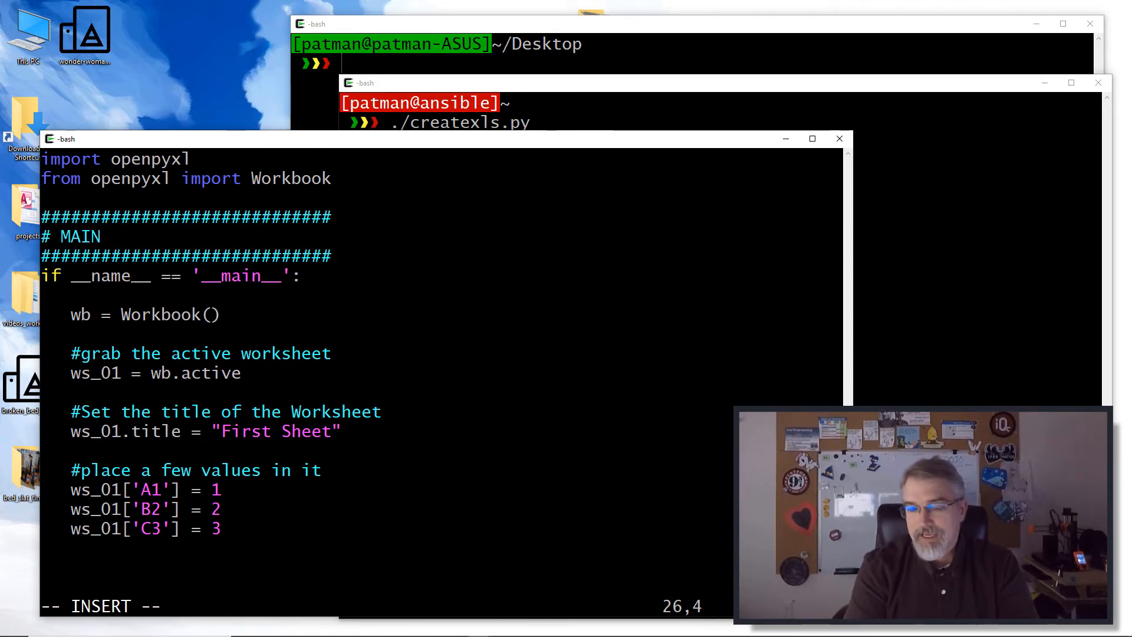
Save the workbook with wb.save("test_01.xlsx") under a #save it to an excel file comment
text(#save)
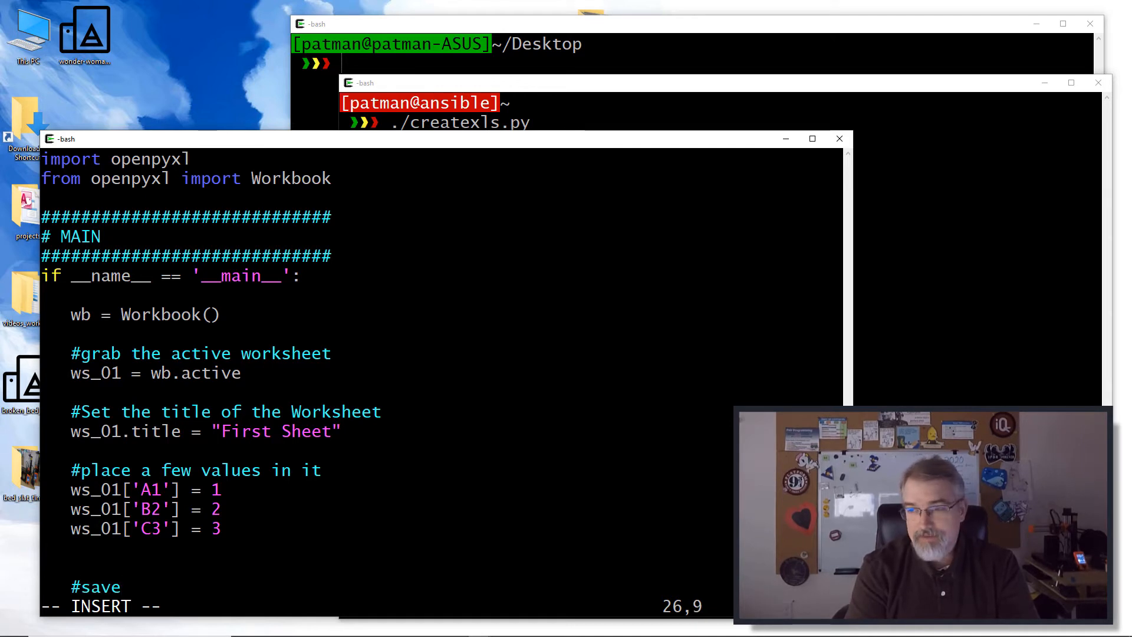
text(it to an ex)
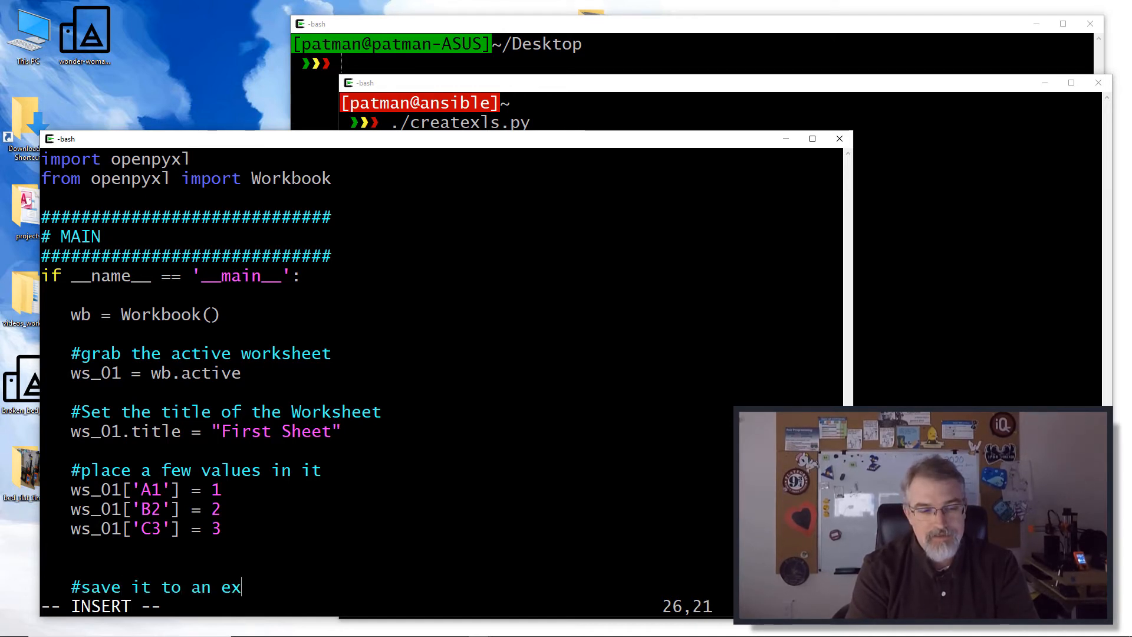
text(cel file)
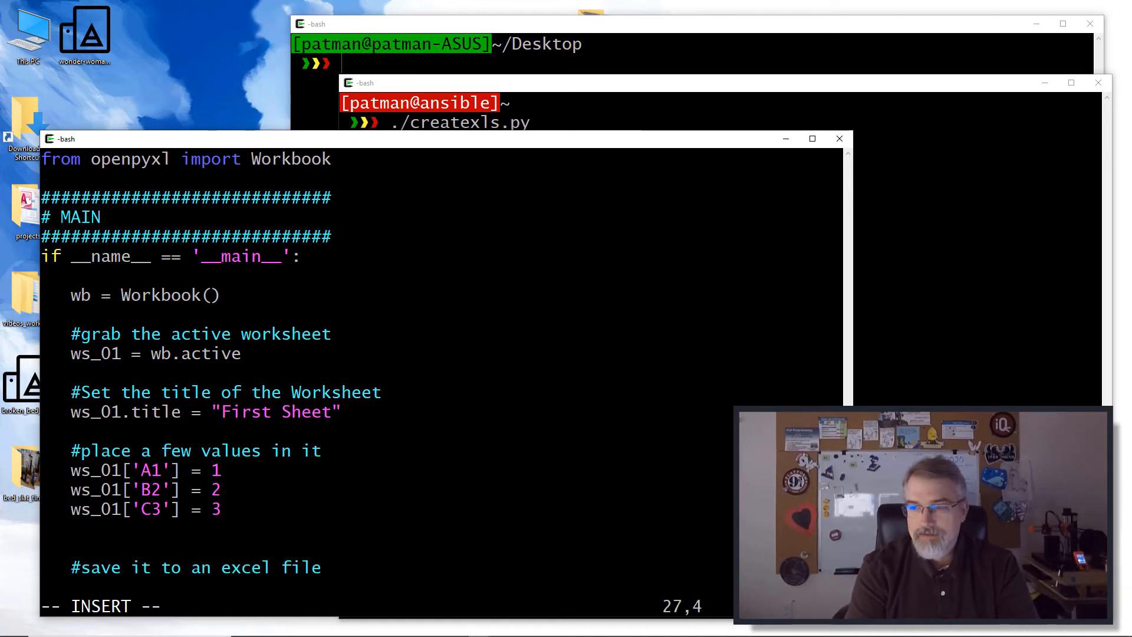
text(wb.save)
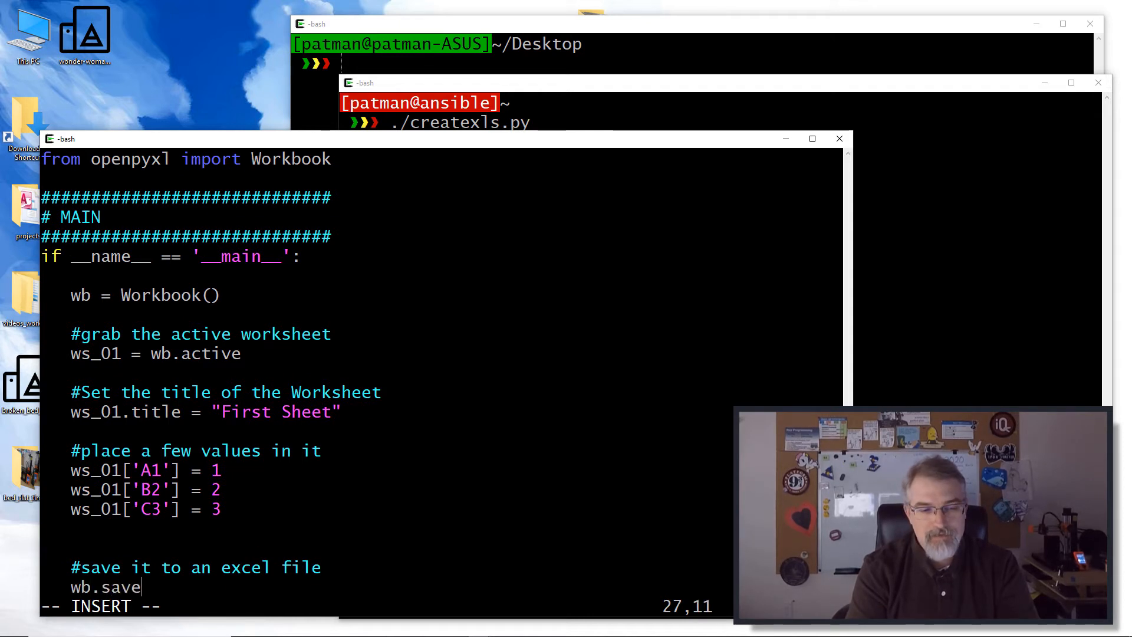
text((te)
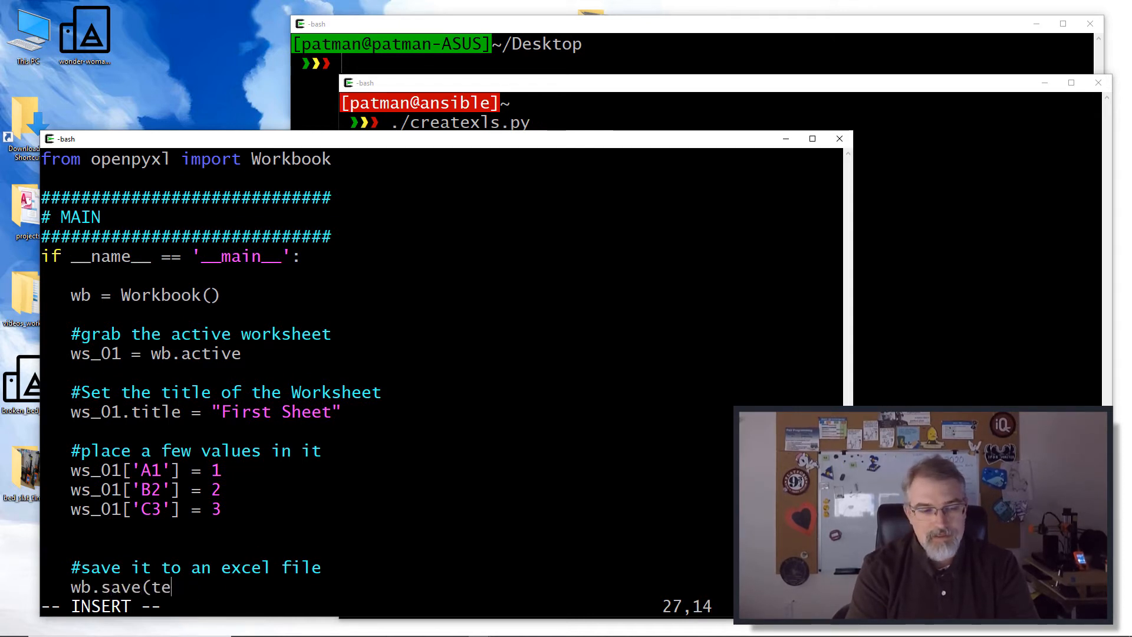
text("test)
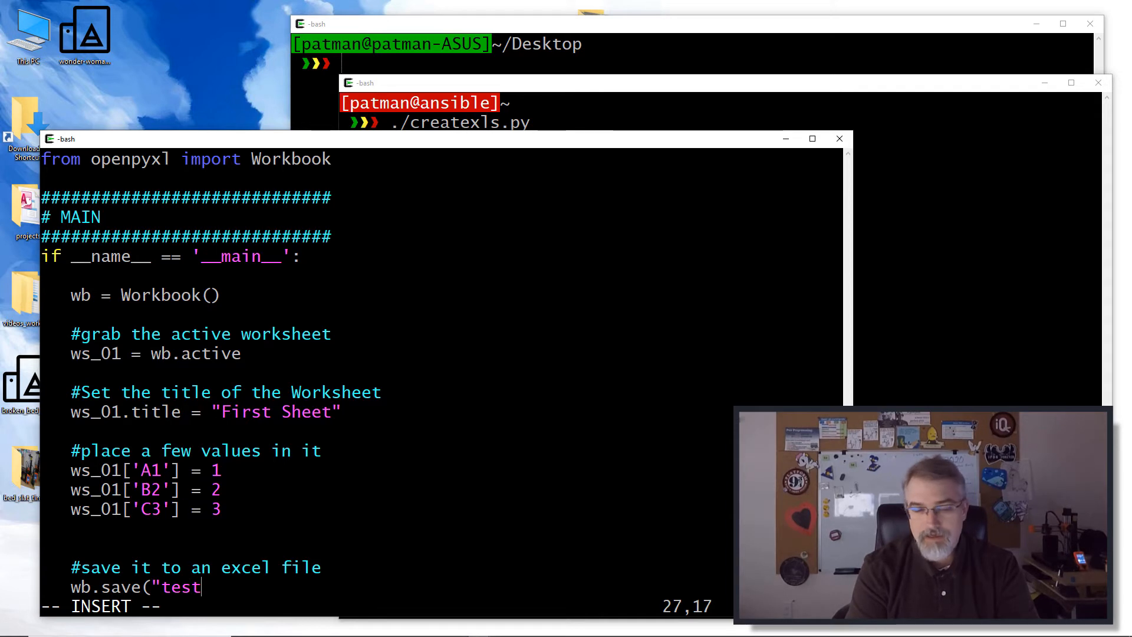
text(_01.xlsx")
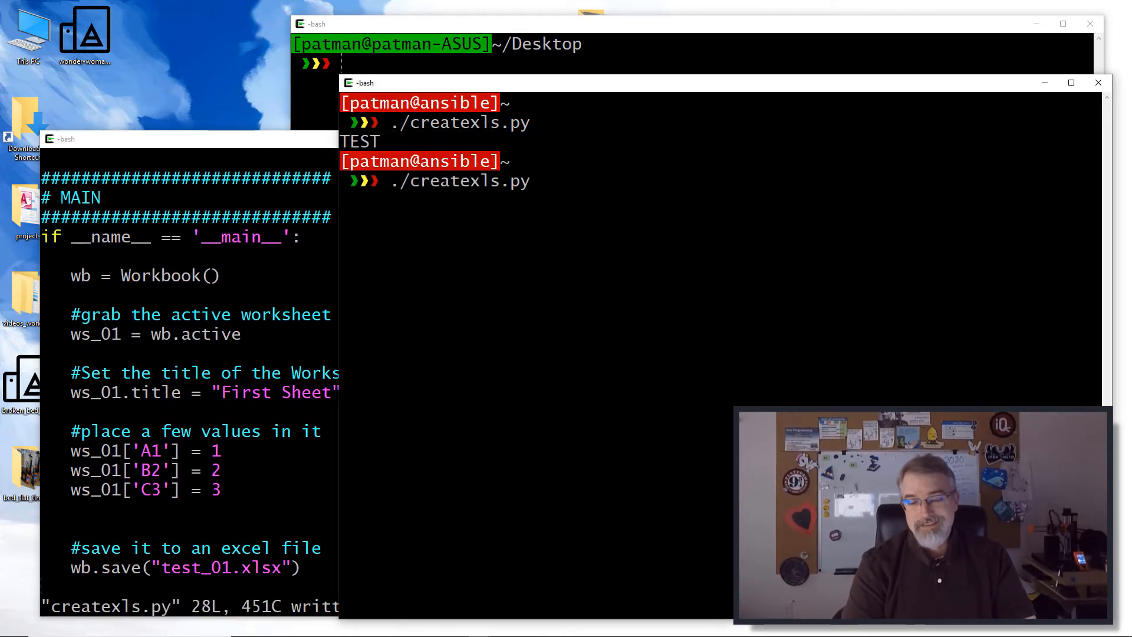
Rerun the script, scp ansible:~/test_01.xlsx to the local Desktop and start the open command
key(Return)
text(scp)
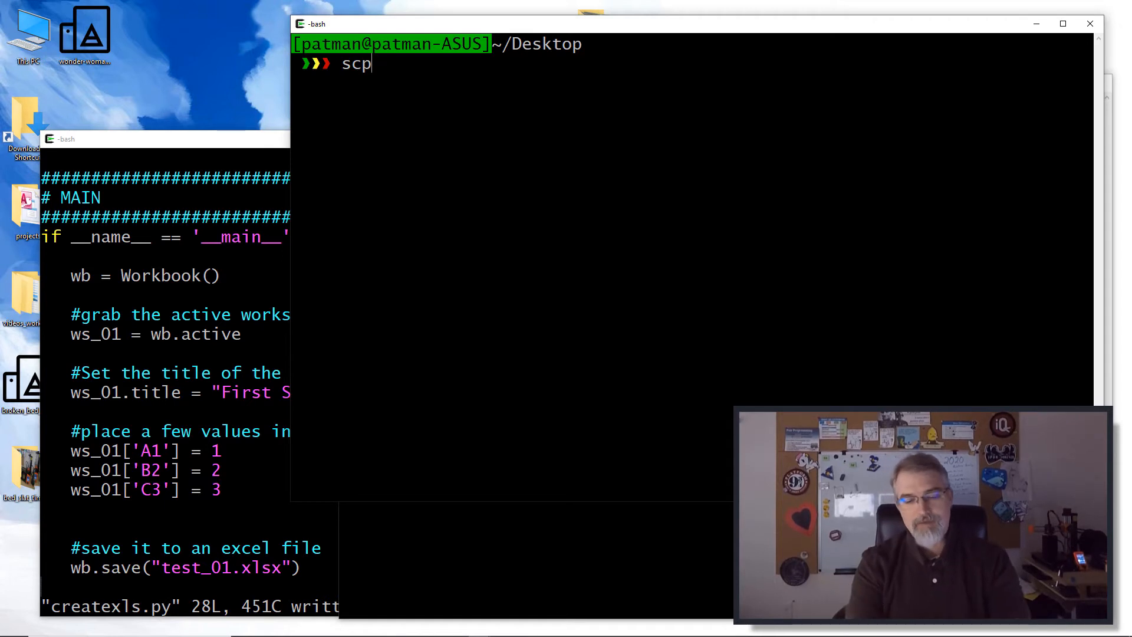
text(ansible:)
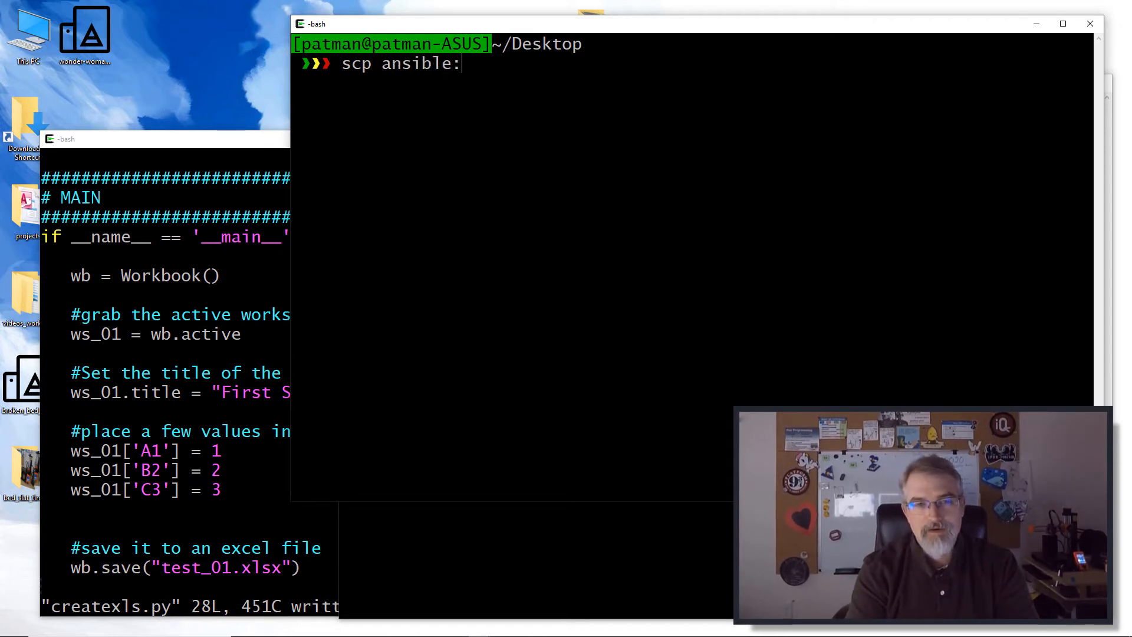
text(~/test)
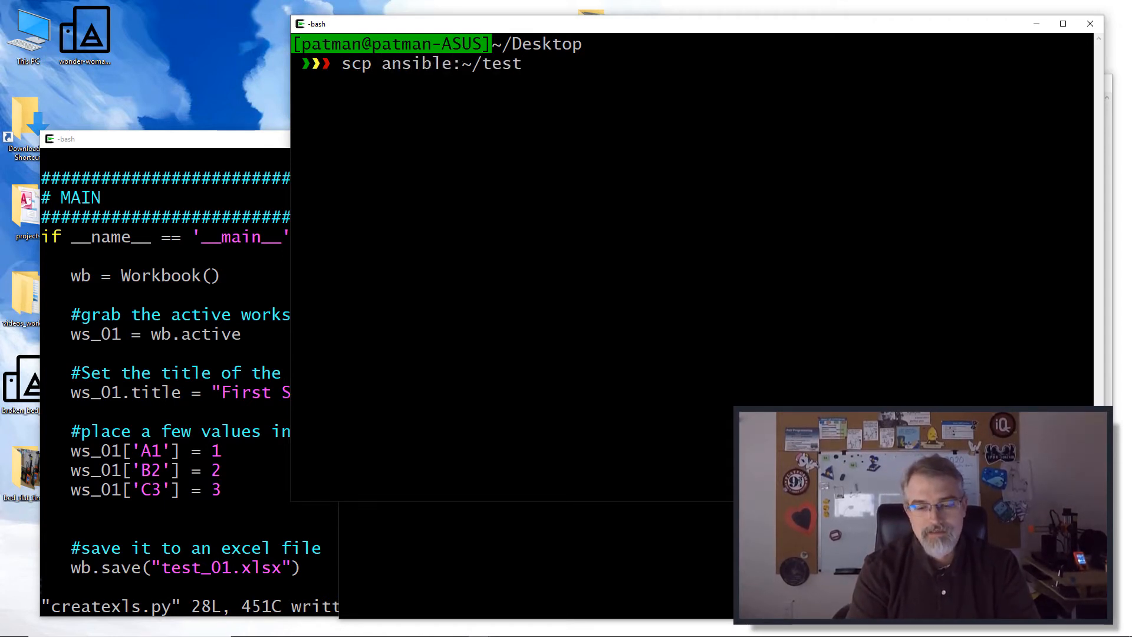
text(_01.xs)
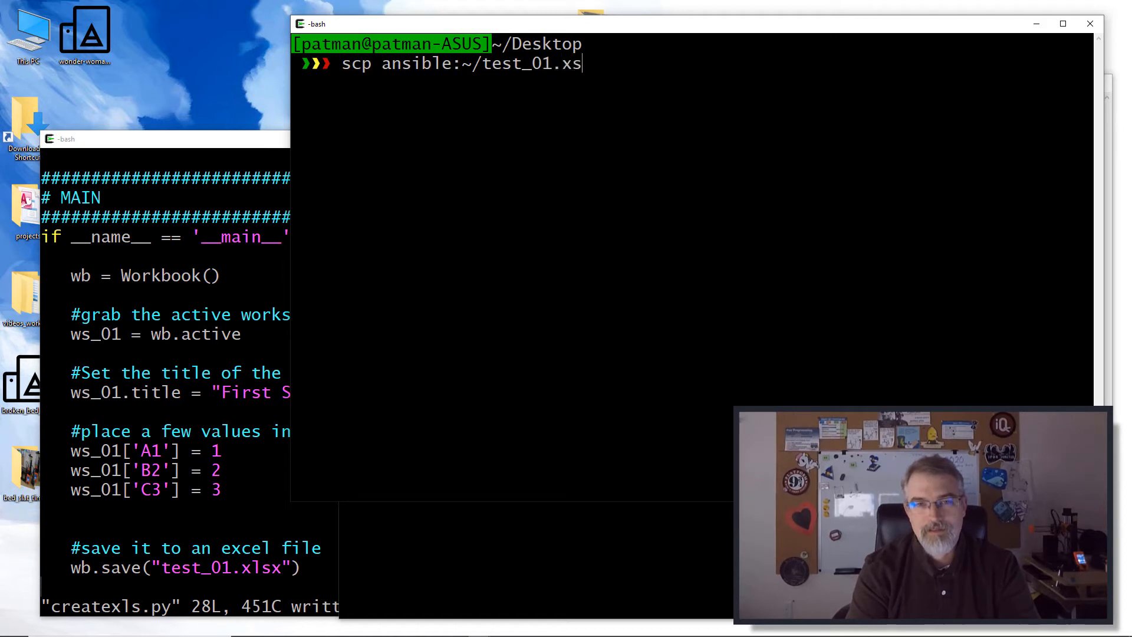
key(Backspace)
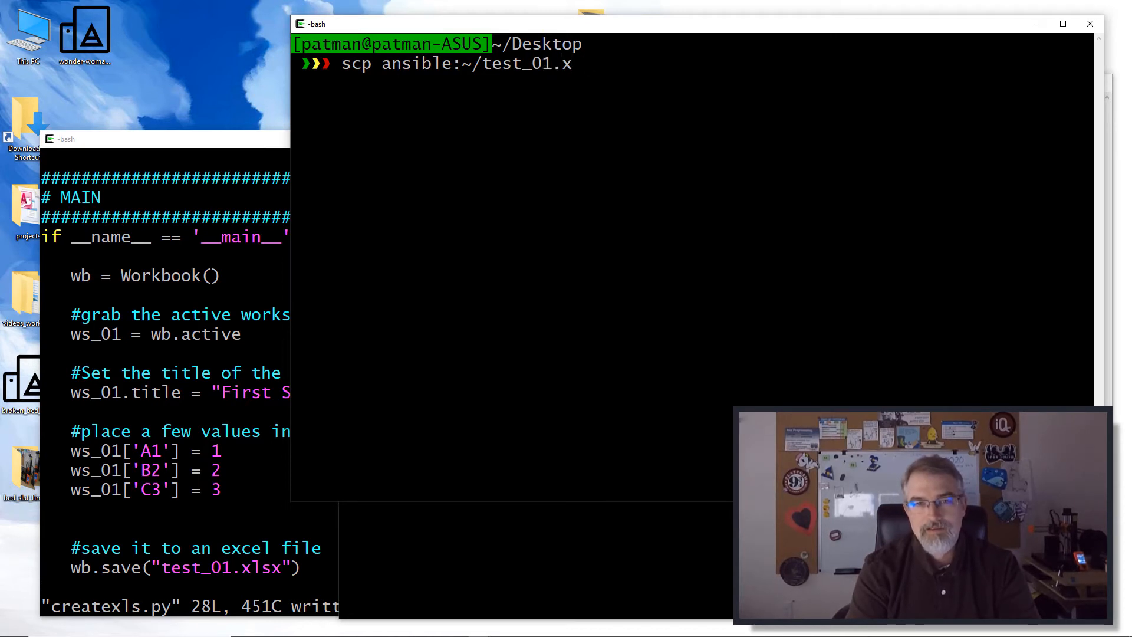
key(Return)
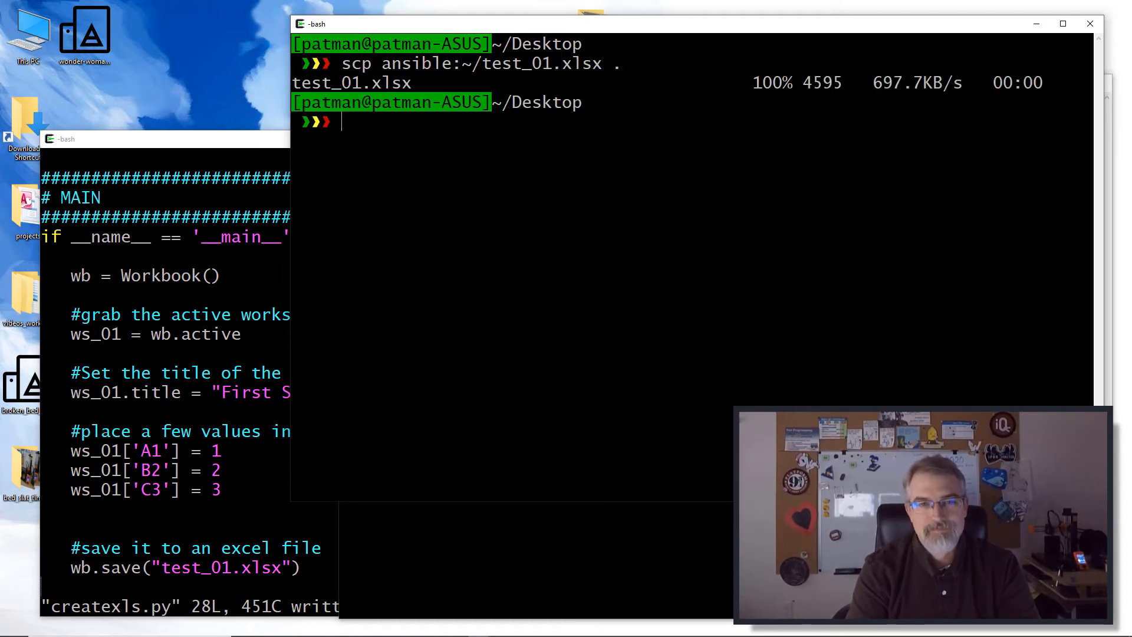
text(open)
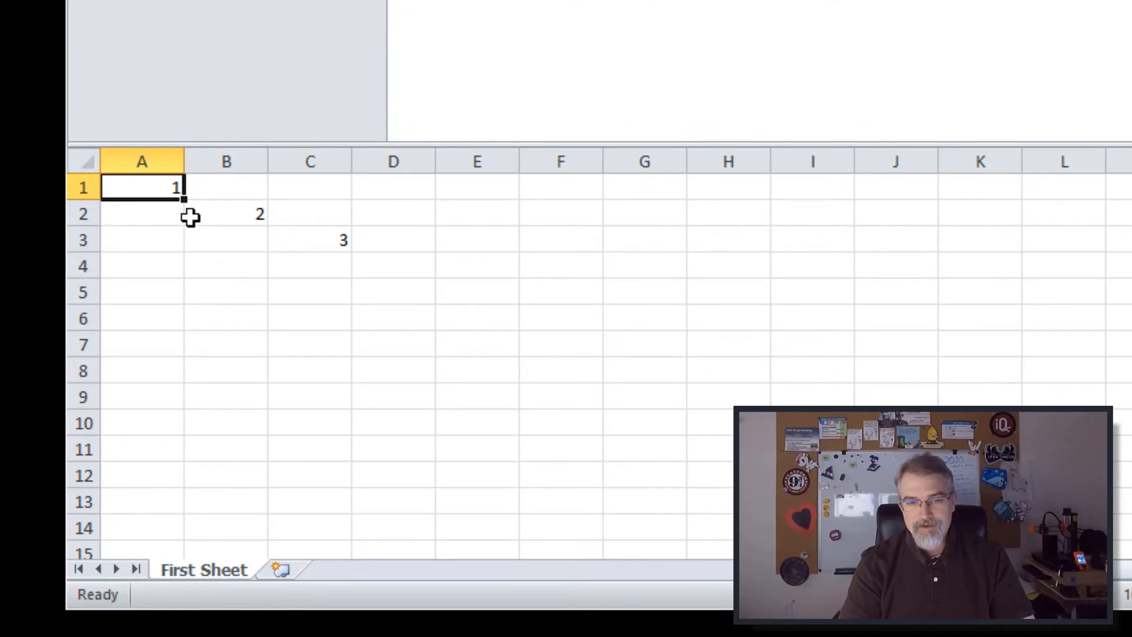
mouse_move(140, 188)
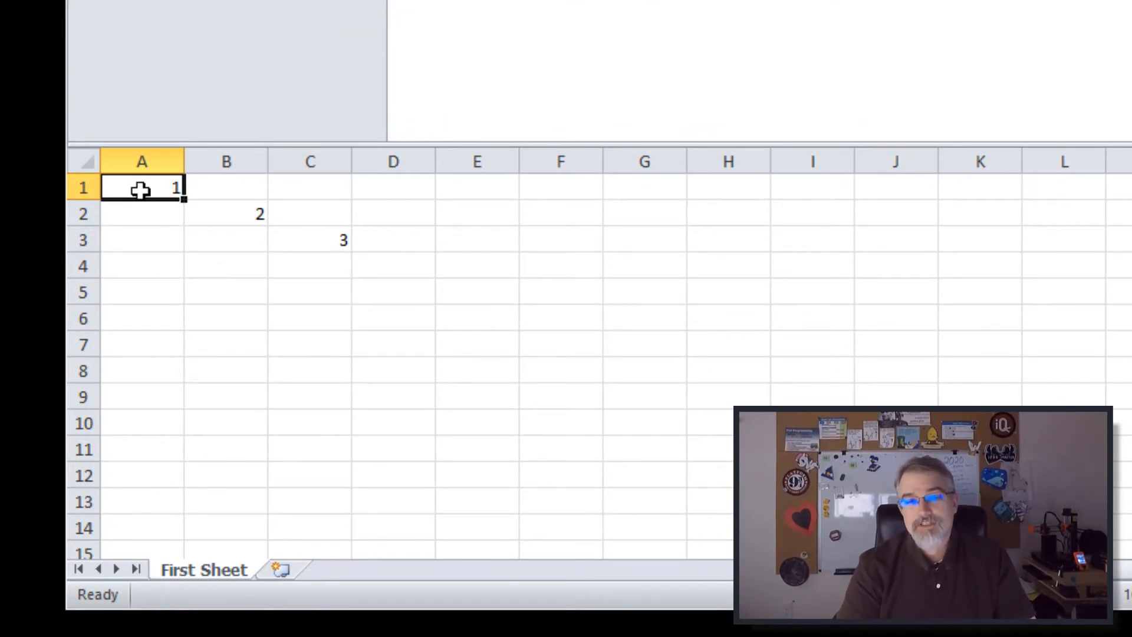
mouse_move(244, 222)
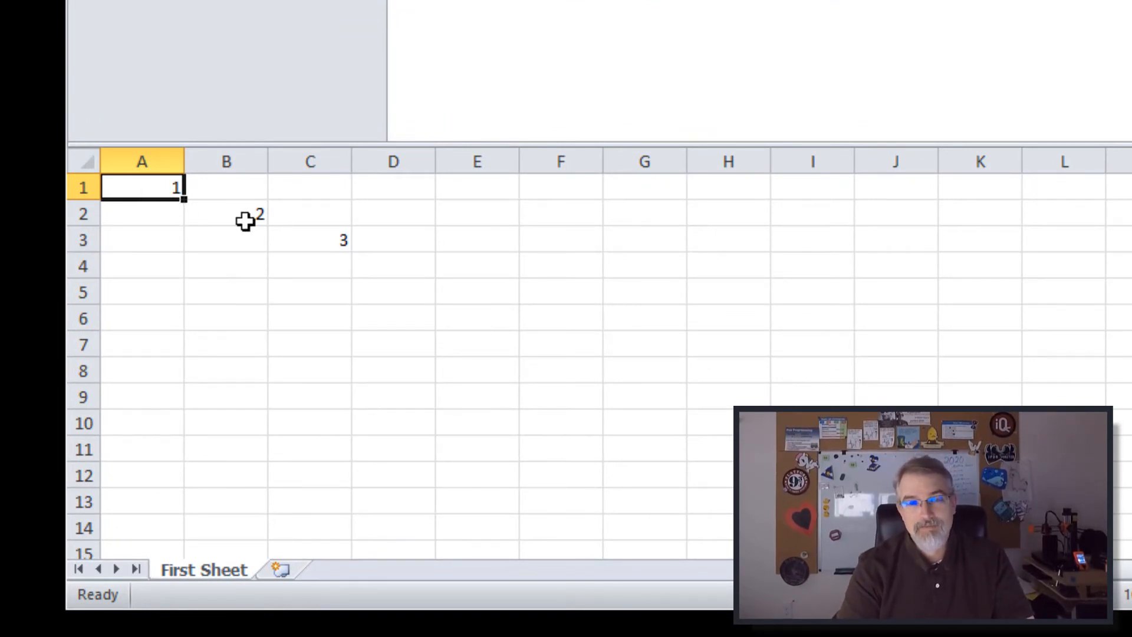
Confirm cell C3 on First Sheet holds the value 3
click(310, 239)
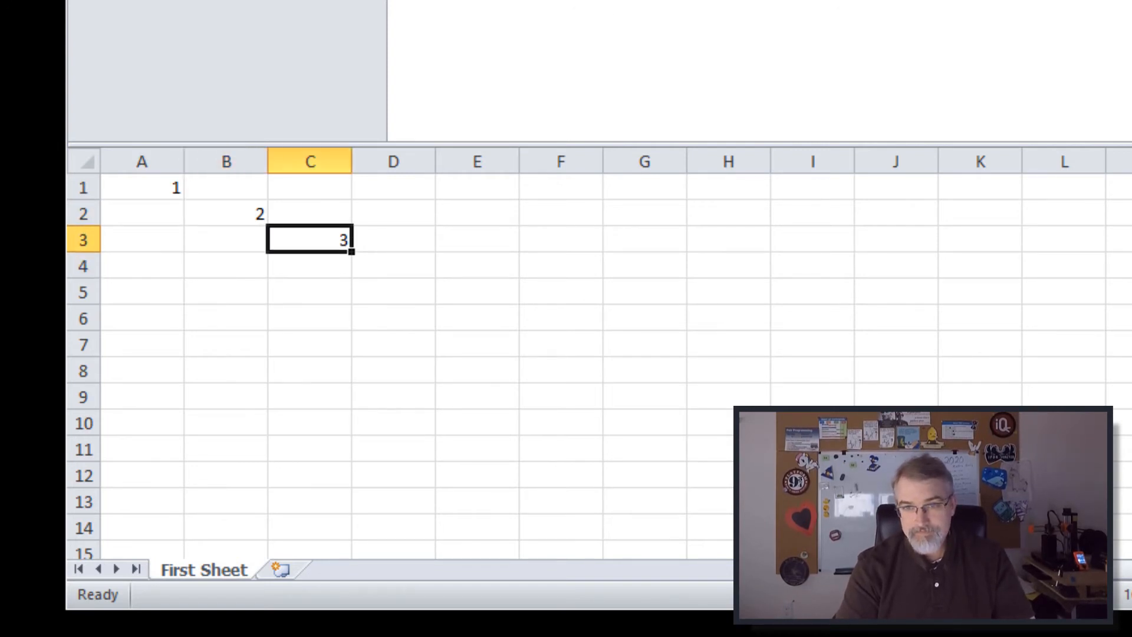
mouse_move(591, 237)
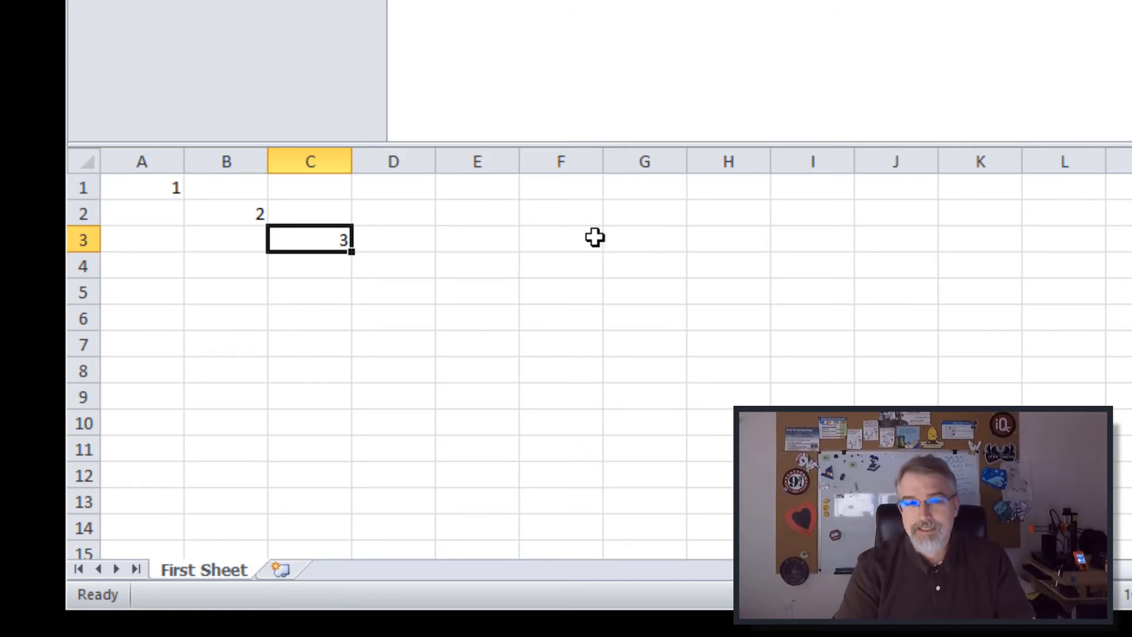
mouse_move(195, 592)
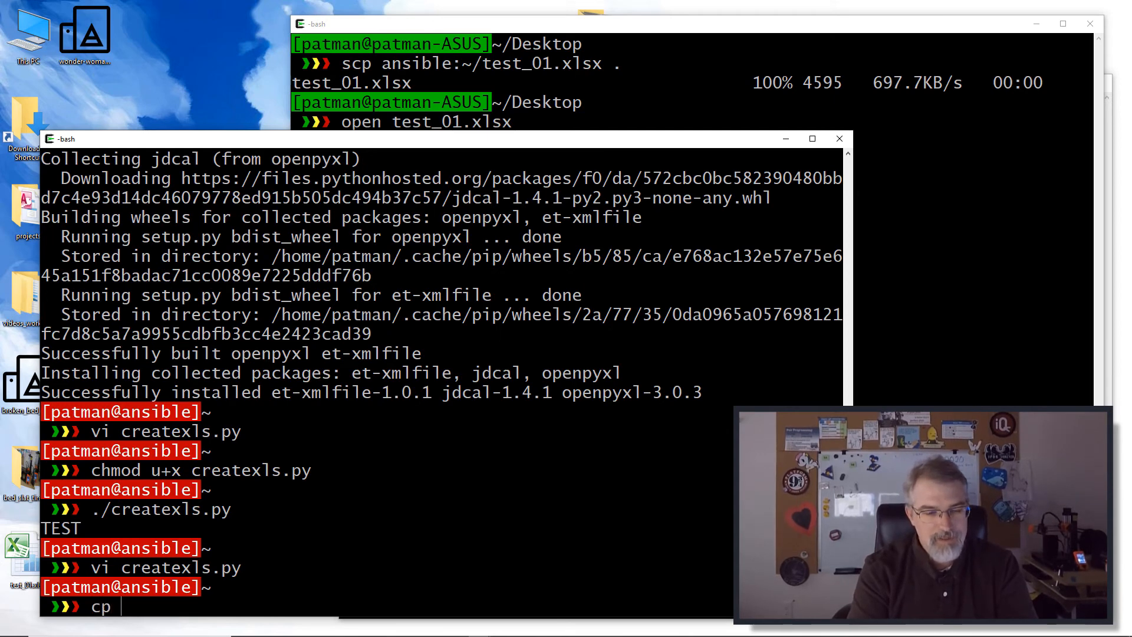
Copy createxls.py to createxls2.py and open the copy in vi
text(createxls.py creq)
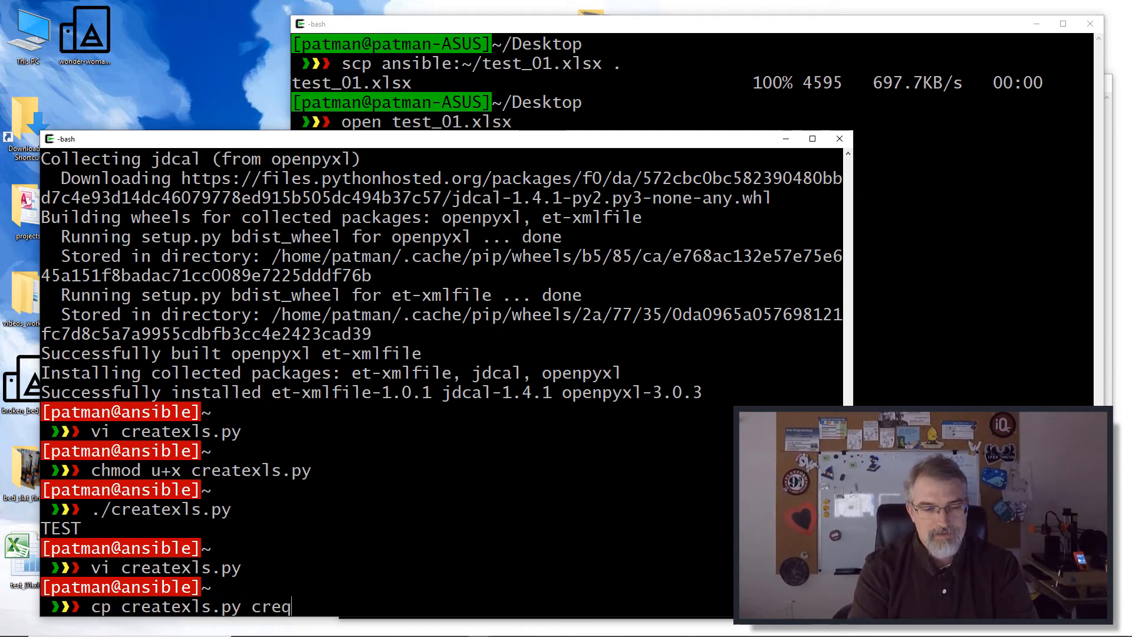
key(Return)
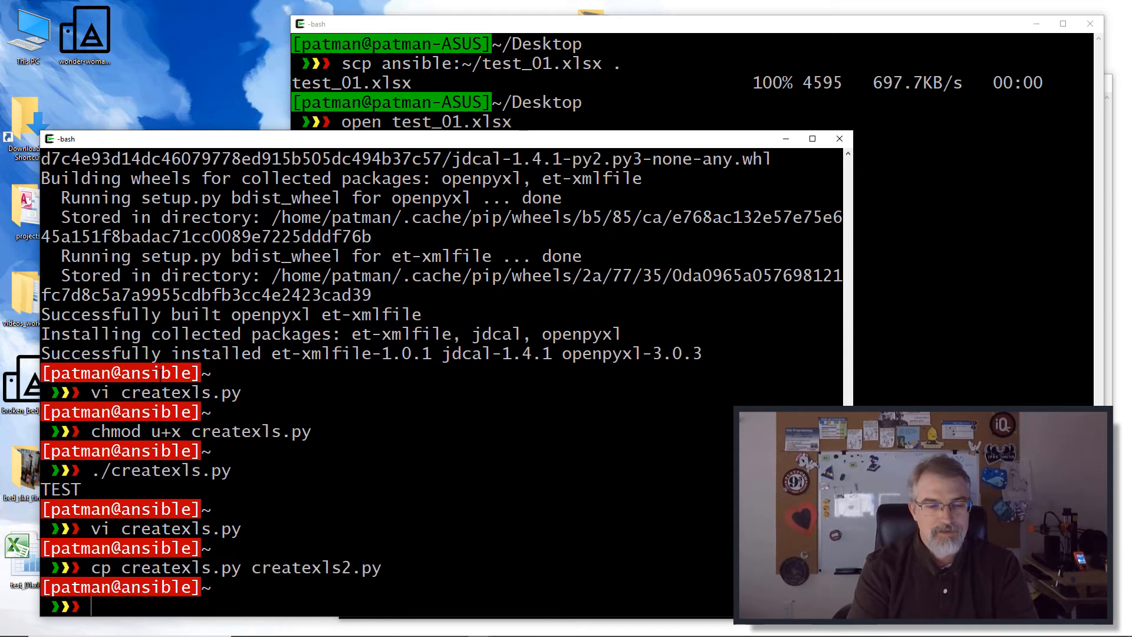
text(vi createxls)
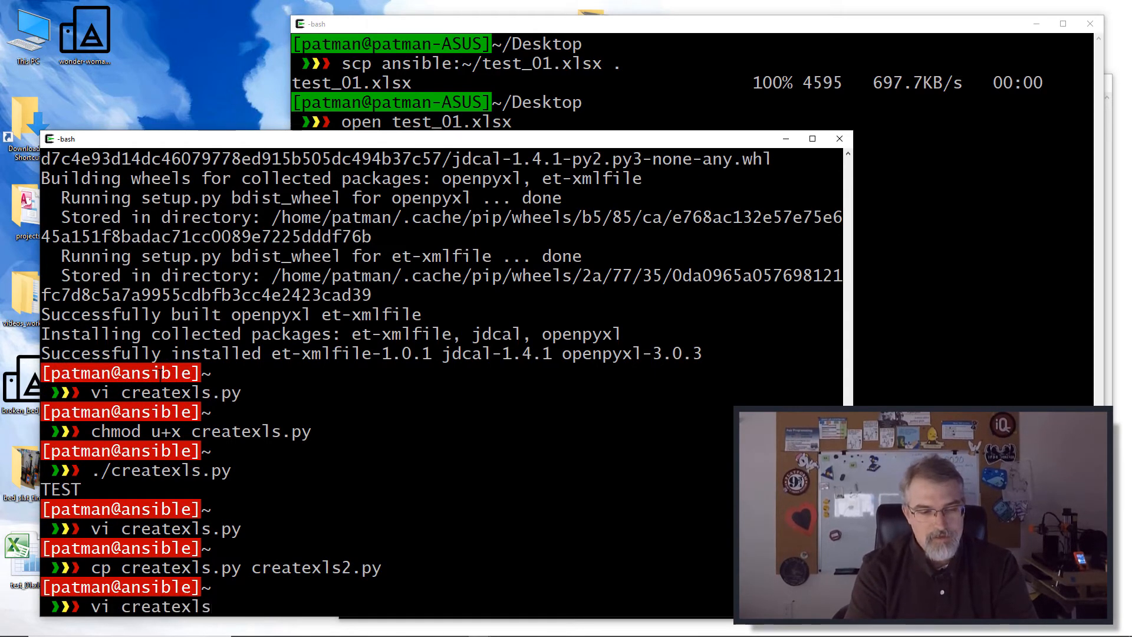
key(Return)
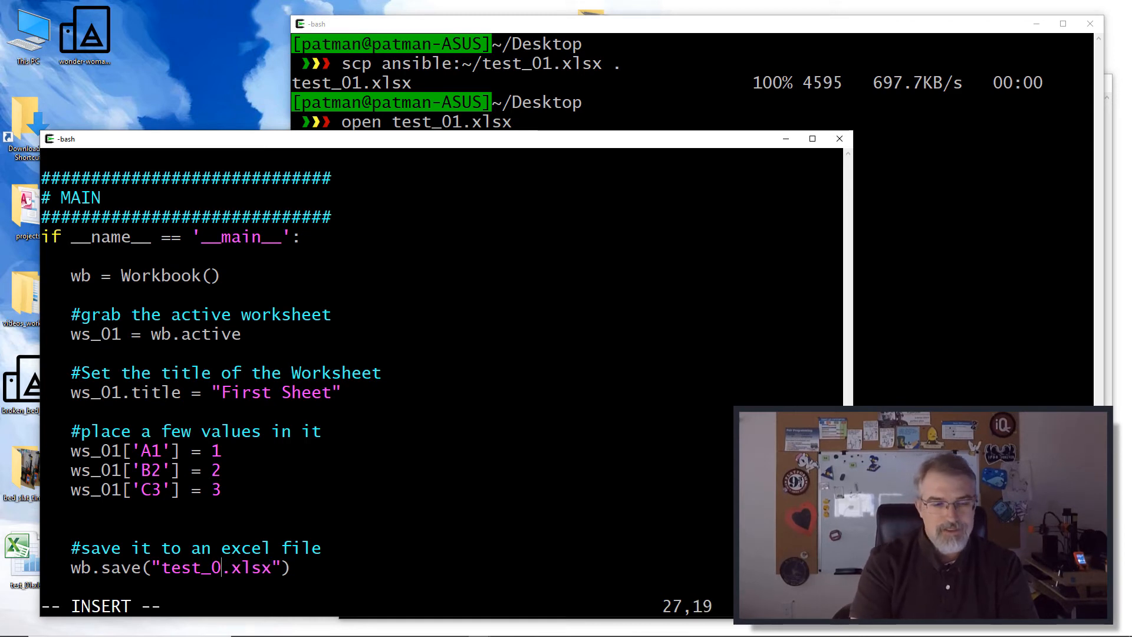
Change the save name to test_02.xlsx and add ws_02 = wb.create_sheet()
text(2)
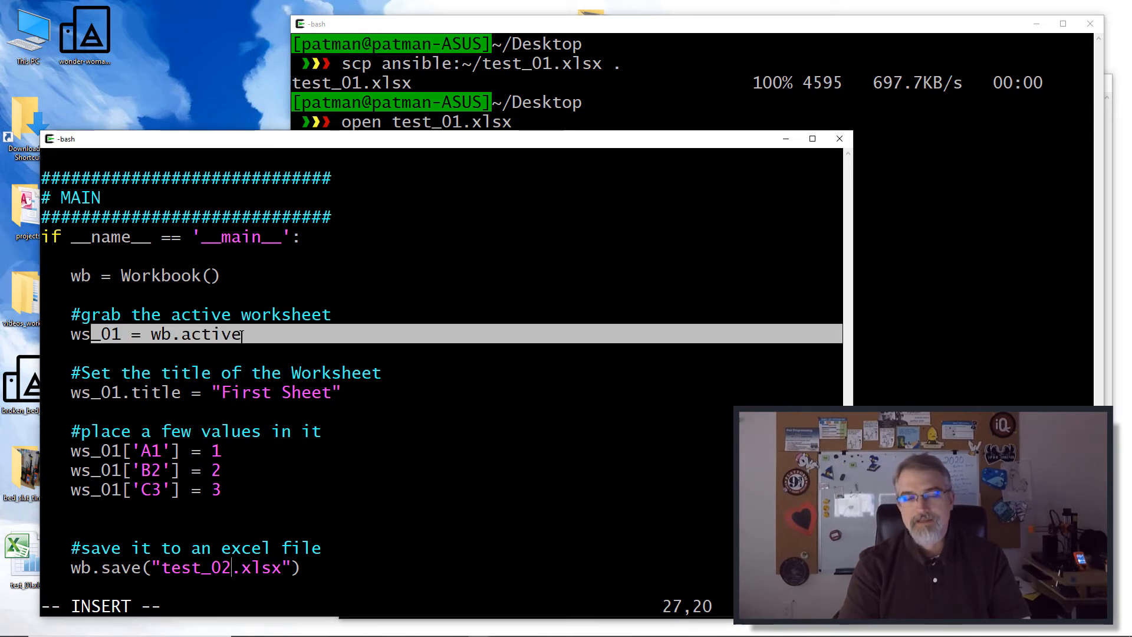
key(Up)
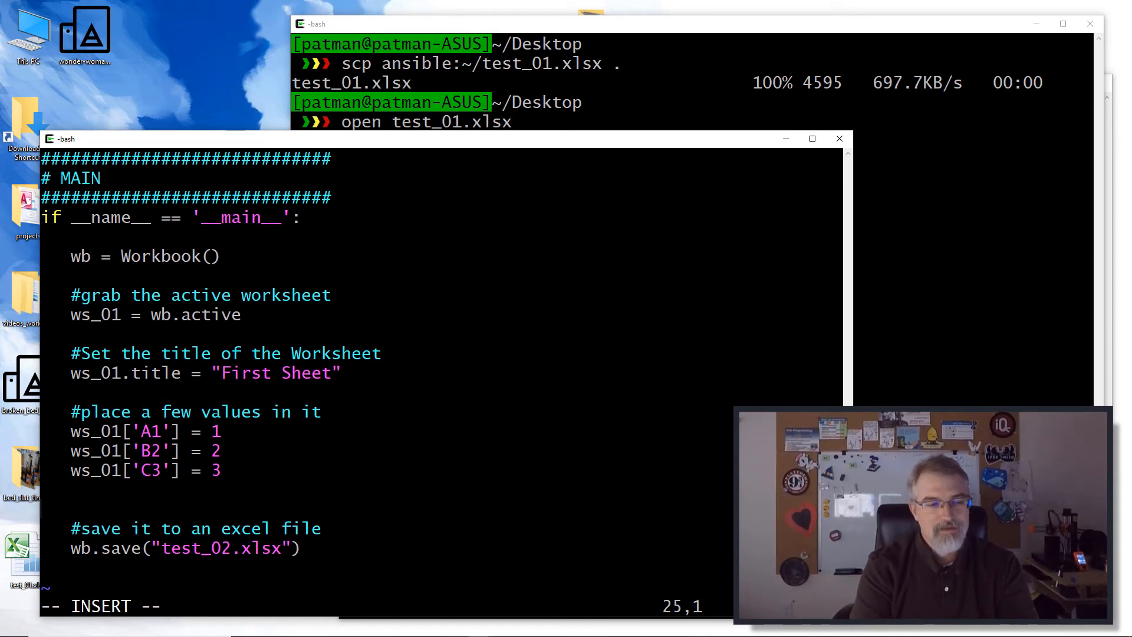
text(w)
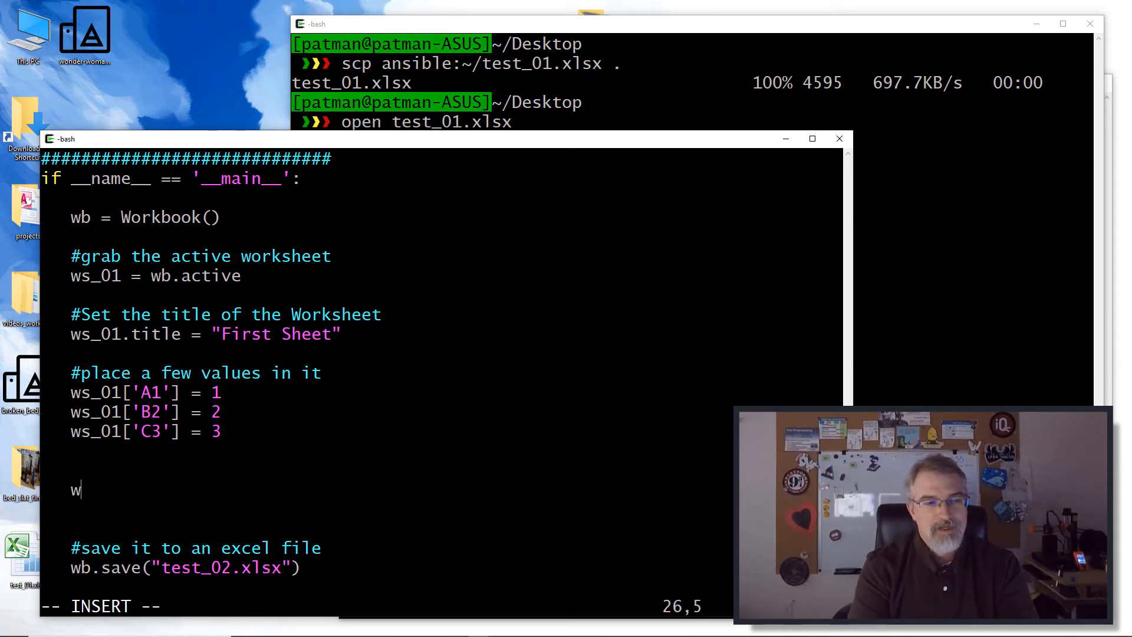
text(s_02)
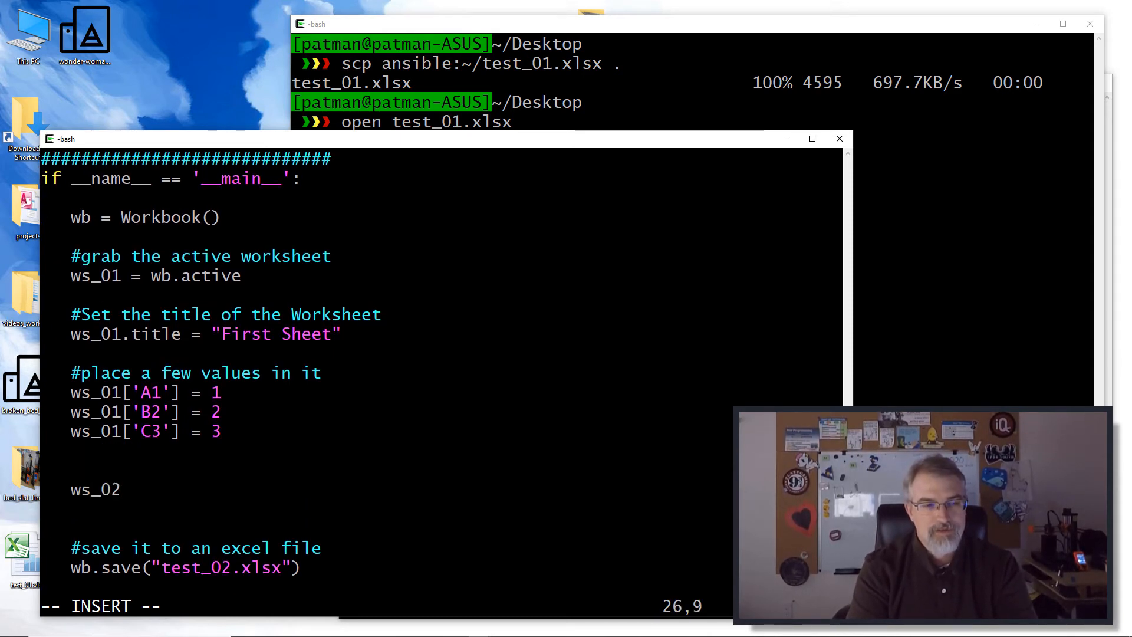
text(= wb.ac)
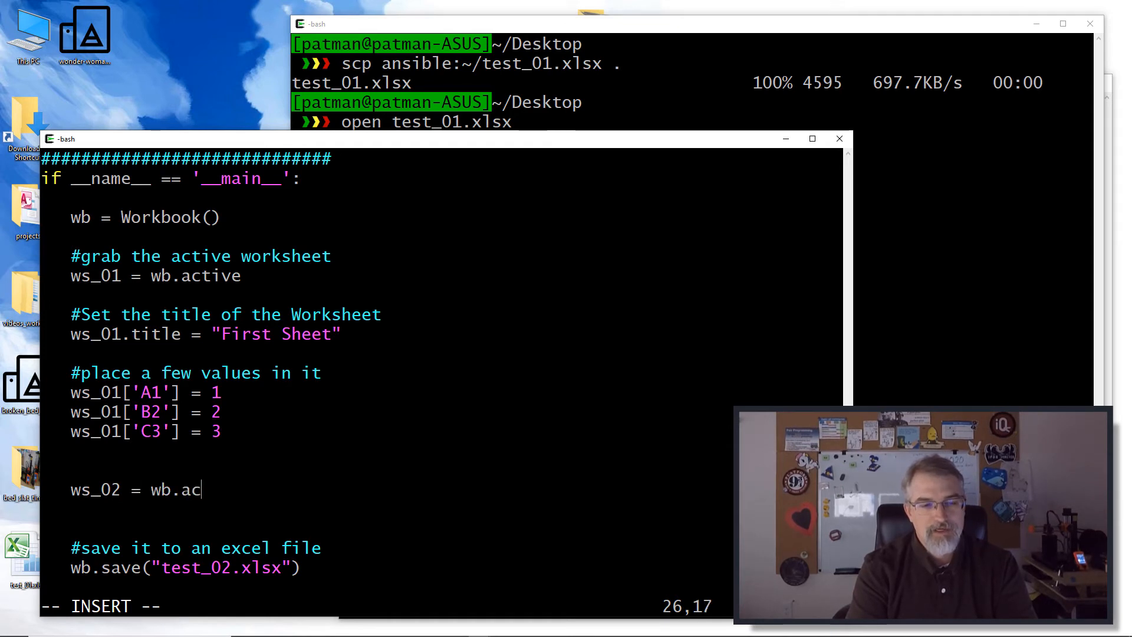
text(tive)
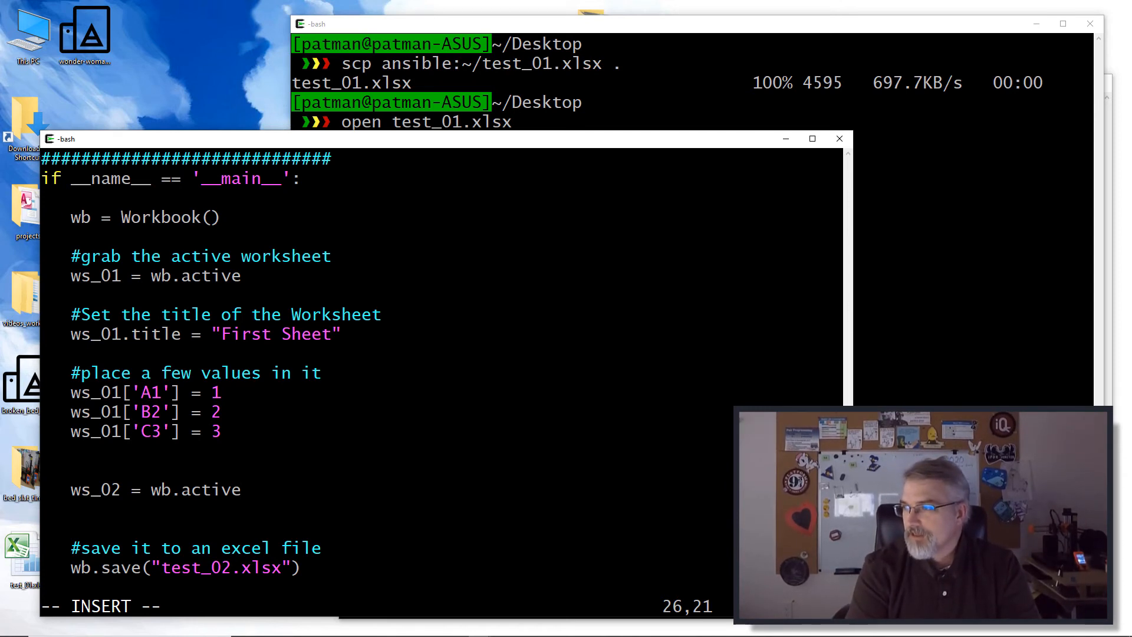
key(BackSpace)
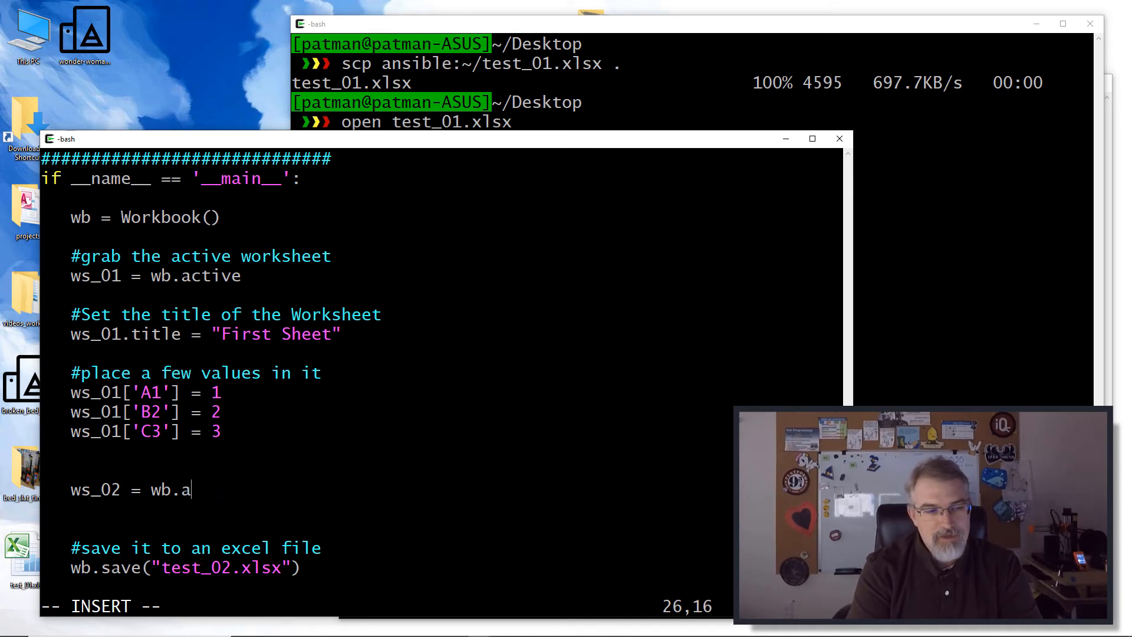
text(c)
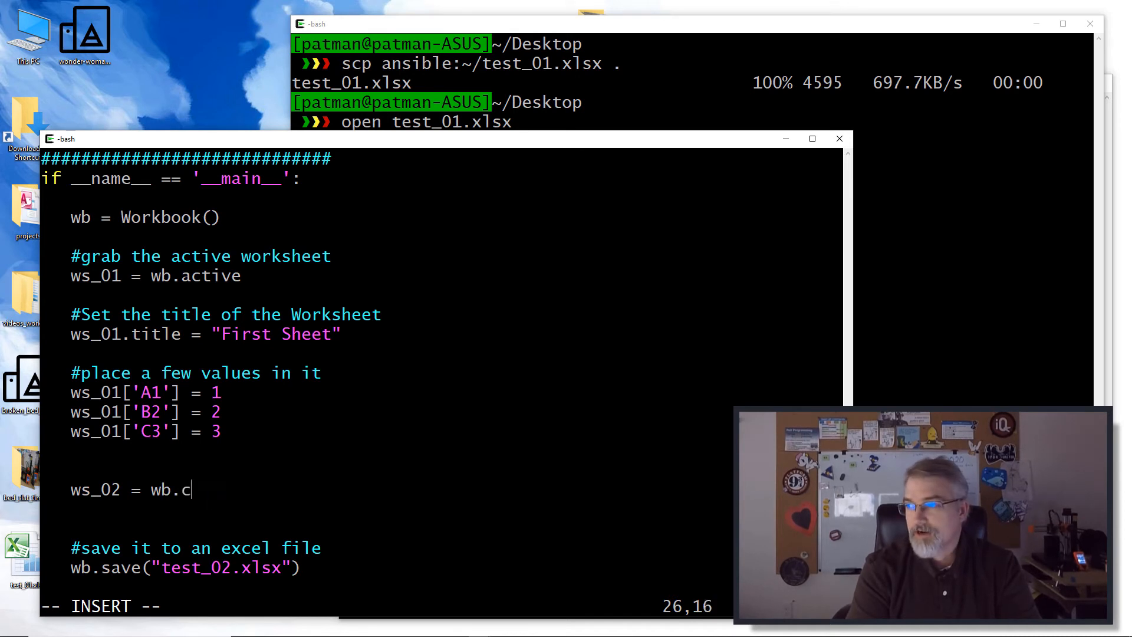
text(reatre)
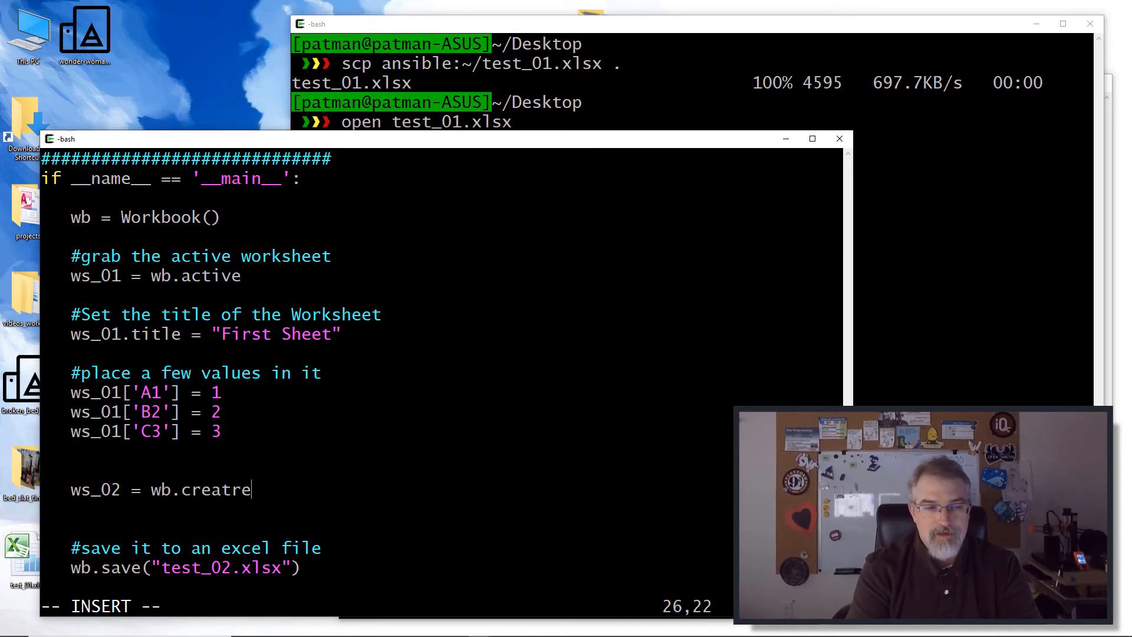
text(_s)
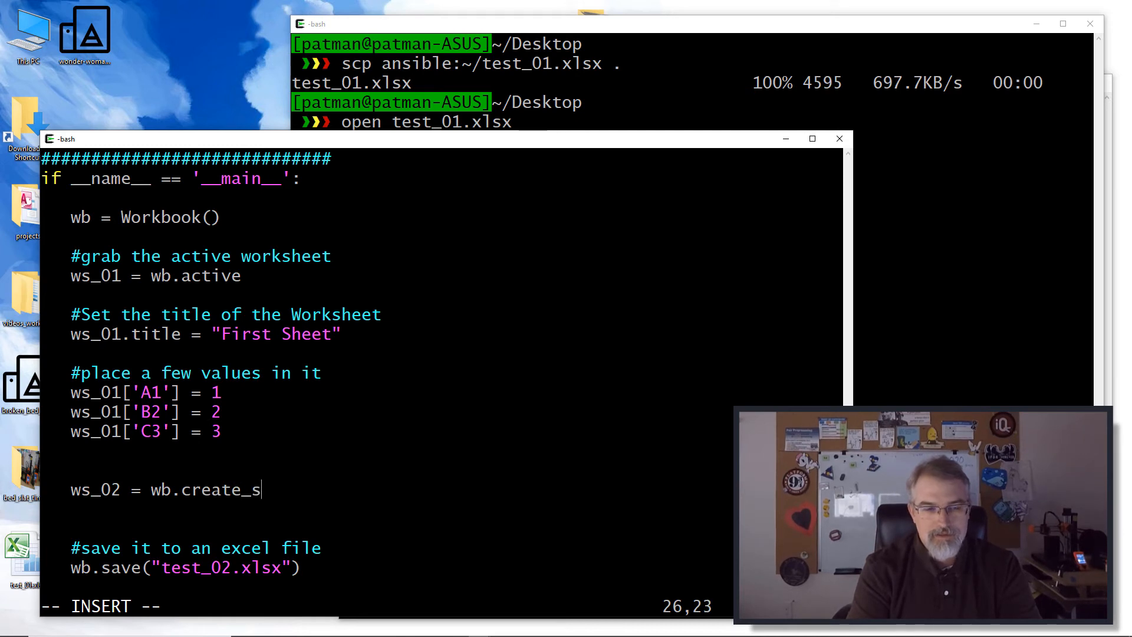
text(heet())
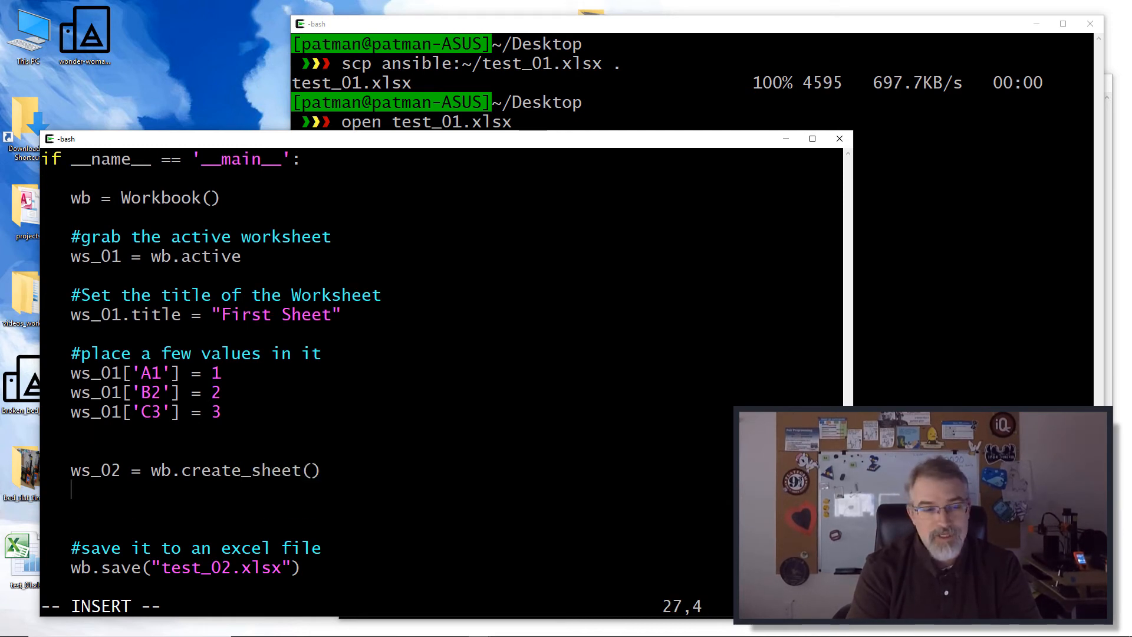
Title the new worksheet "Second Sheet" via ws_02.title
text(W)
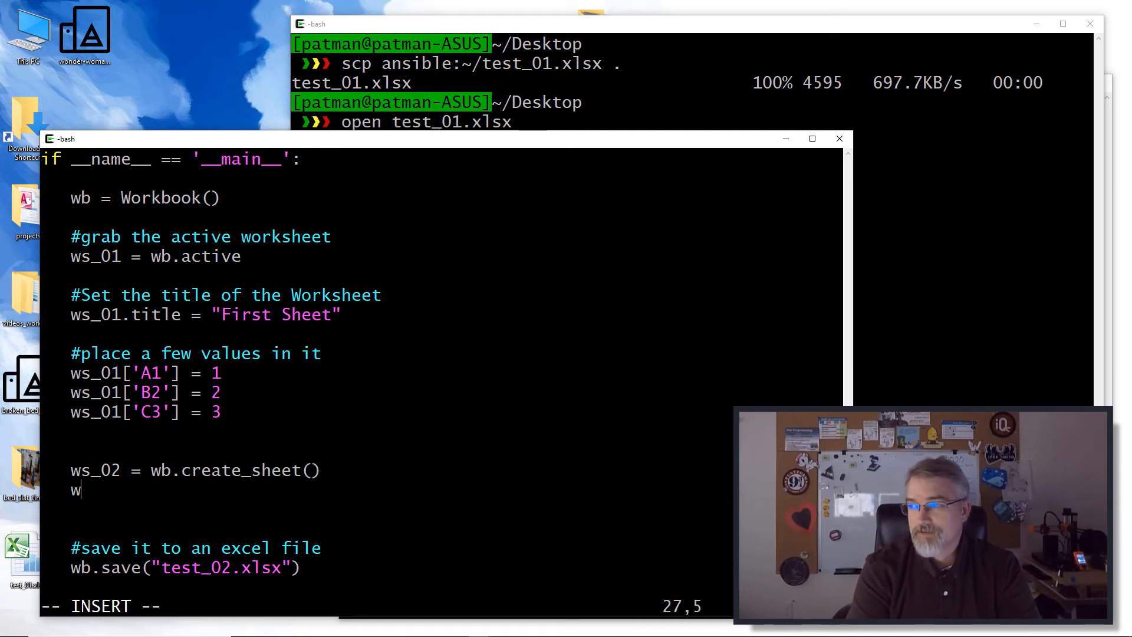
text(s_02 =)
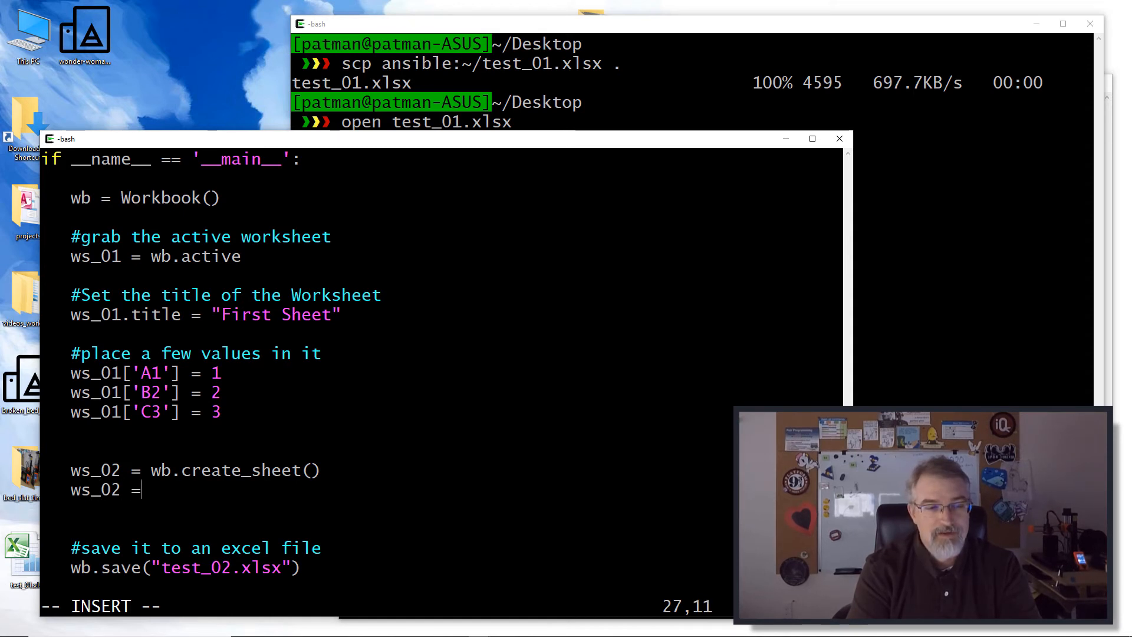
text(w)
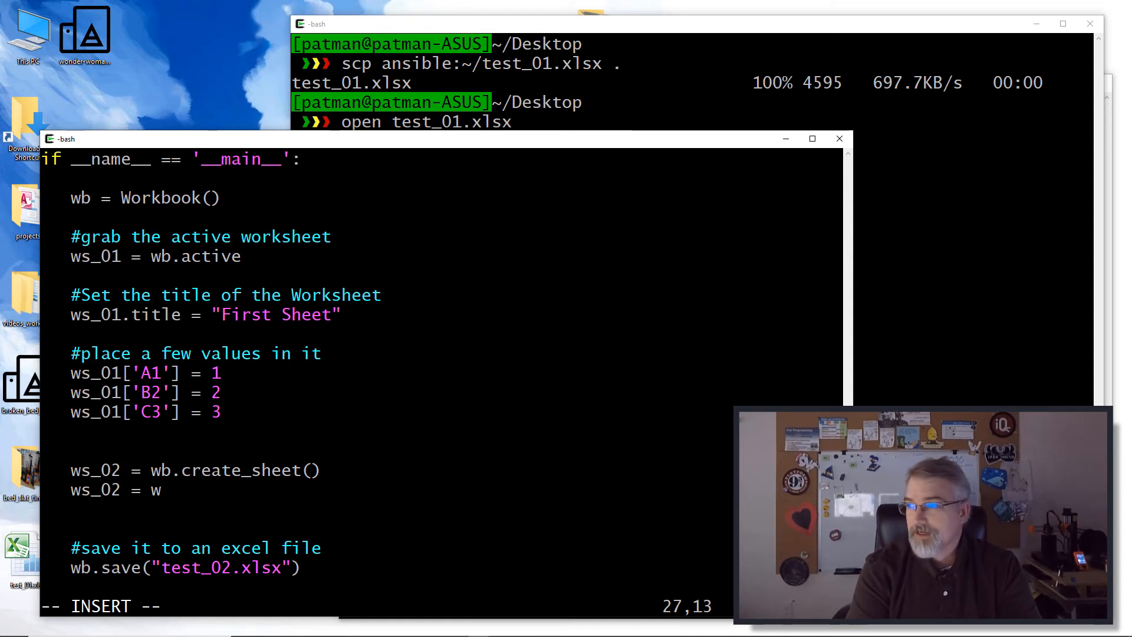
text(.title)
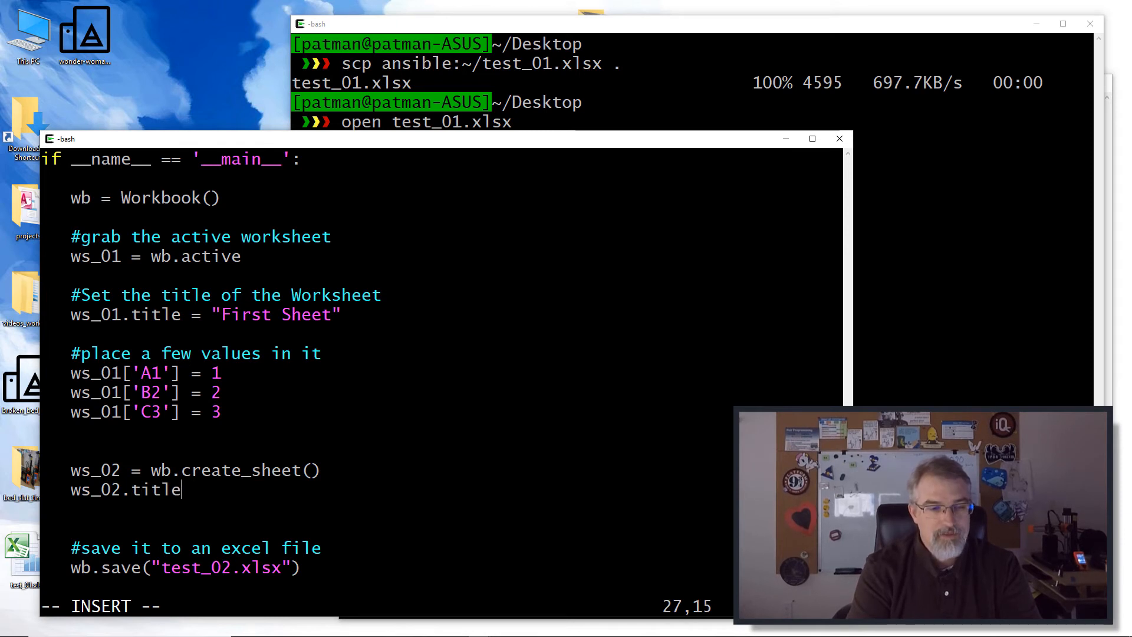
text(= ")
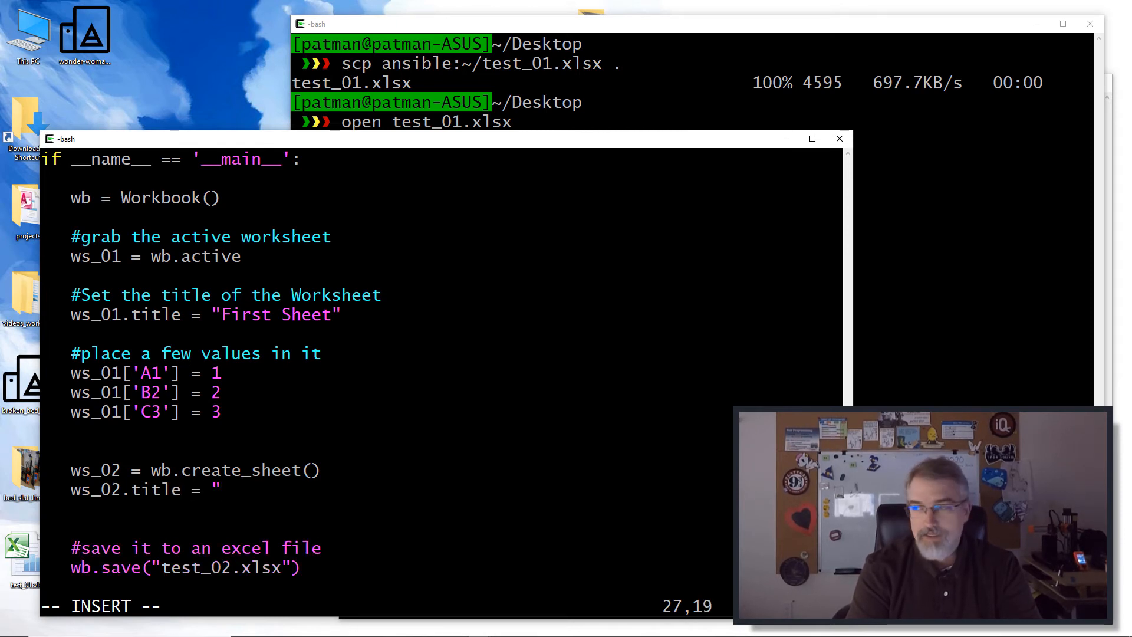
text(Second S)
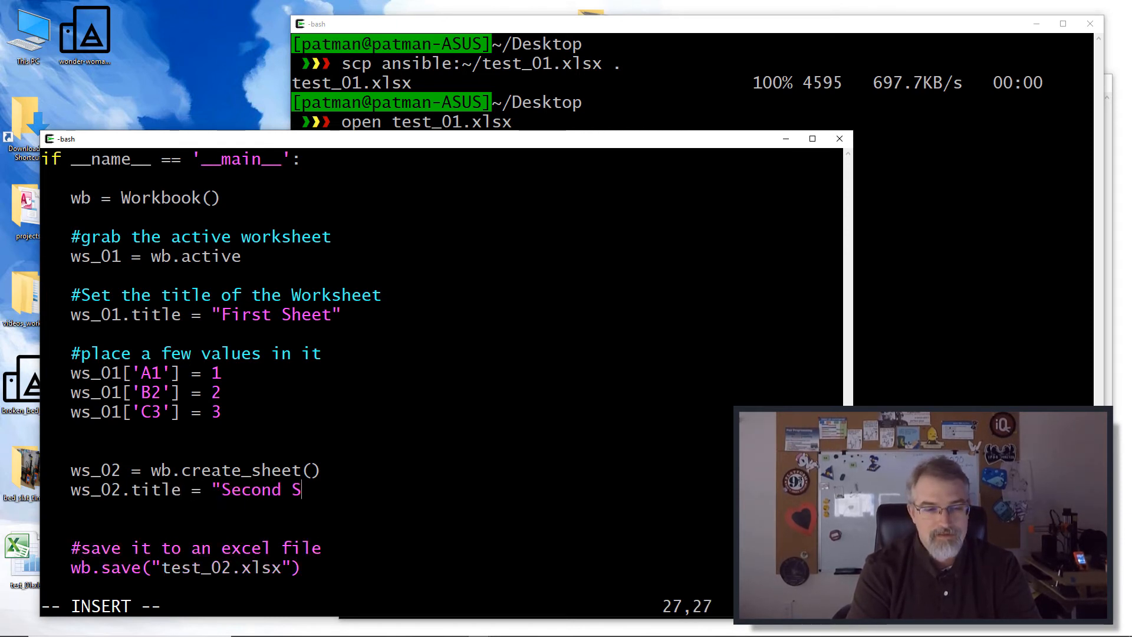
text(heet)
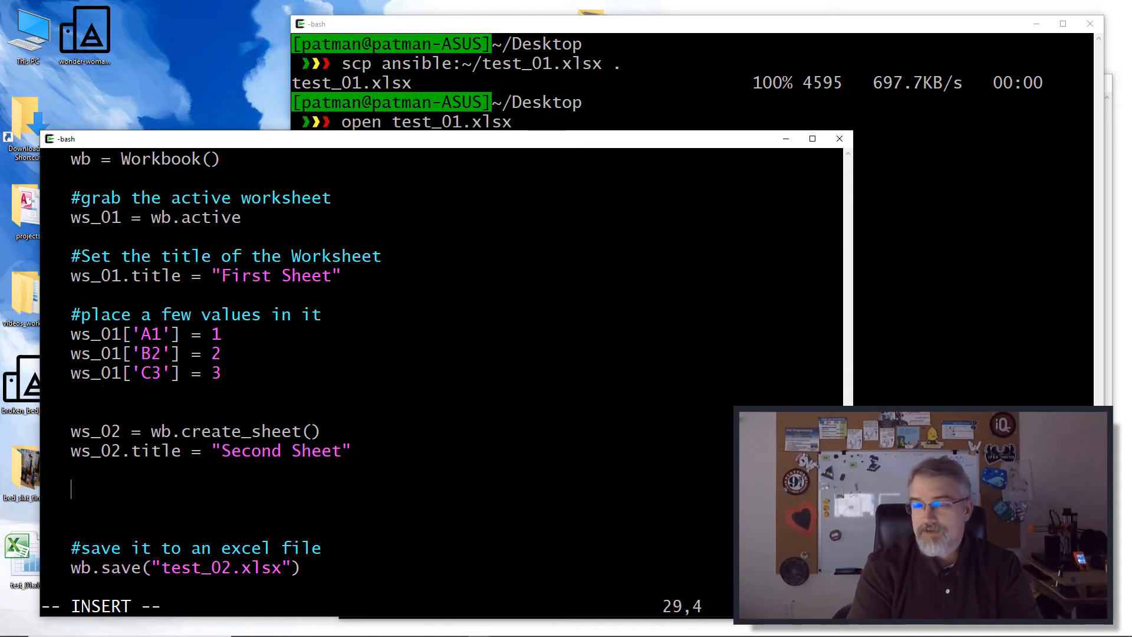
Write nested loops: for row in range(0, 6) and for col in range(0, 3)
text(for)
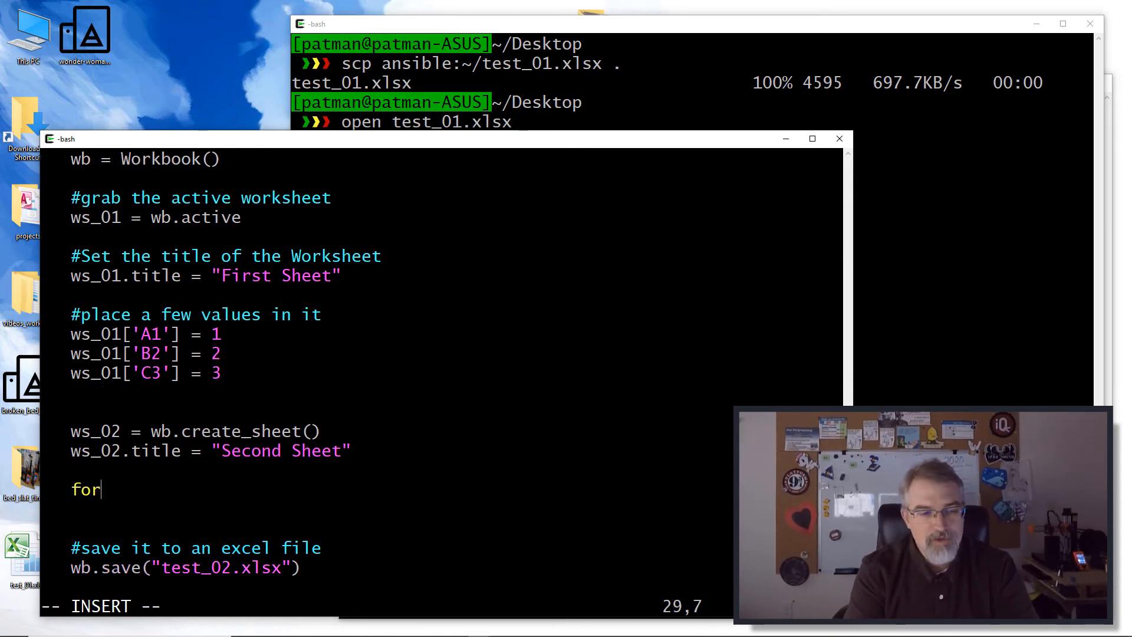
text(r)
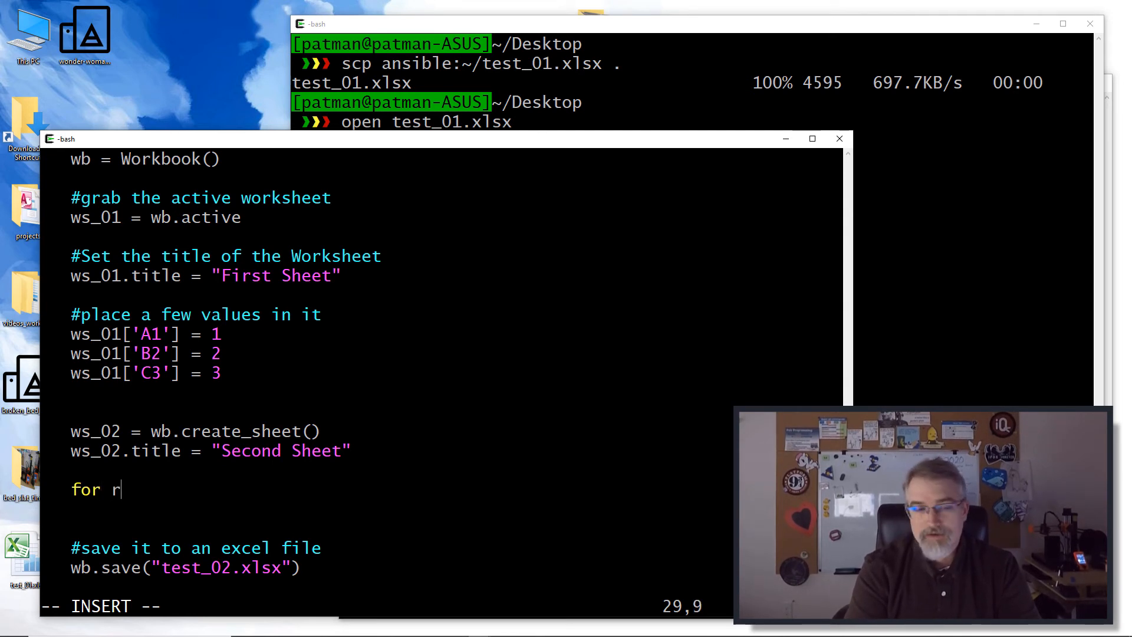
text(ow in range)
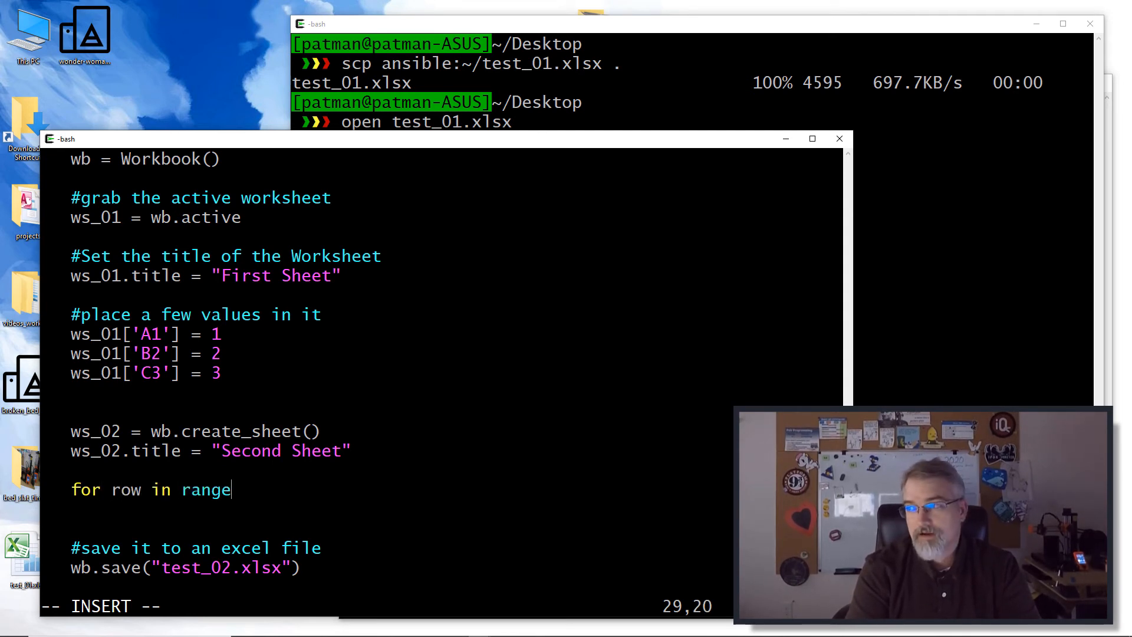
text((0)
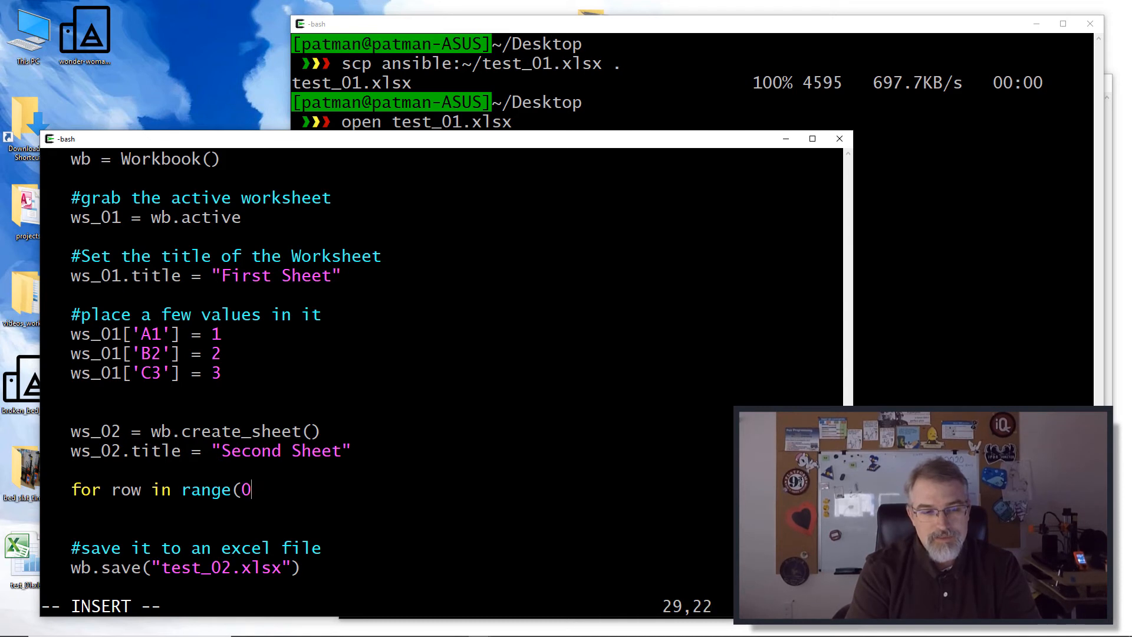
text(, 6):)
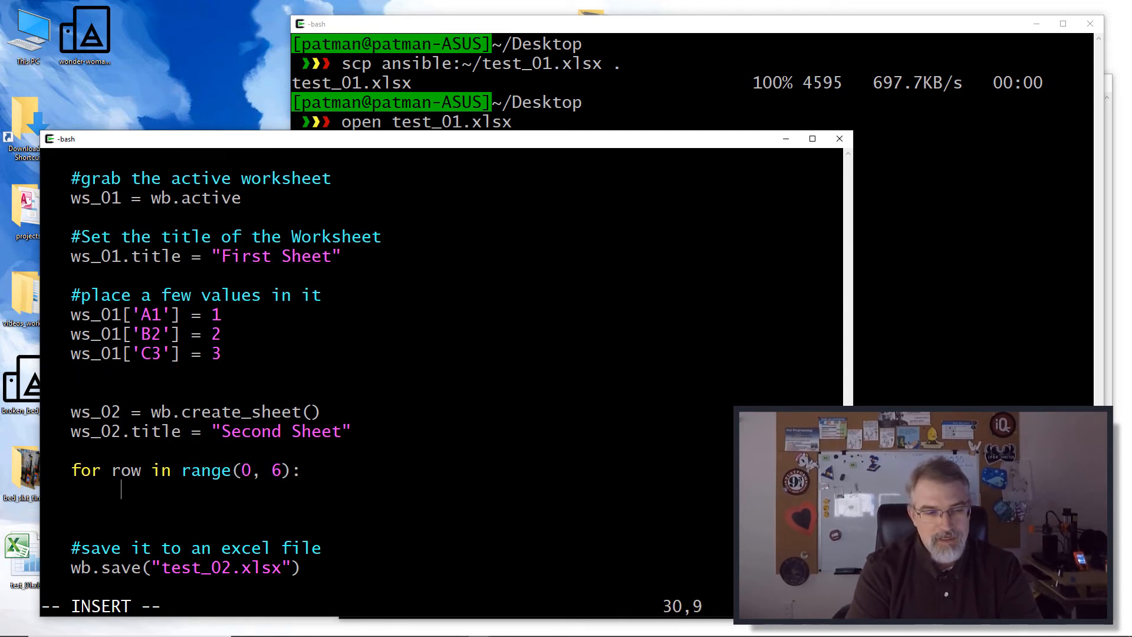
text(for)
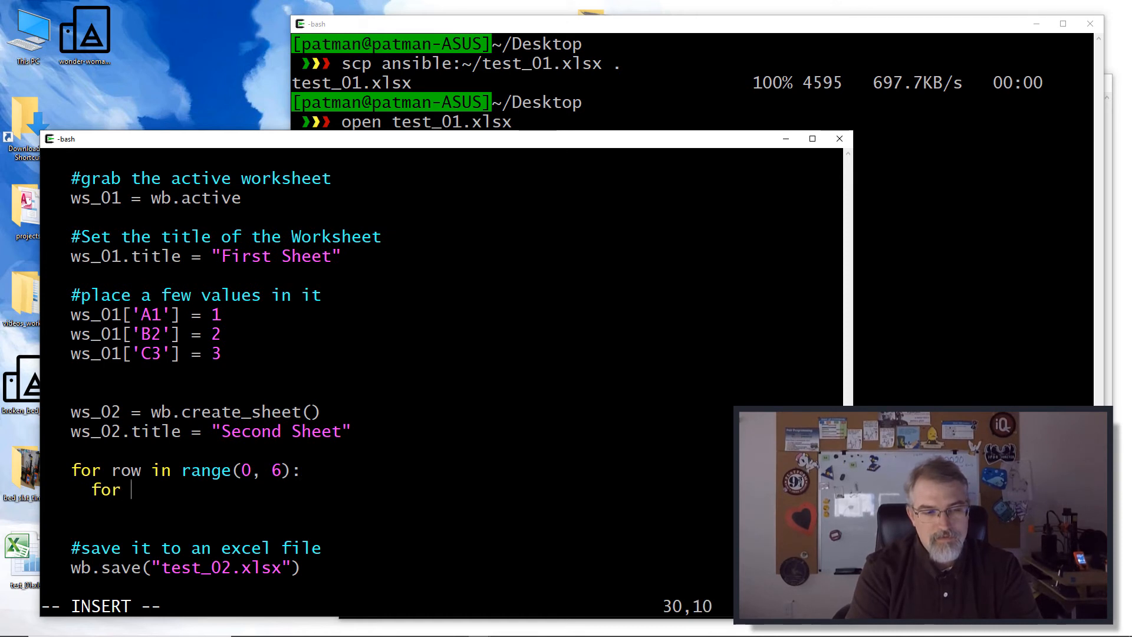
text(colu,n)
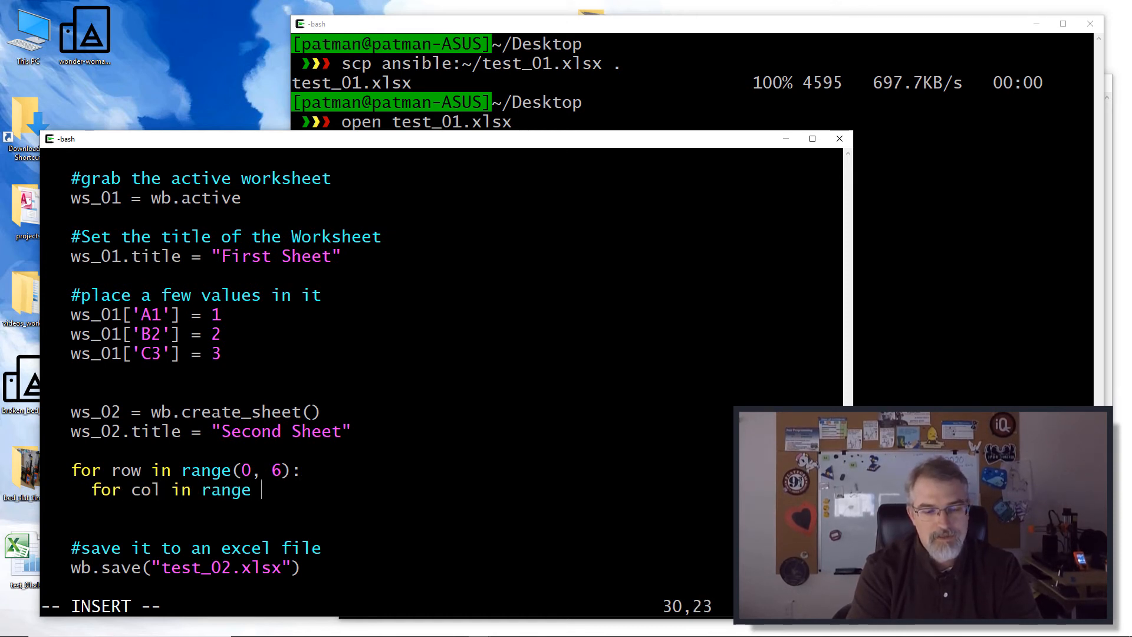
text((0,)
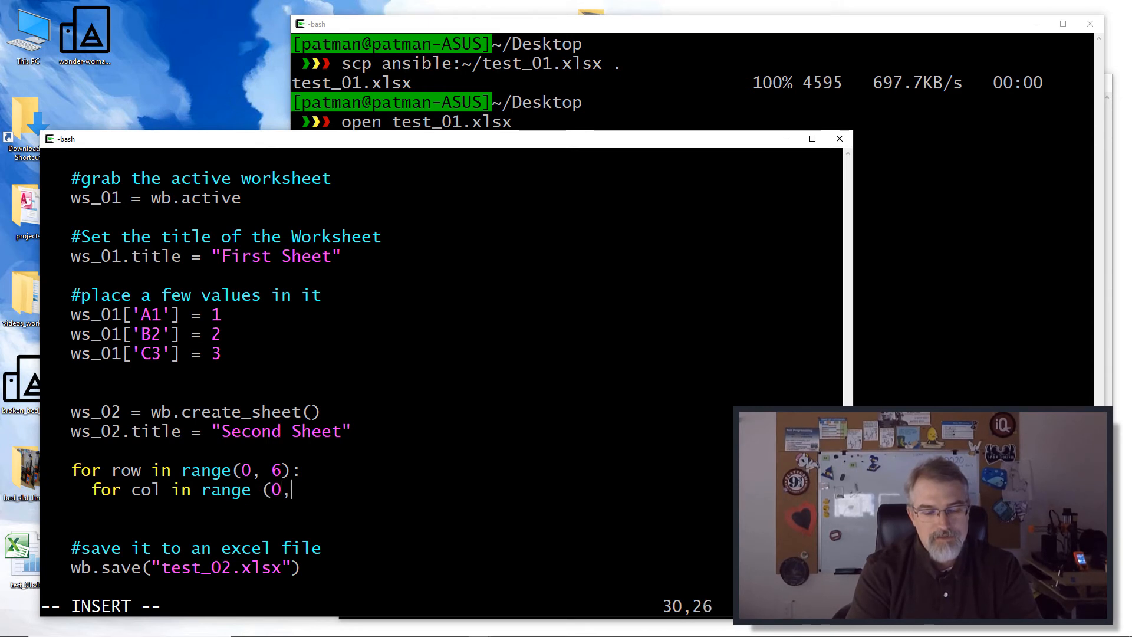
text(3):)
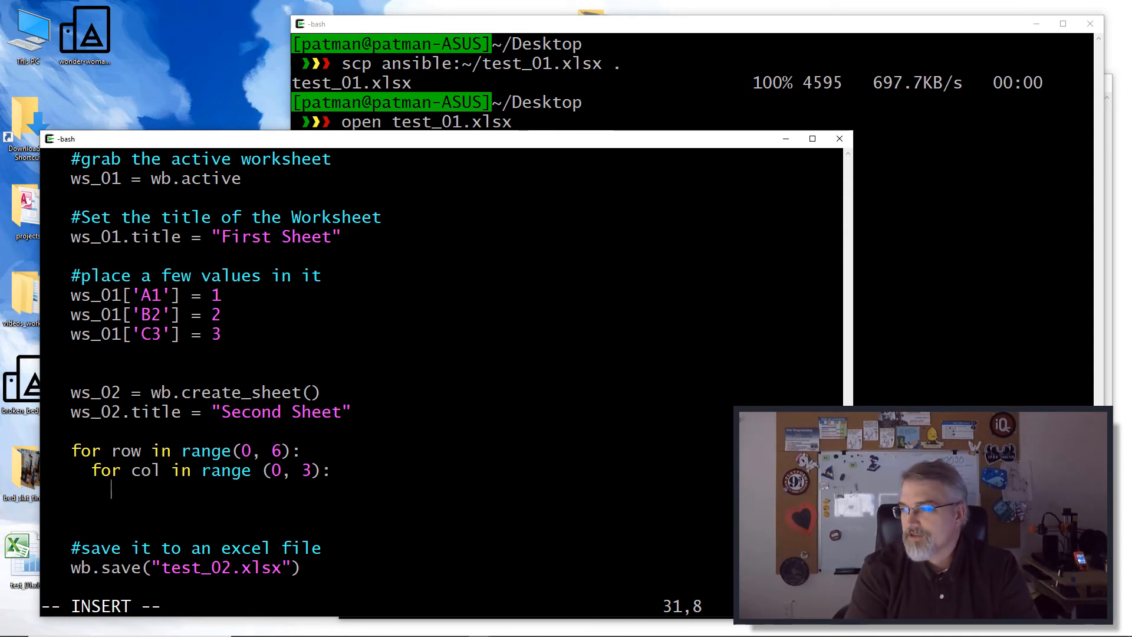
Compute value = (row + 1) * (col + 1) inside the loops
text(value)
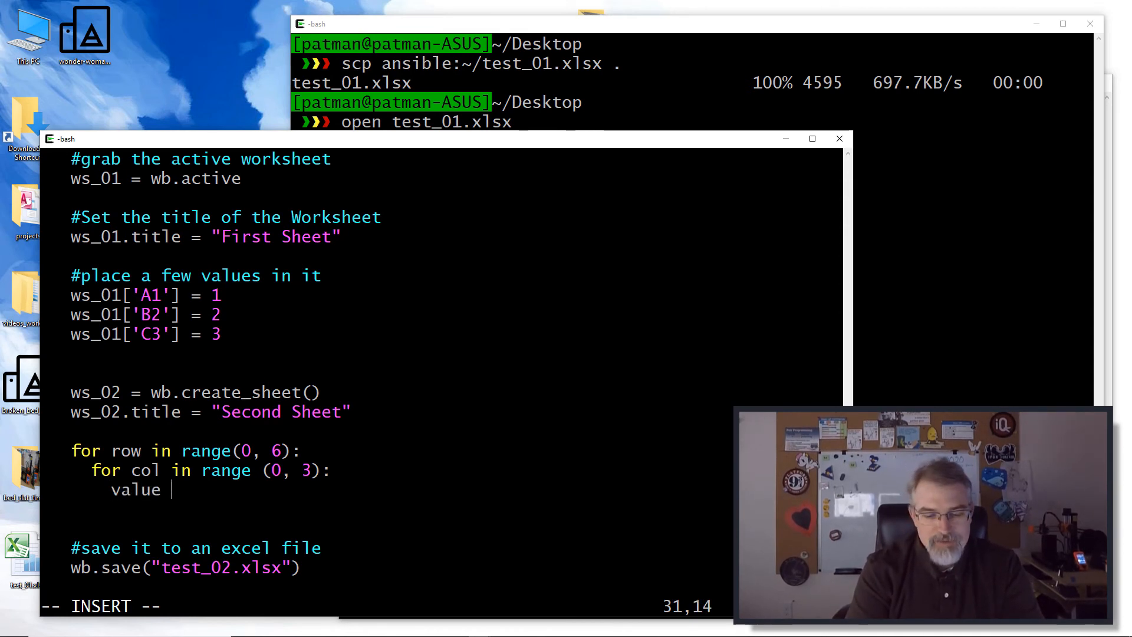
text(=)
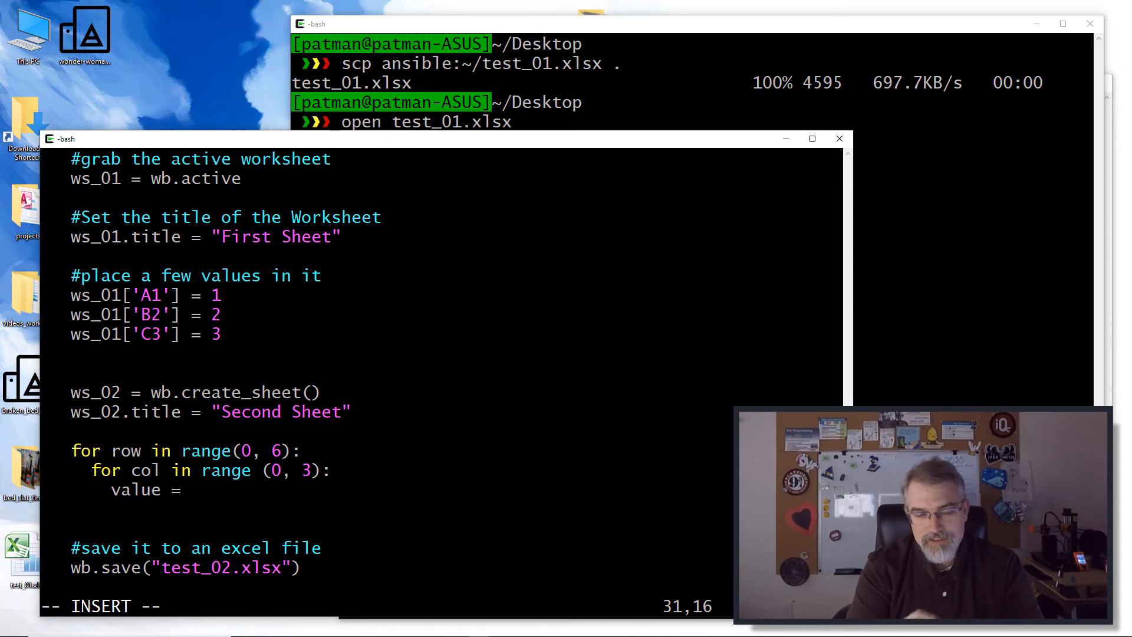
text(row *)
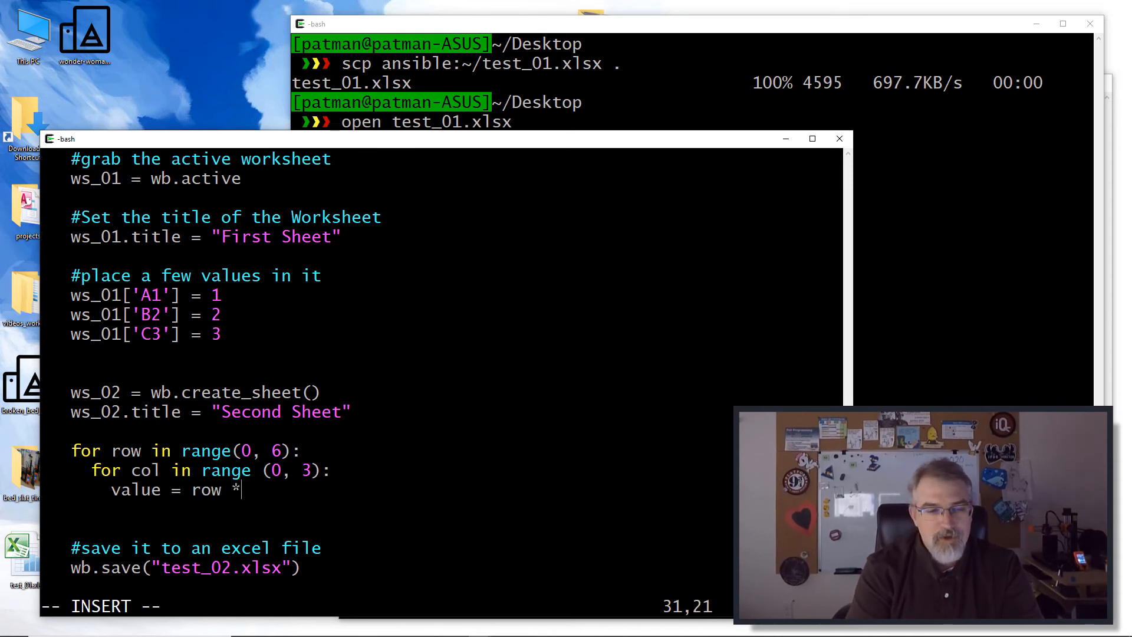
text(col)
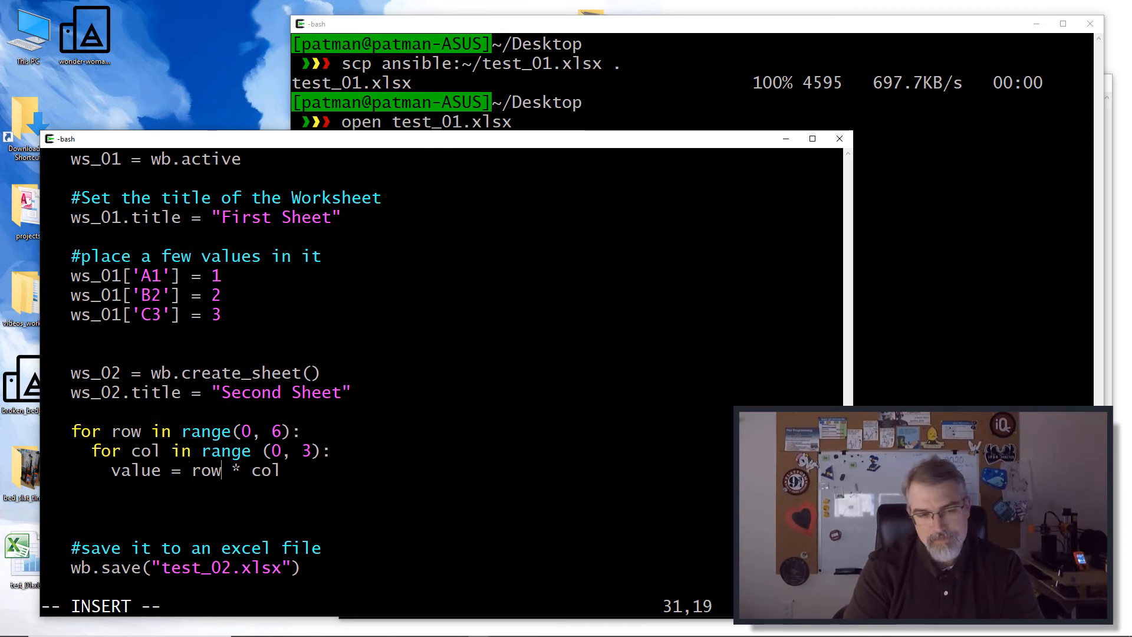
text(()
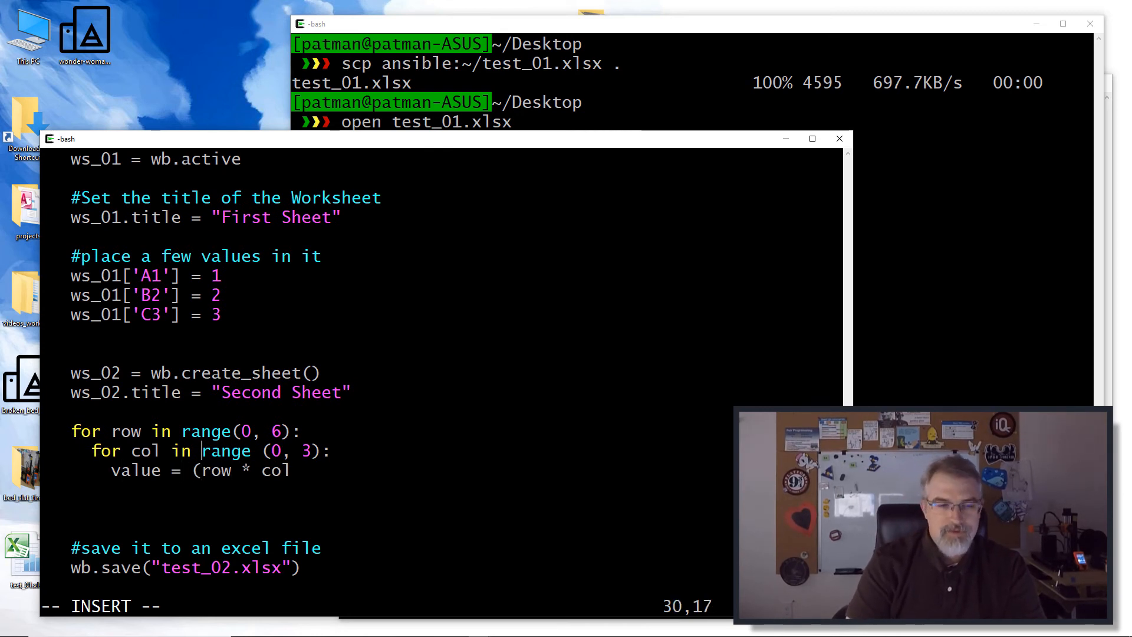
text(+)
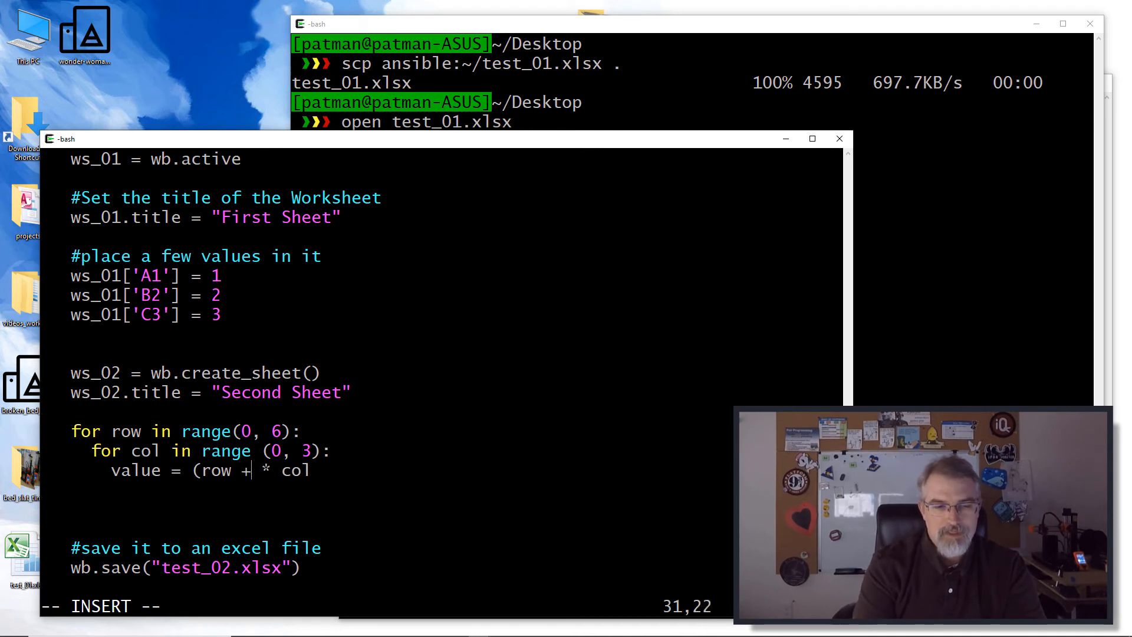
text(1))
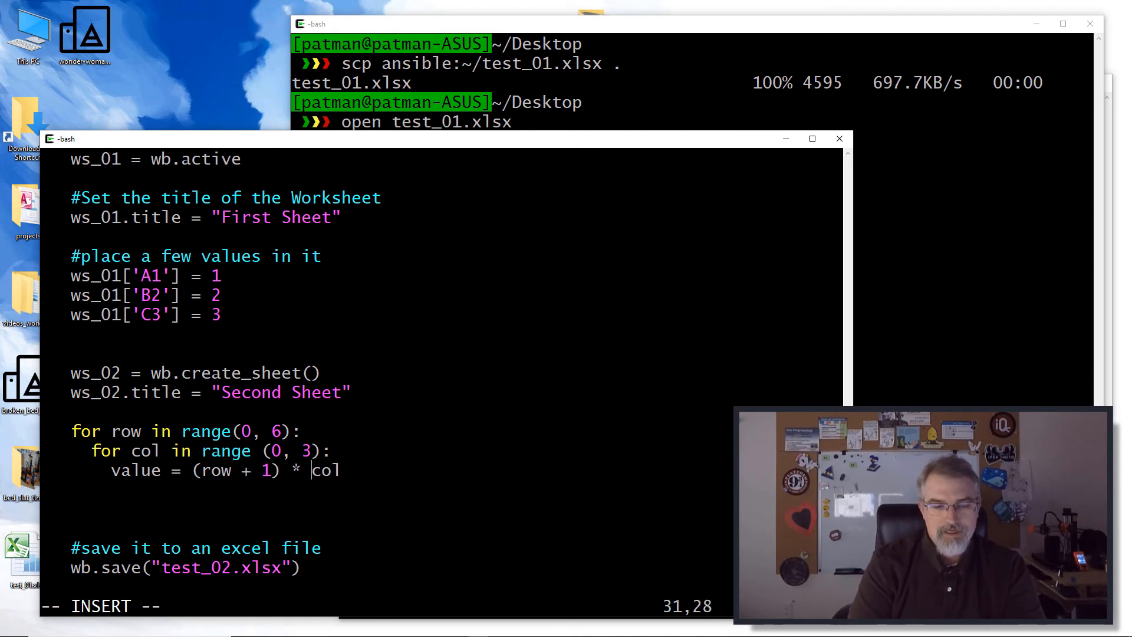
text(()
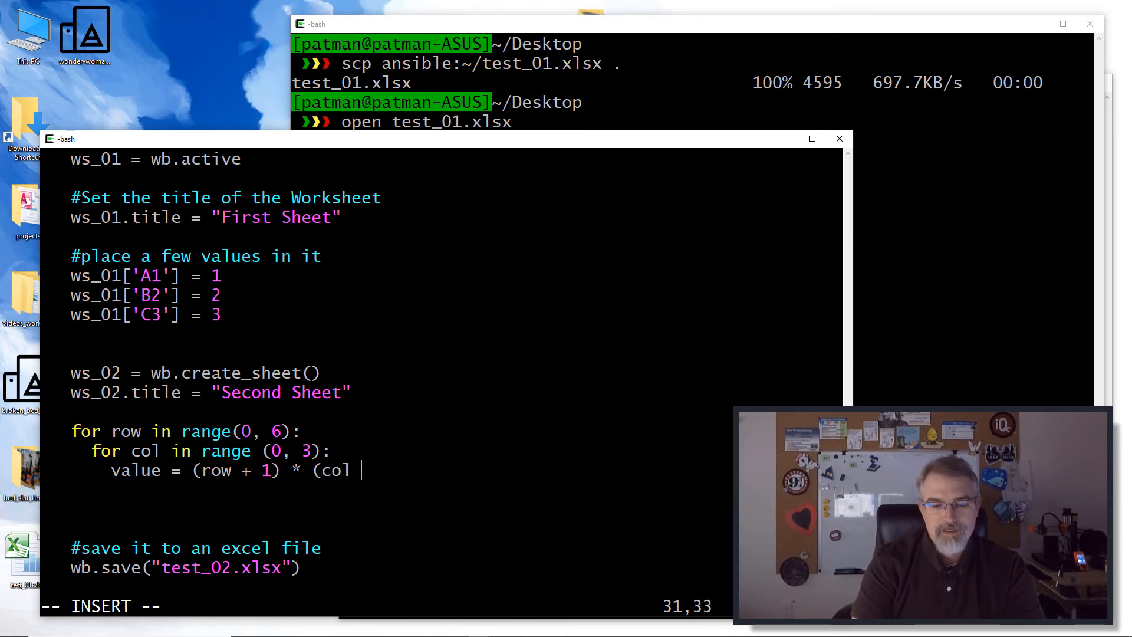
text(+ 2)
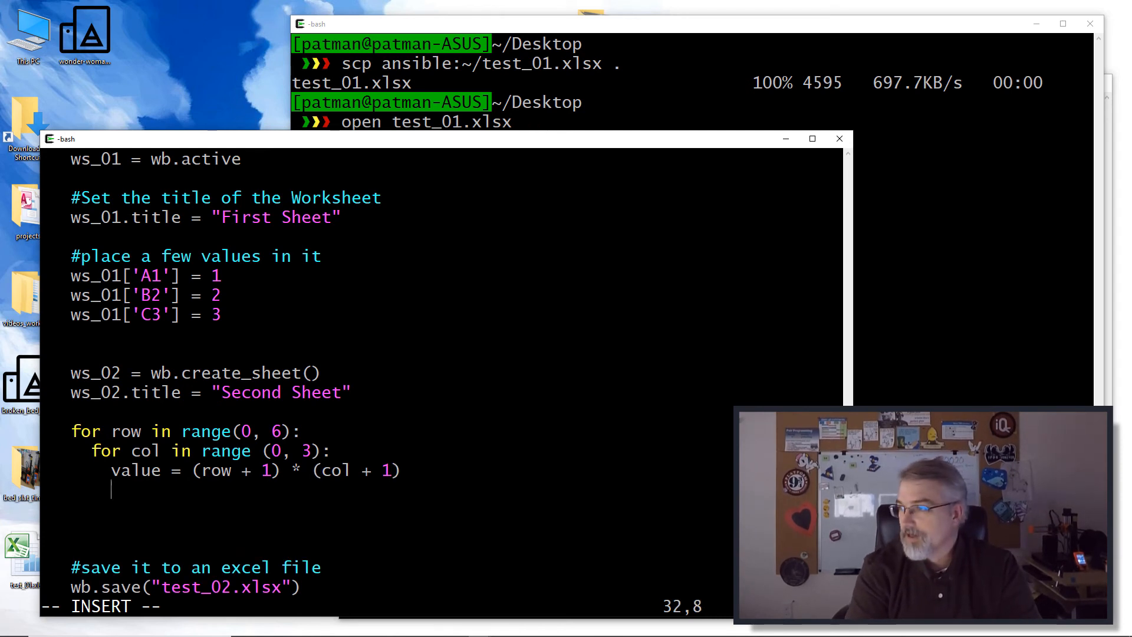
Write each value into the sheet with ws_02.cell(row + 1, col + 1, value)
text(ws_02)
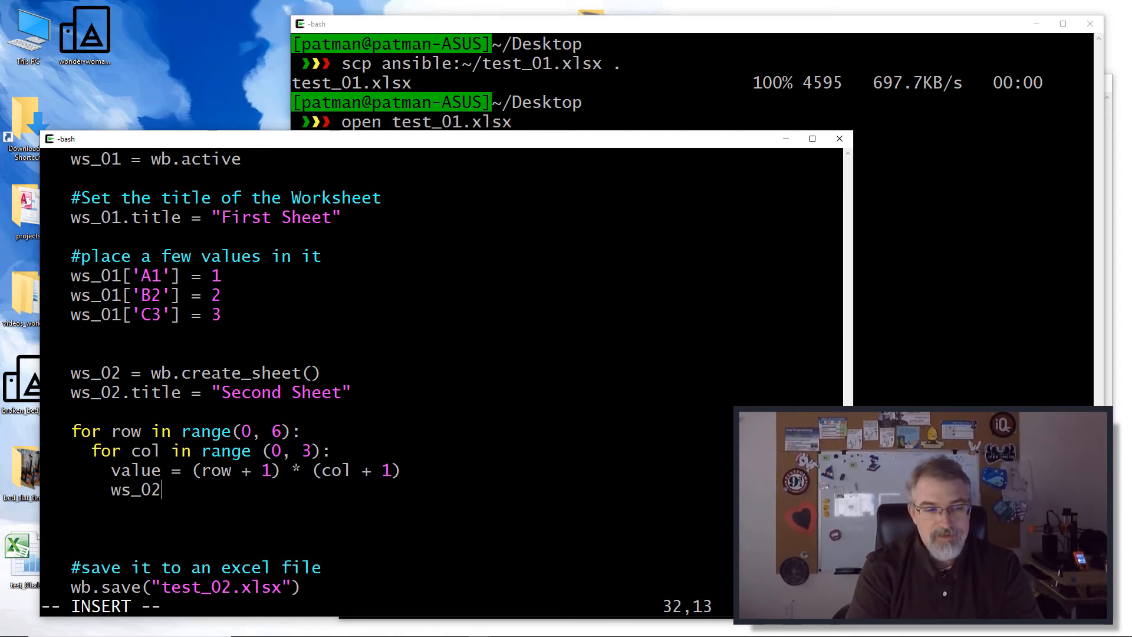
text(.ce)
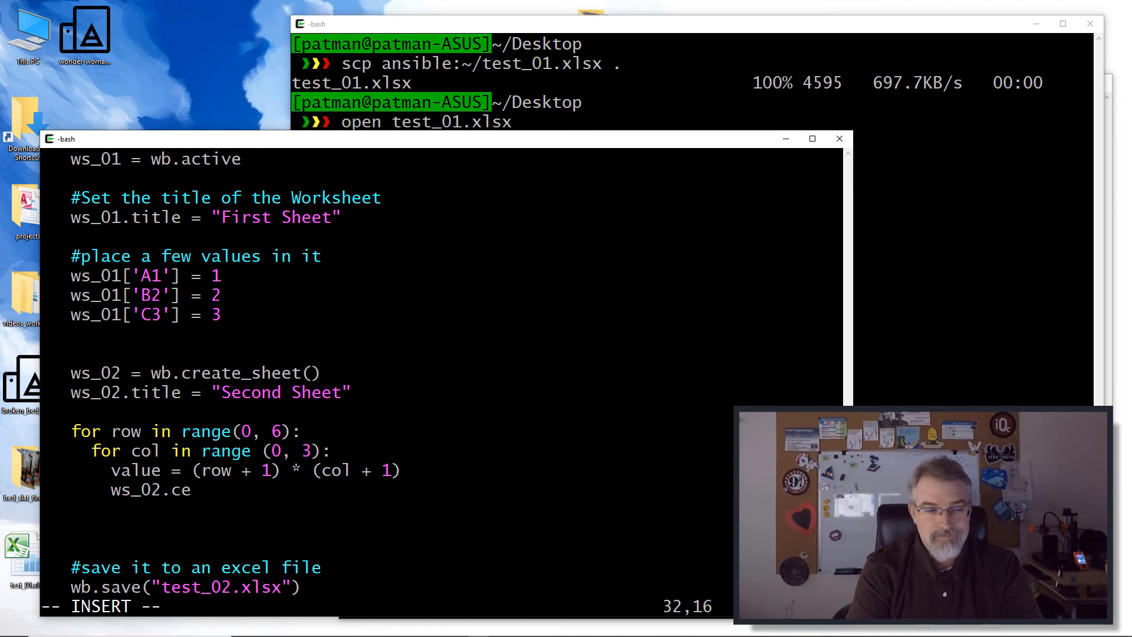
text(ll()
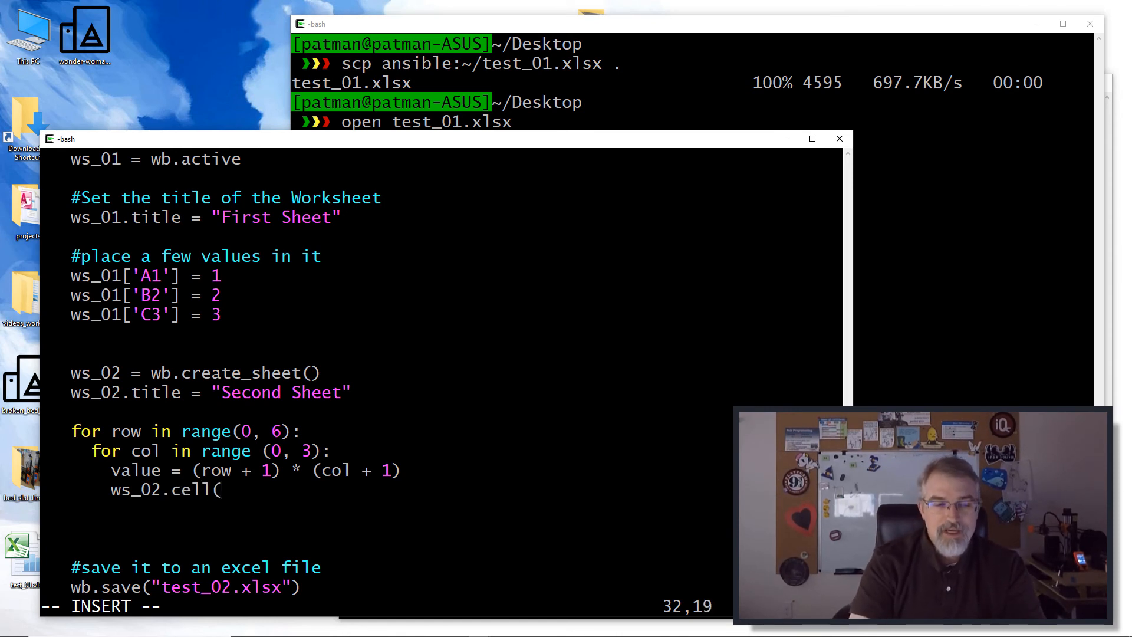
text(rpow)
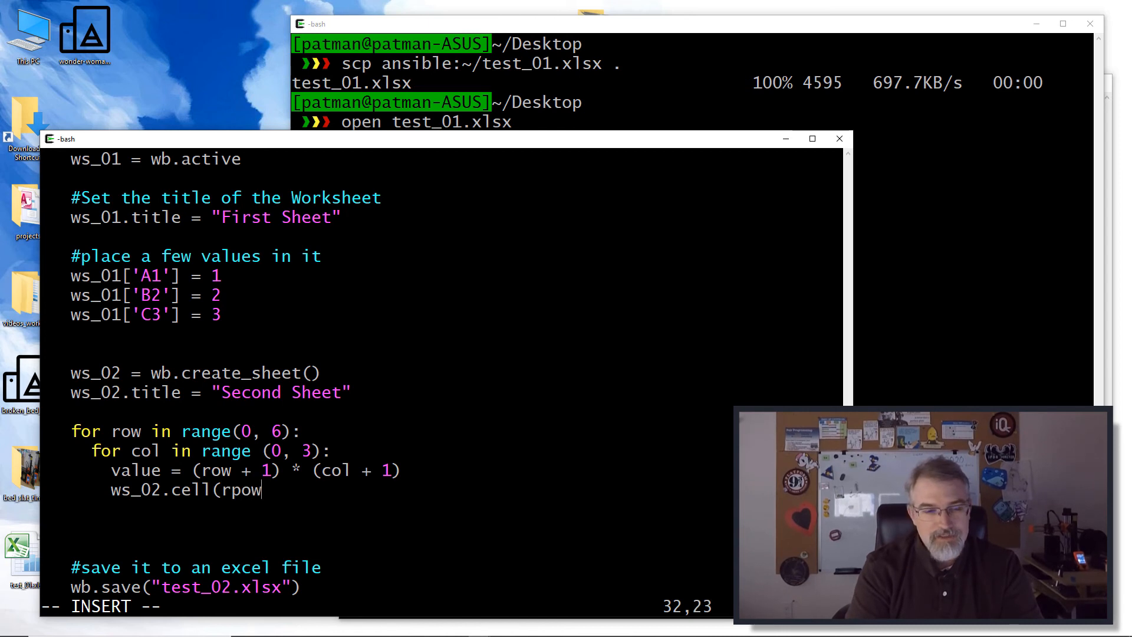
text(row, co)
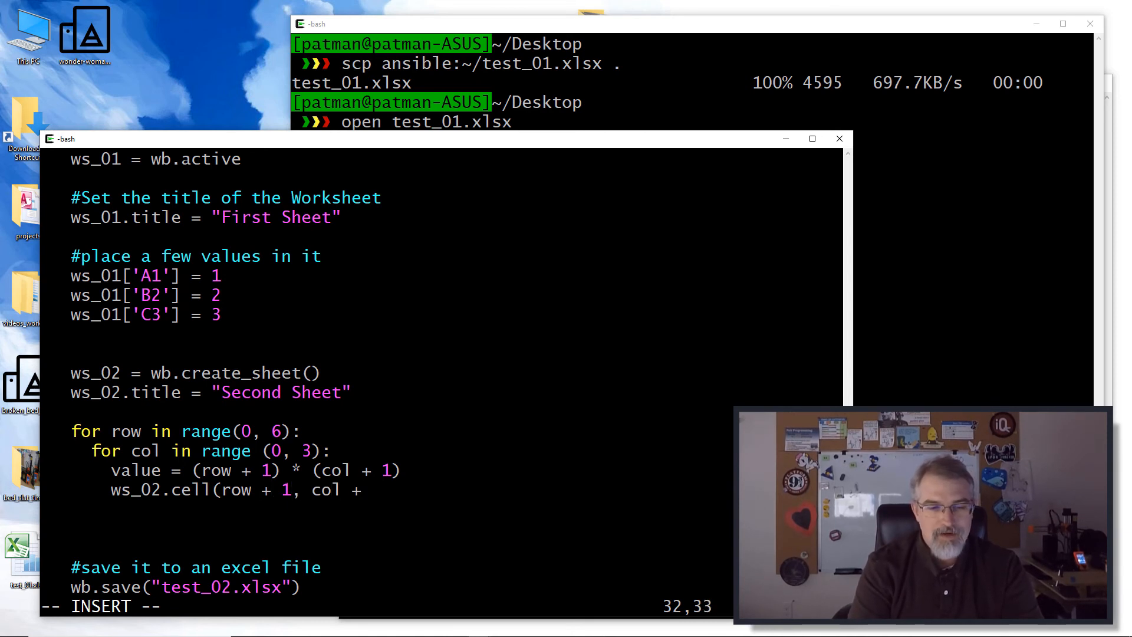
text(1, val)
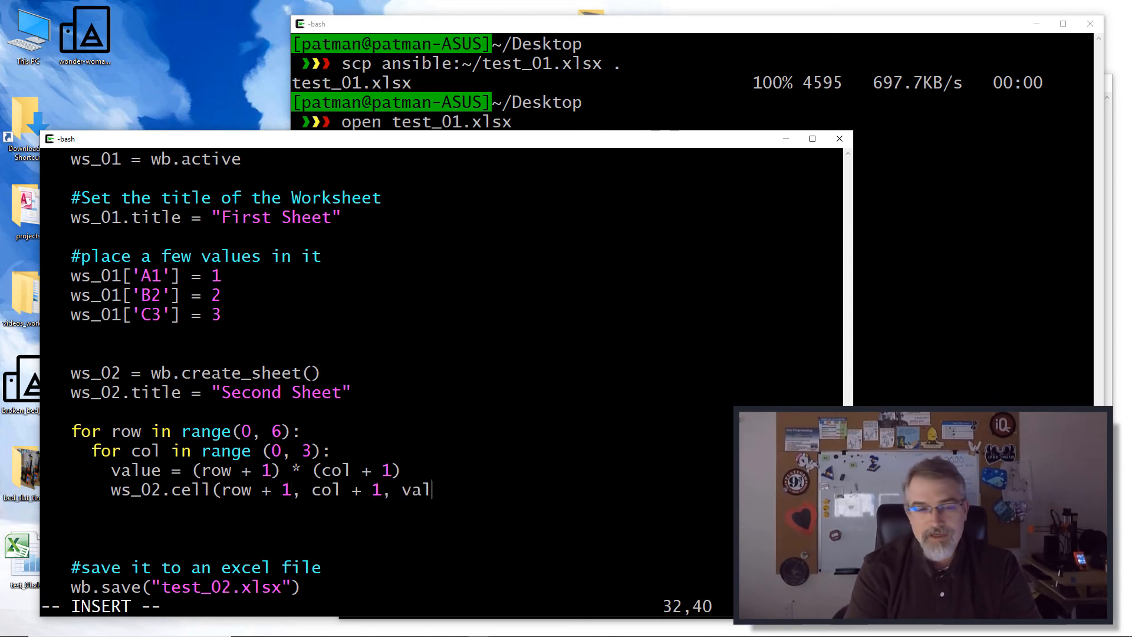
text(ue))
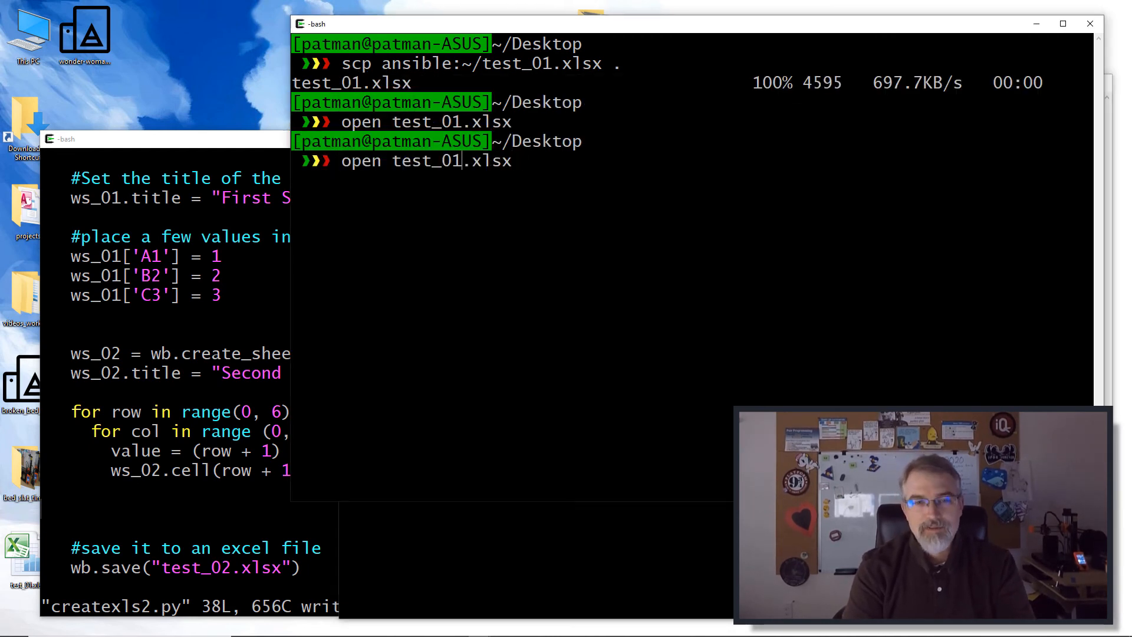
Fetch test_02.xlsx from the ansible server with scp and open it in Excel
key(Return)
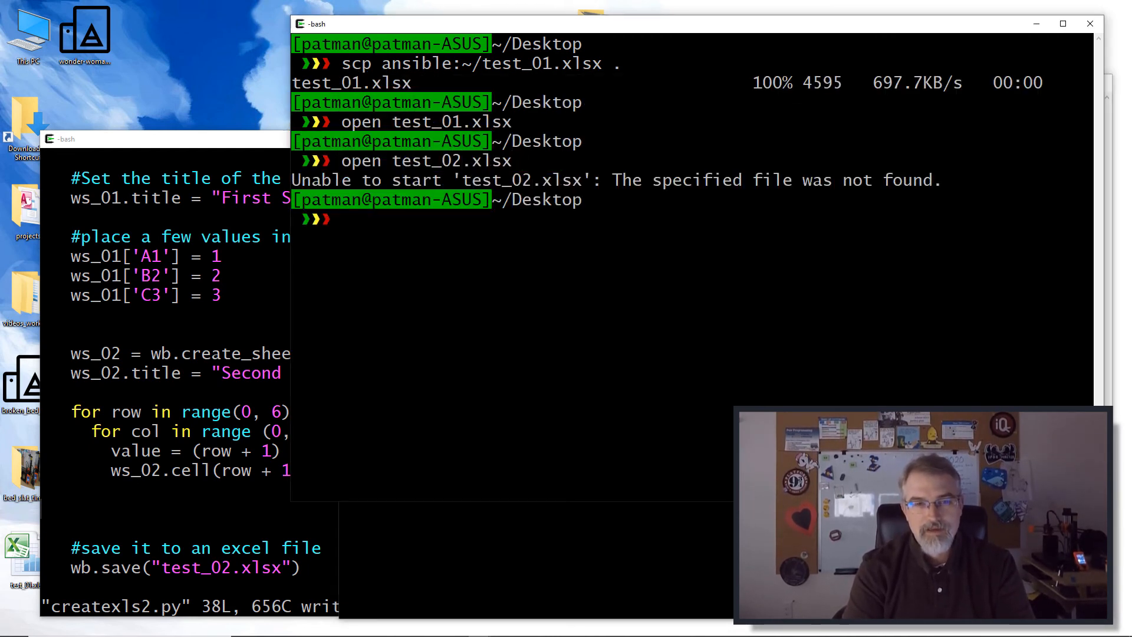
text(scp ansible:~/test_01.xlsx .)
text(open test_02.xlsx)
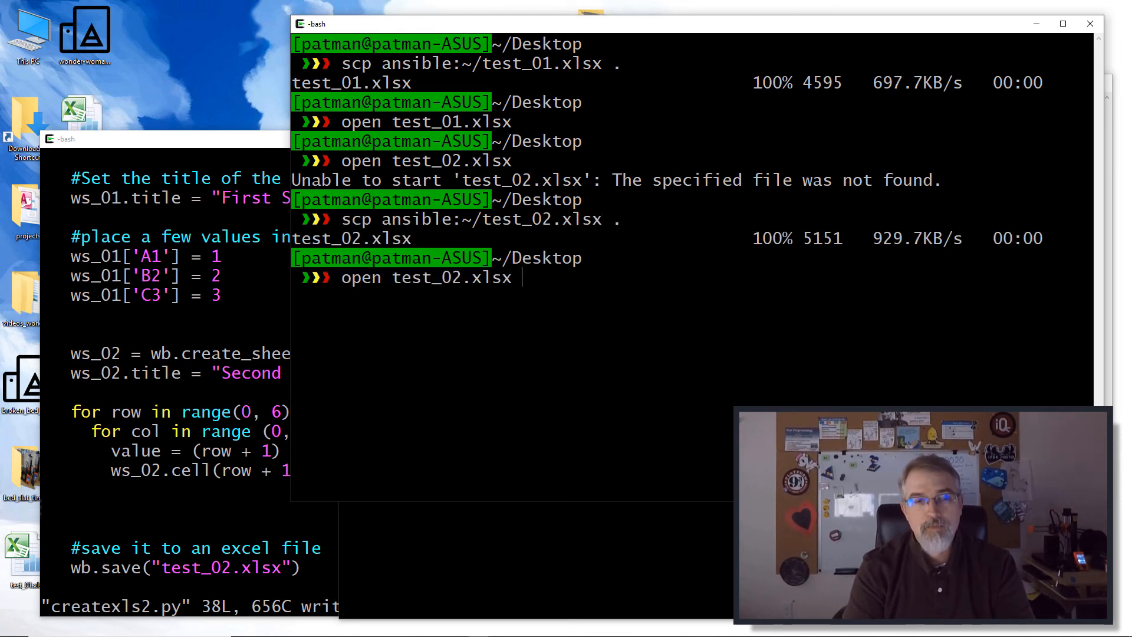
key(Return)
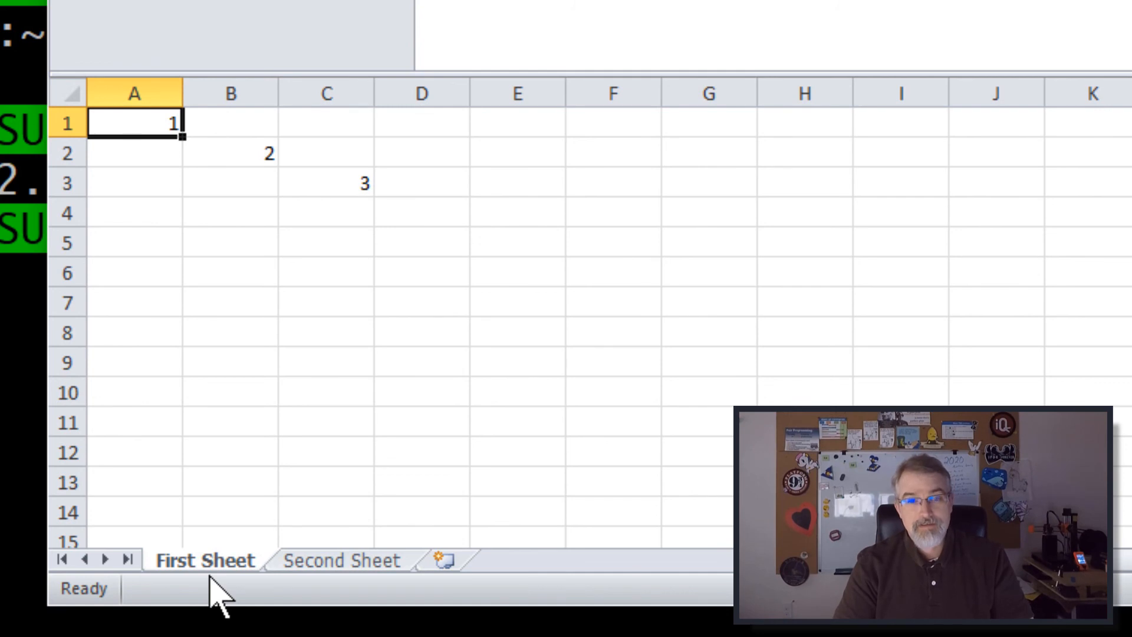
mouse_move(237, 421)
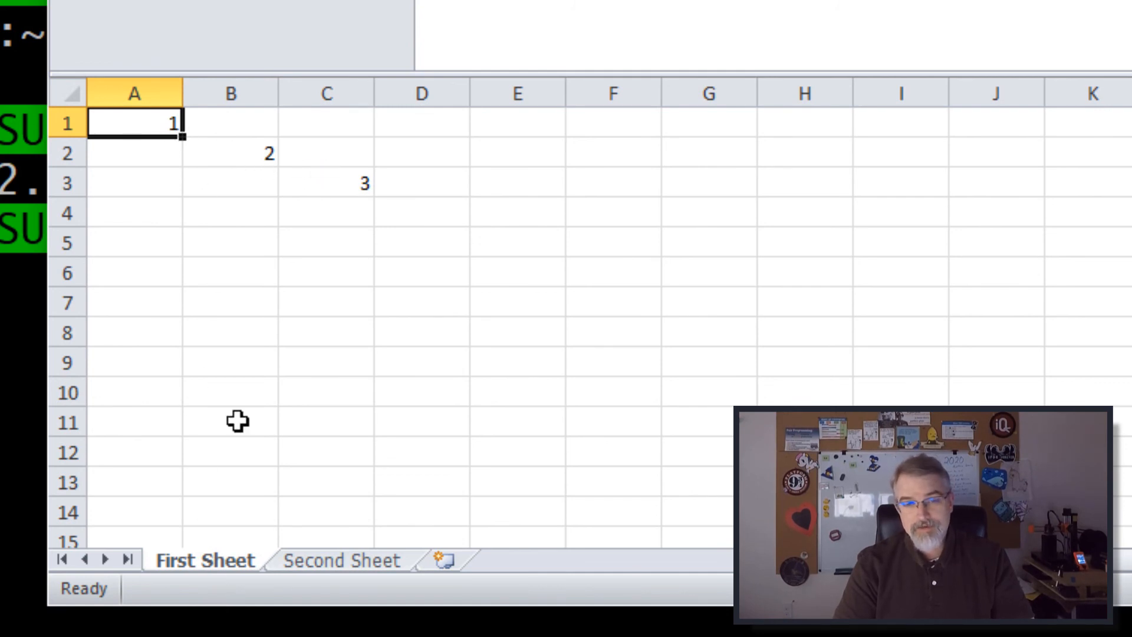
On Second Sheet check B2, A6 and C6 (18), then select the whole A1:C6 table
click(340, 561)
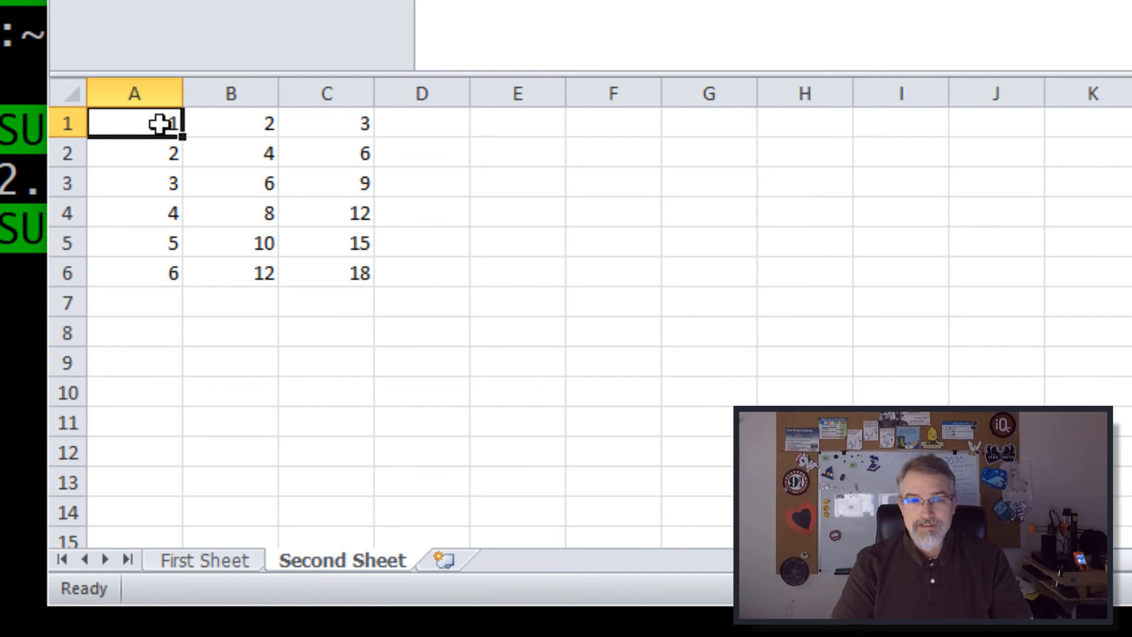
click(230, 154)
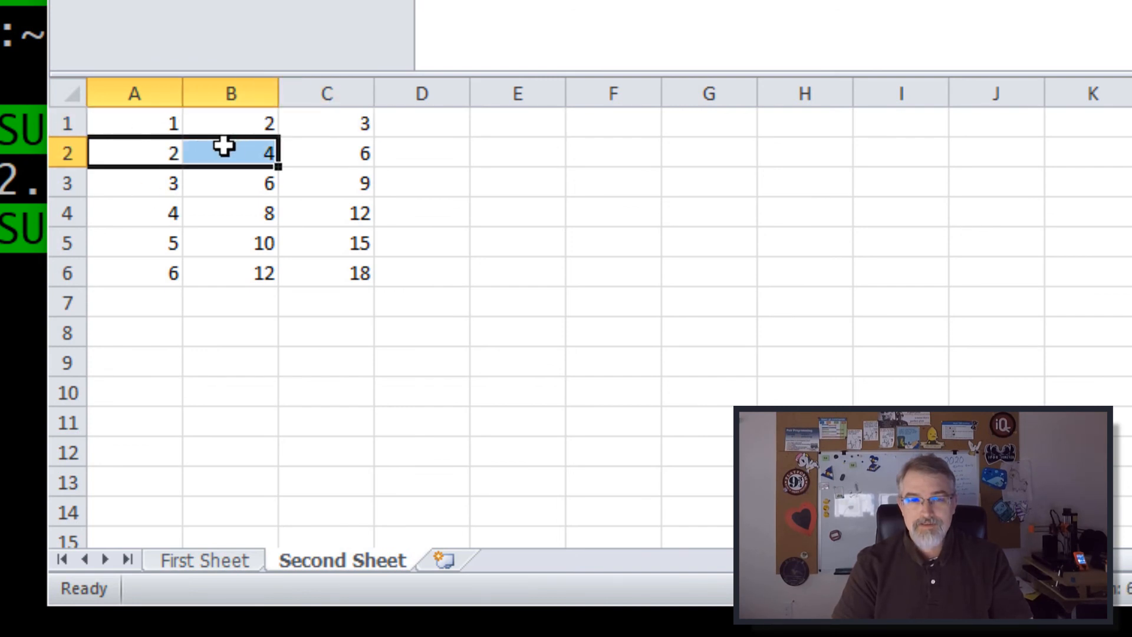
click(135, 272)
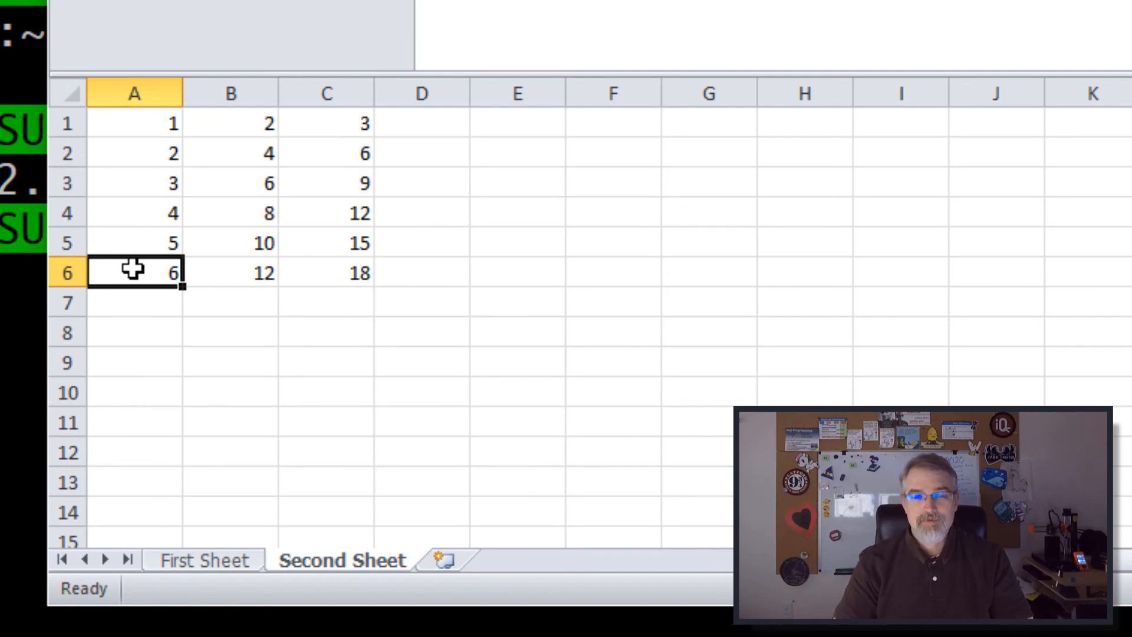
click(327, 272)
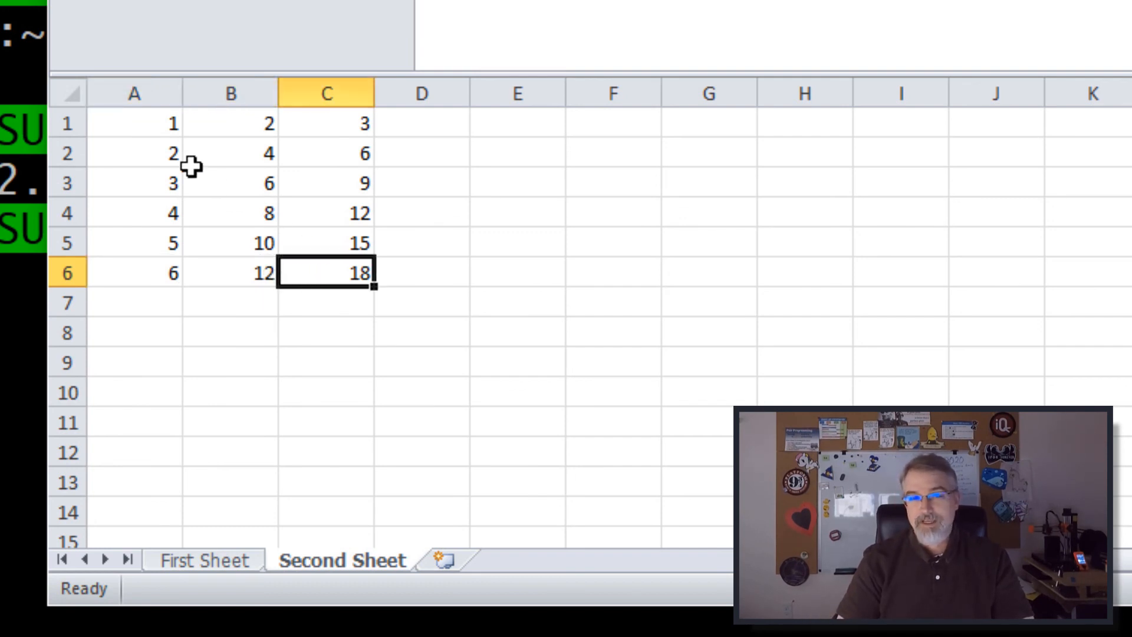
drag(133, 123, 327, 272)
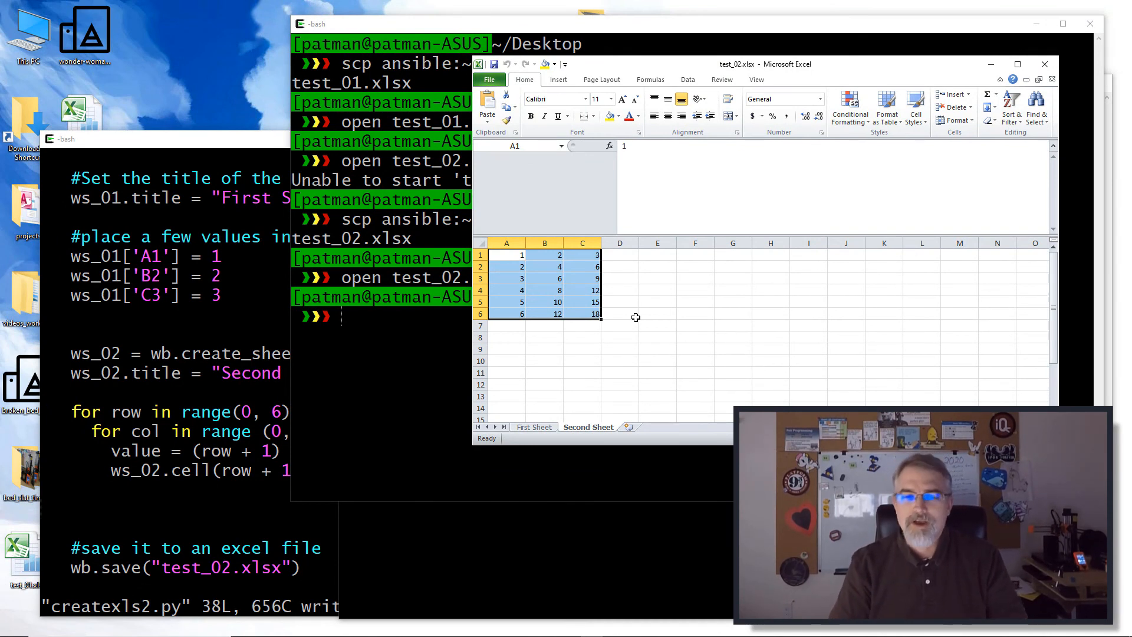
mouse_move(601, 323)
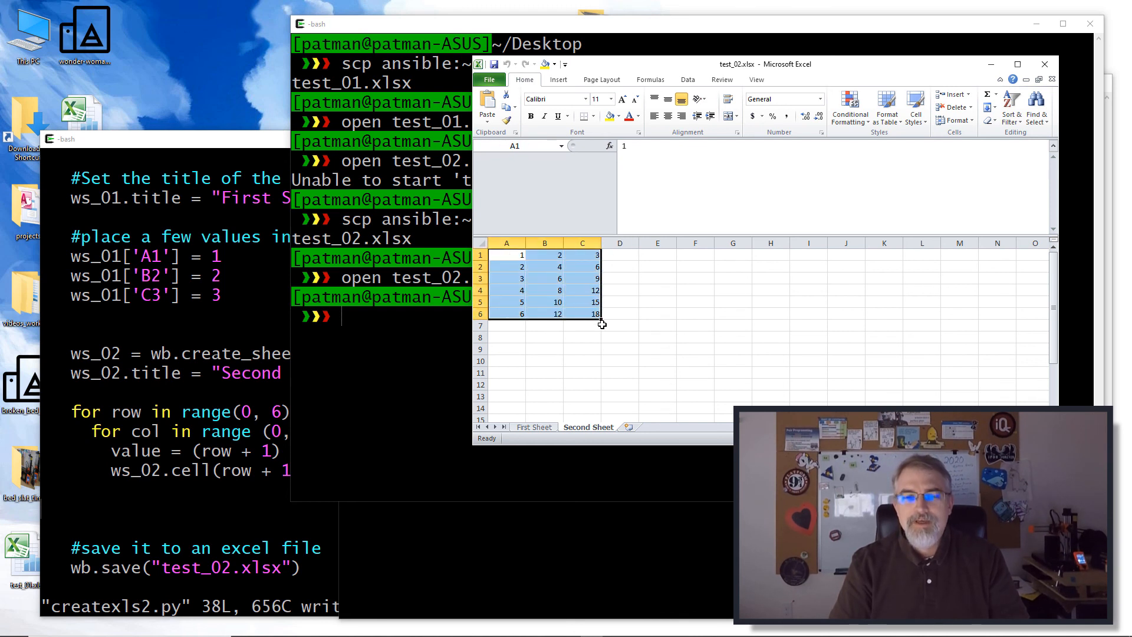